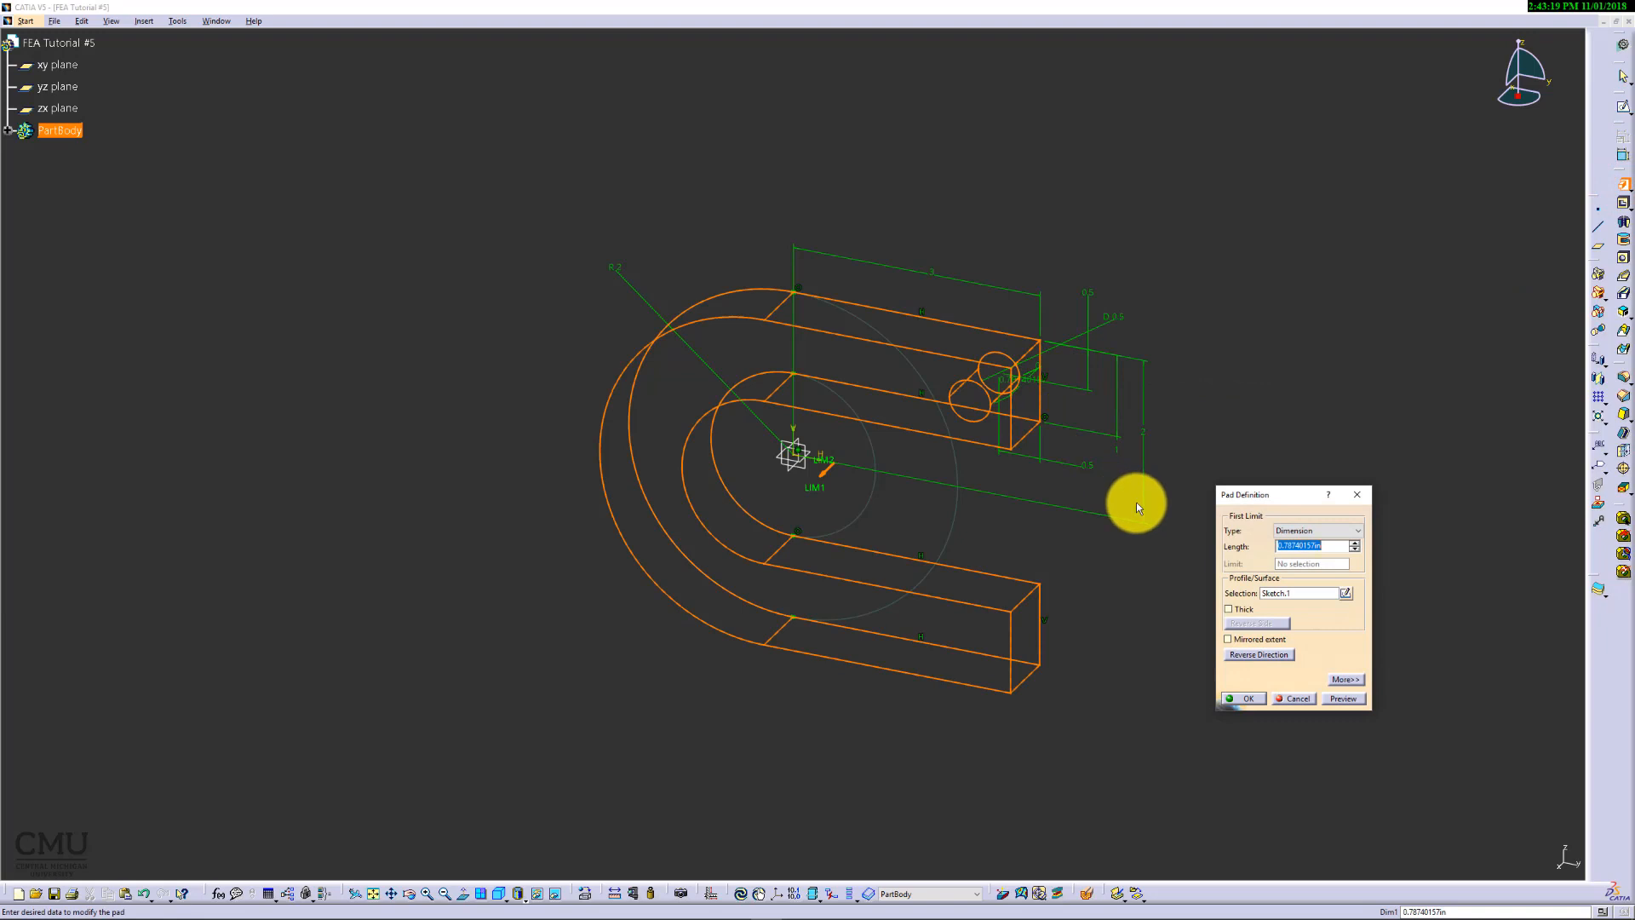
Step: Pad the C-shaped sketch into a solid with length 1
{"action": "type", "text": "1"}
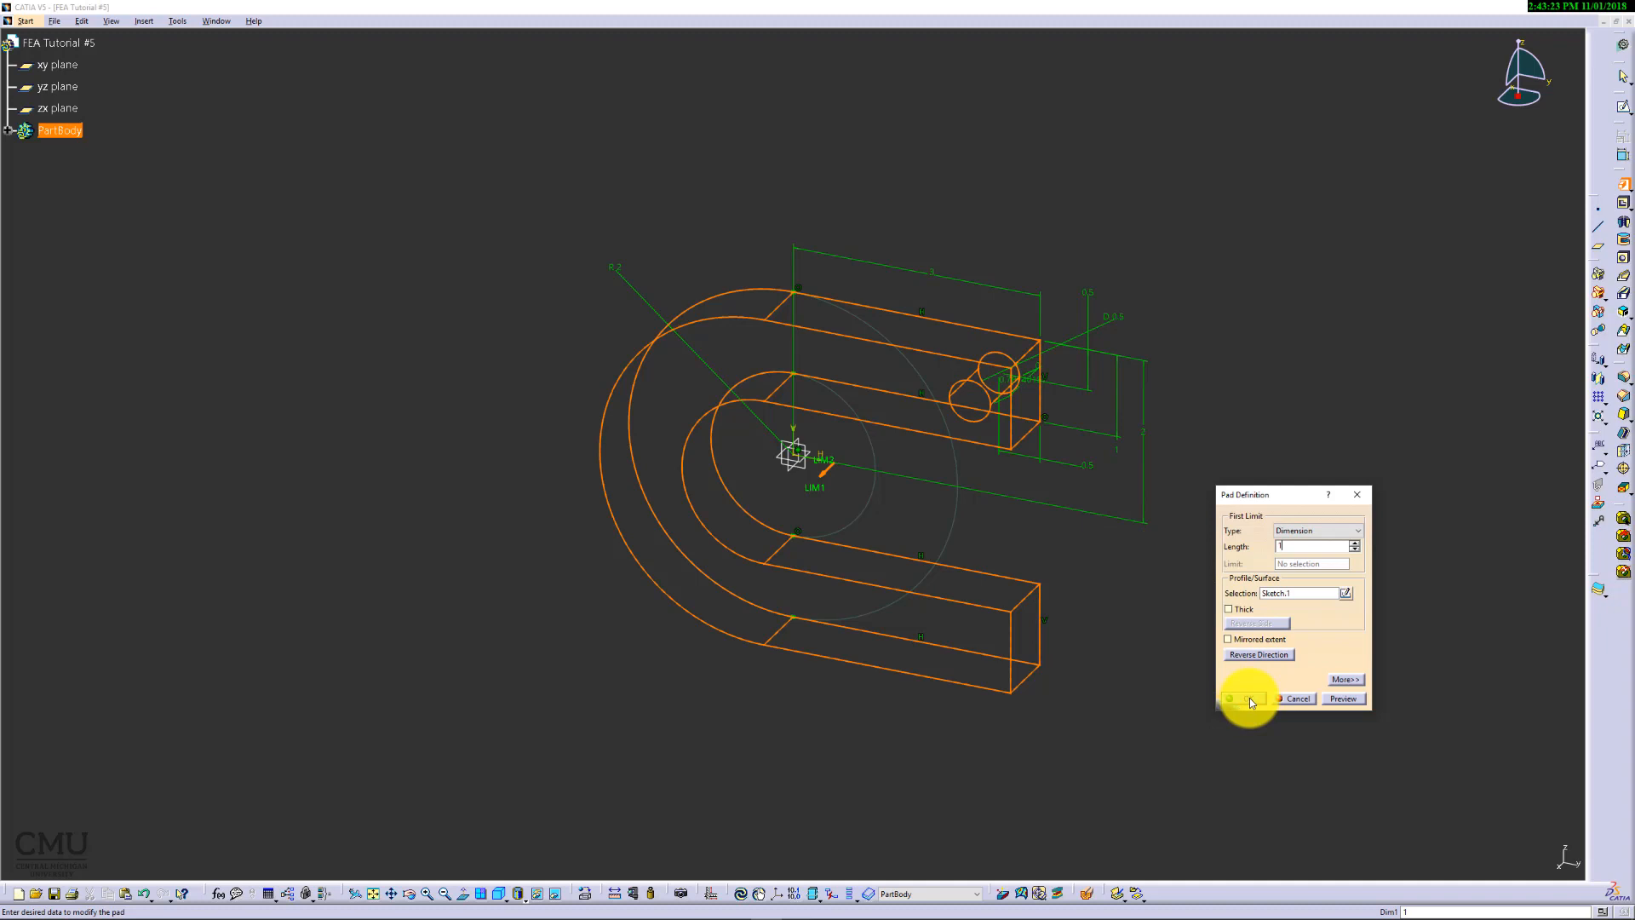
{"action": "left_click", "coordinate": [1241, 699]}
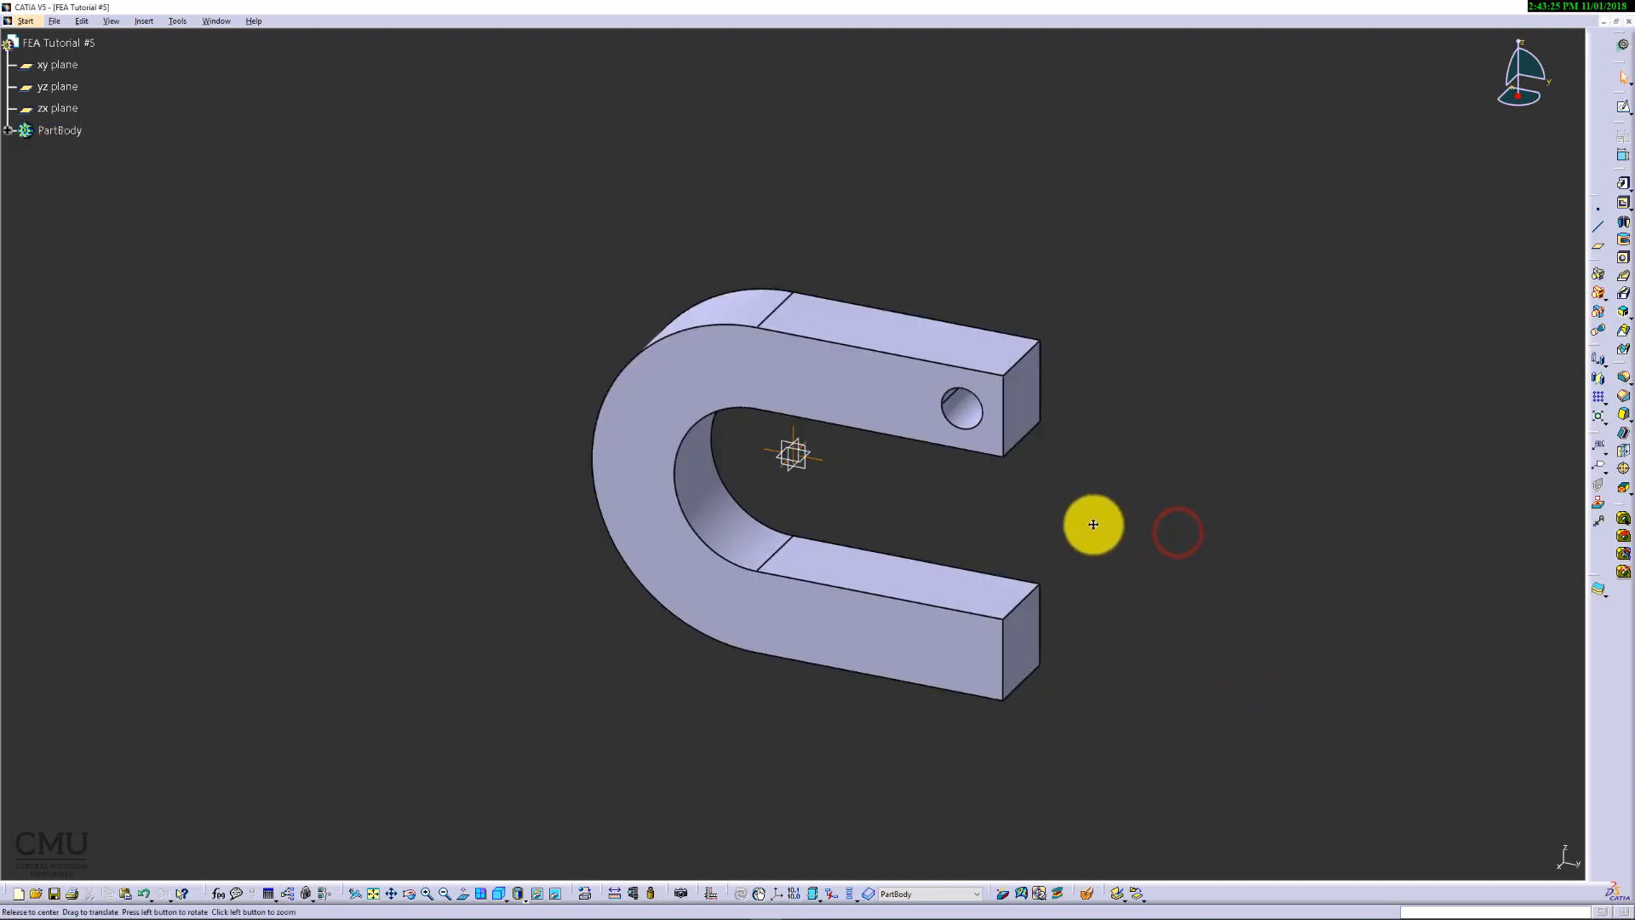
{"action": "left_click_drag", "start_coordinate": [1094, 525], "coordinate": [1005, 457]}
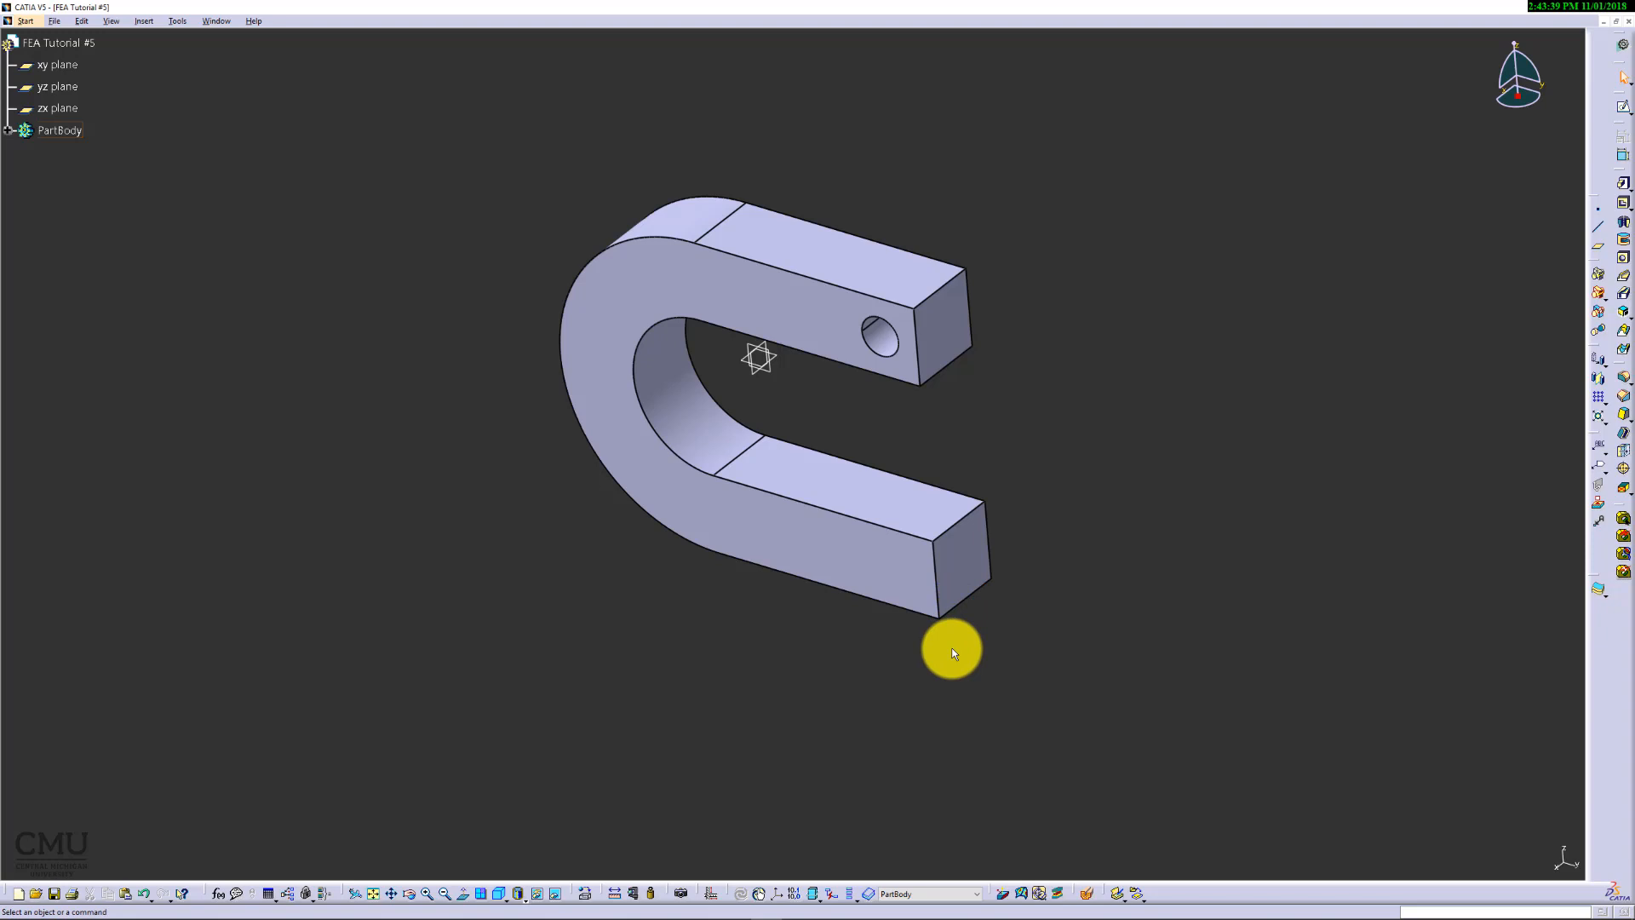
{"action": "mouse_move", "coordinate": [967, 604]}
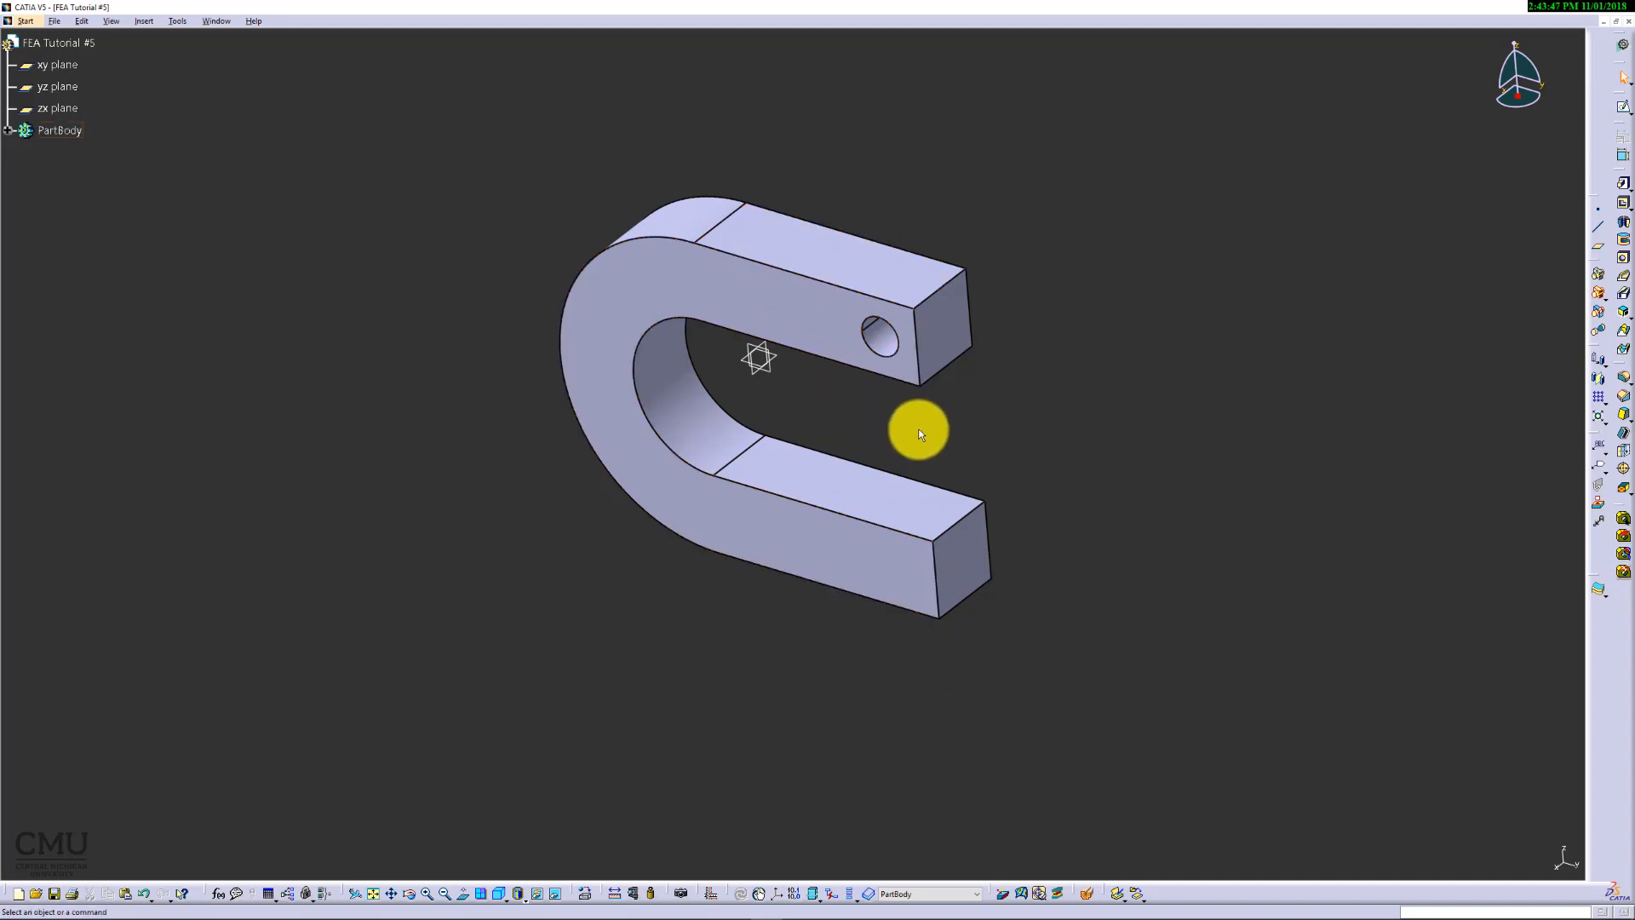
{"action": "mouse_move", "coordinate": [972, 617]}
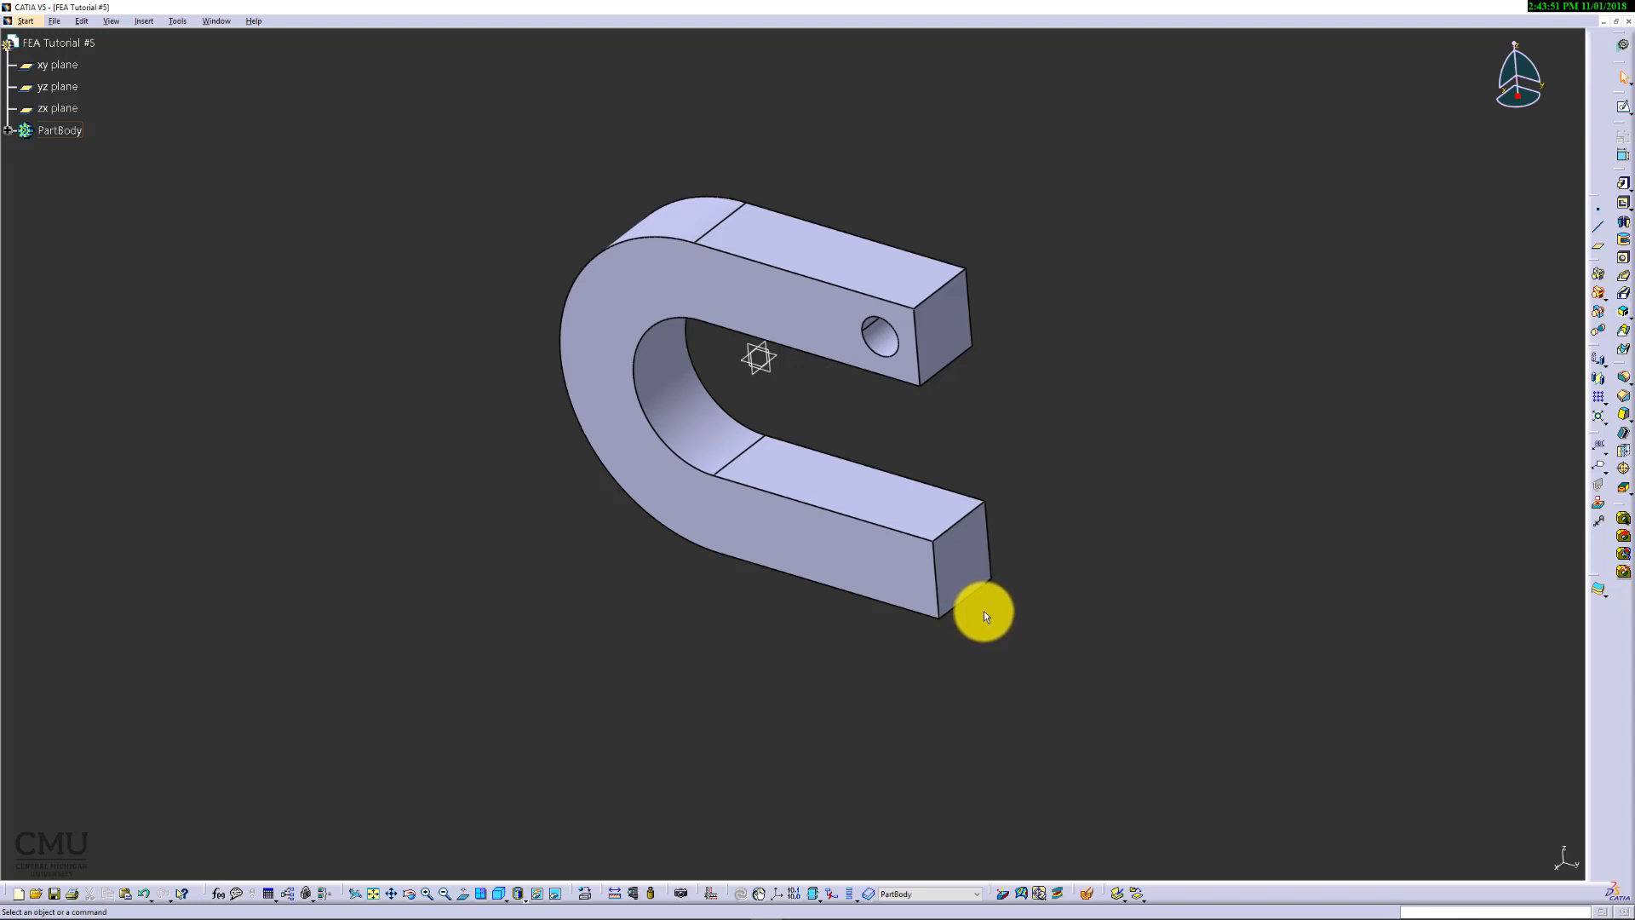
{"action": "mouse_move", "coordinate": [688, 815]}
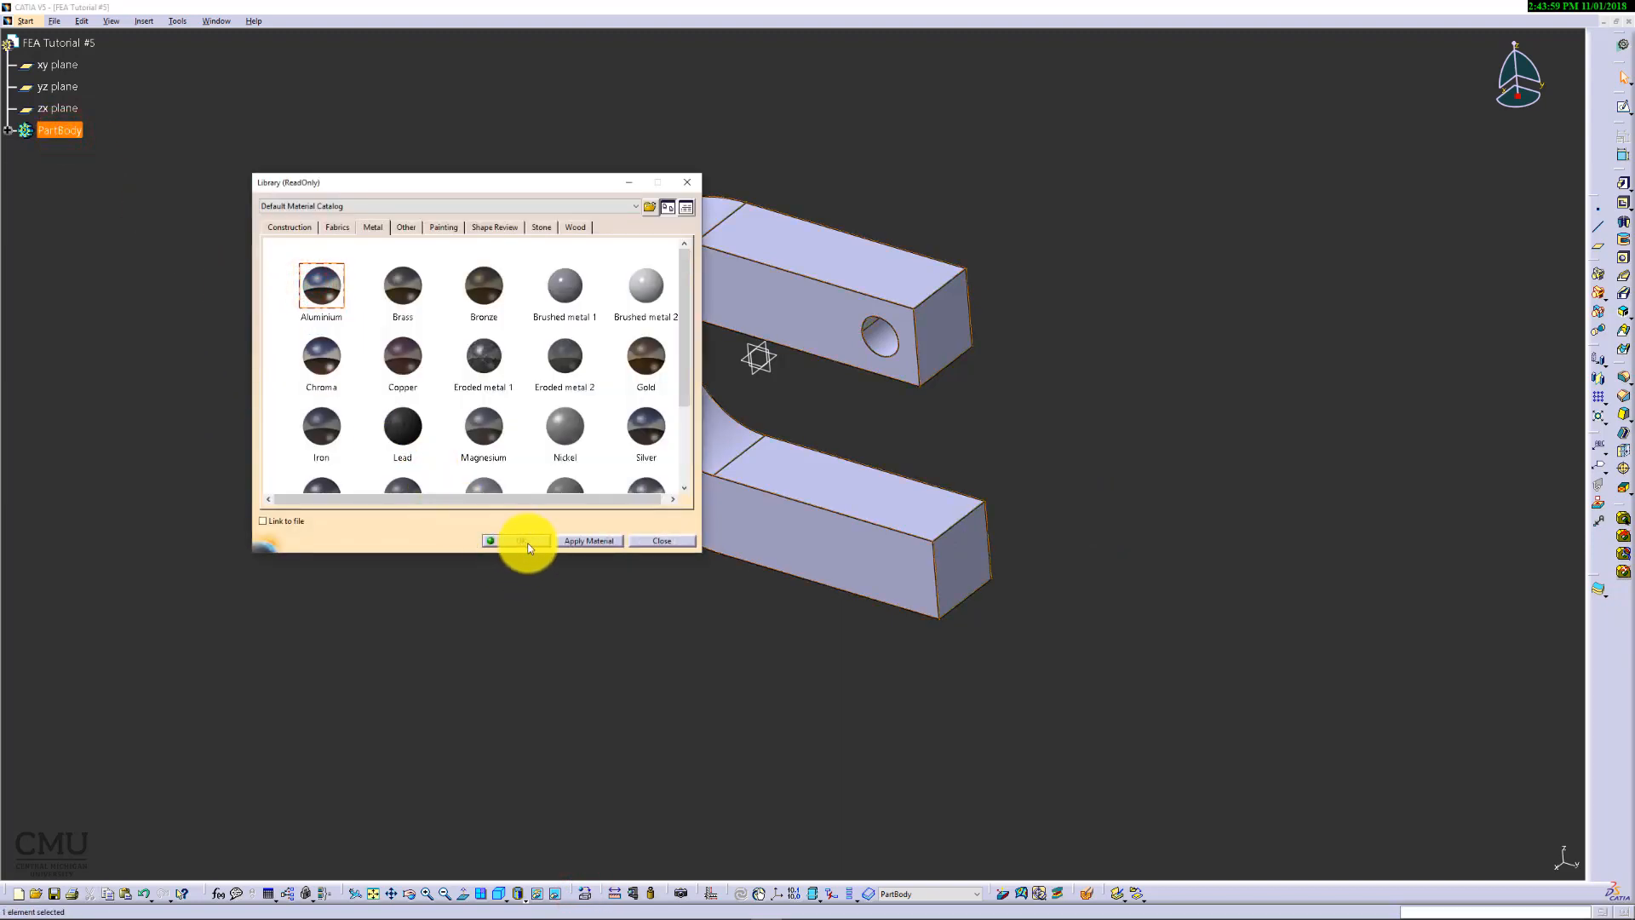
Step: Apply Aluminium to the part body and review its analysis properties
{"action": "left_click", "coordinate": [518, 540]}
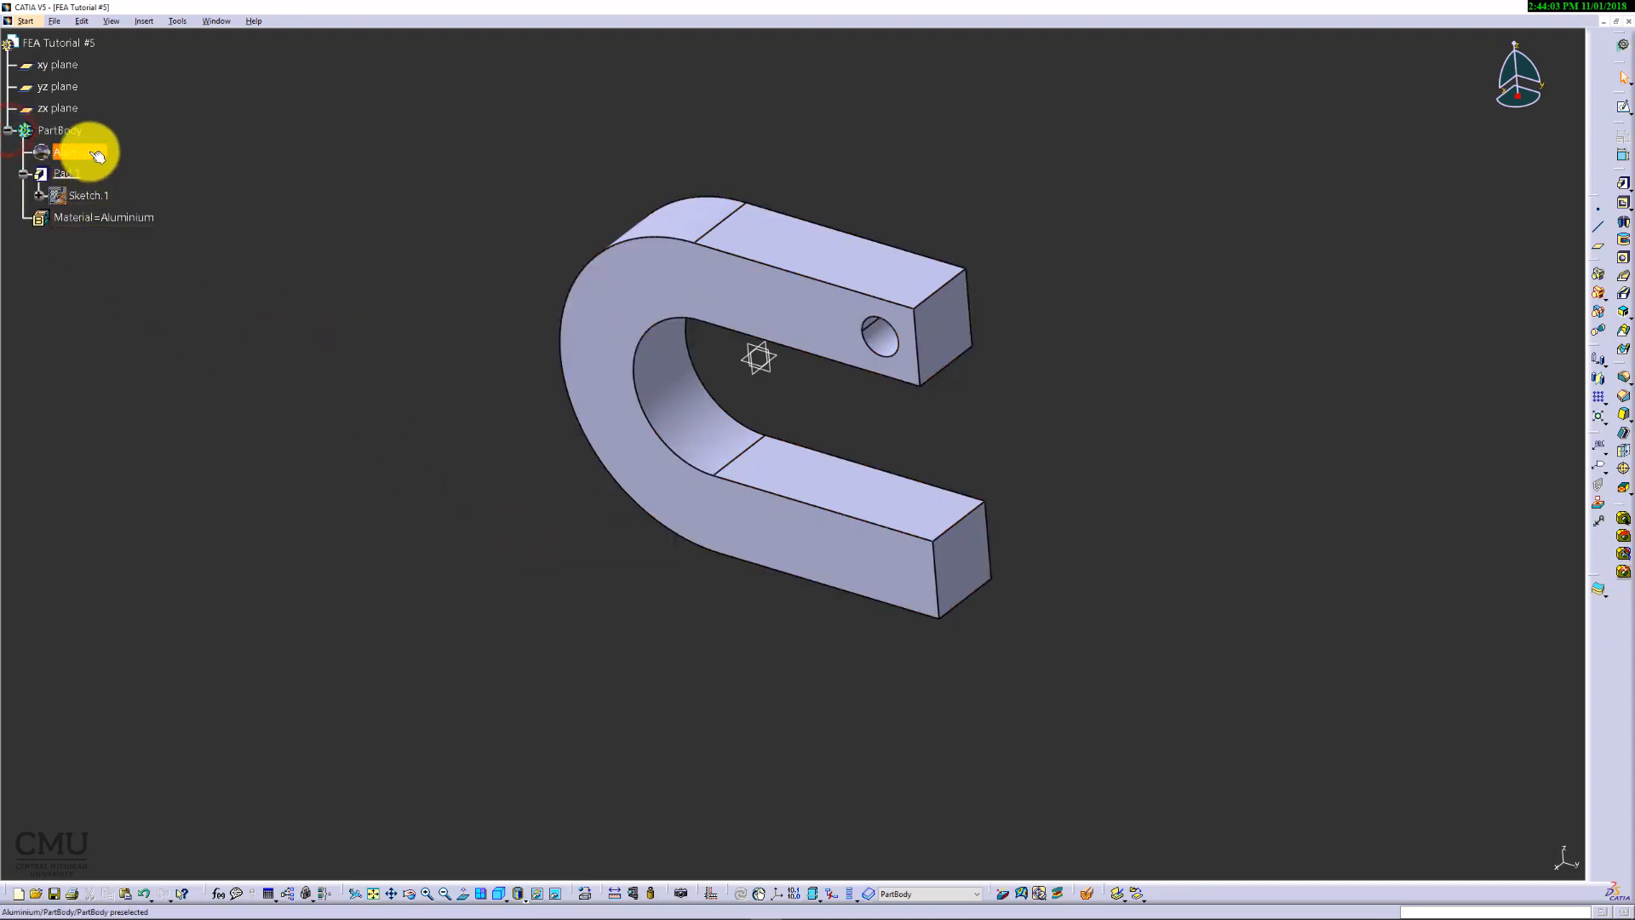
{"action": "left_click", "coordinate": [80, 152]}
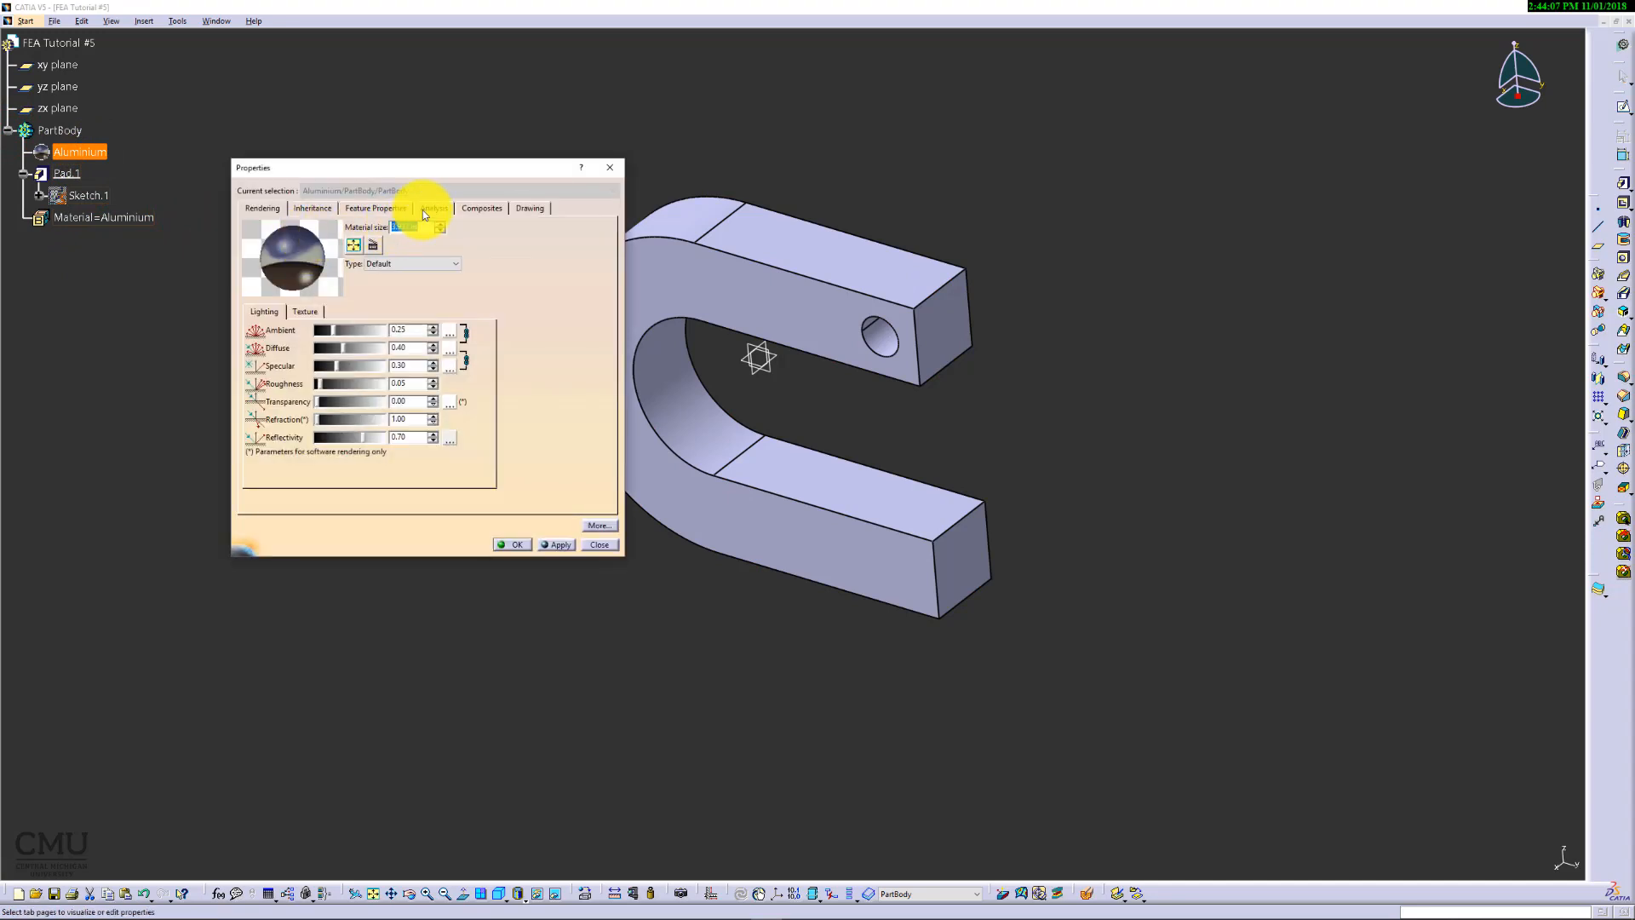
{"action": "left_click", "coordinate": [434, 208]}
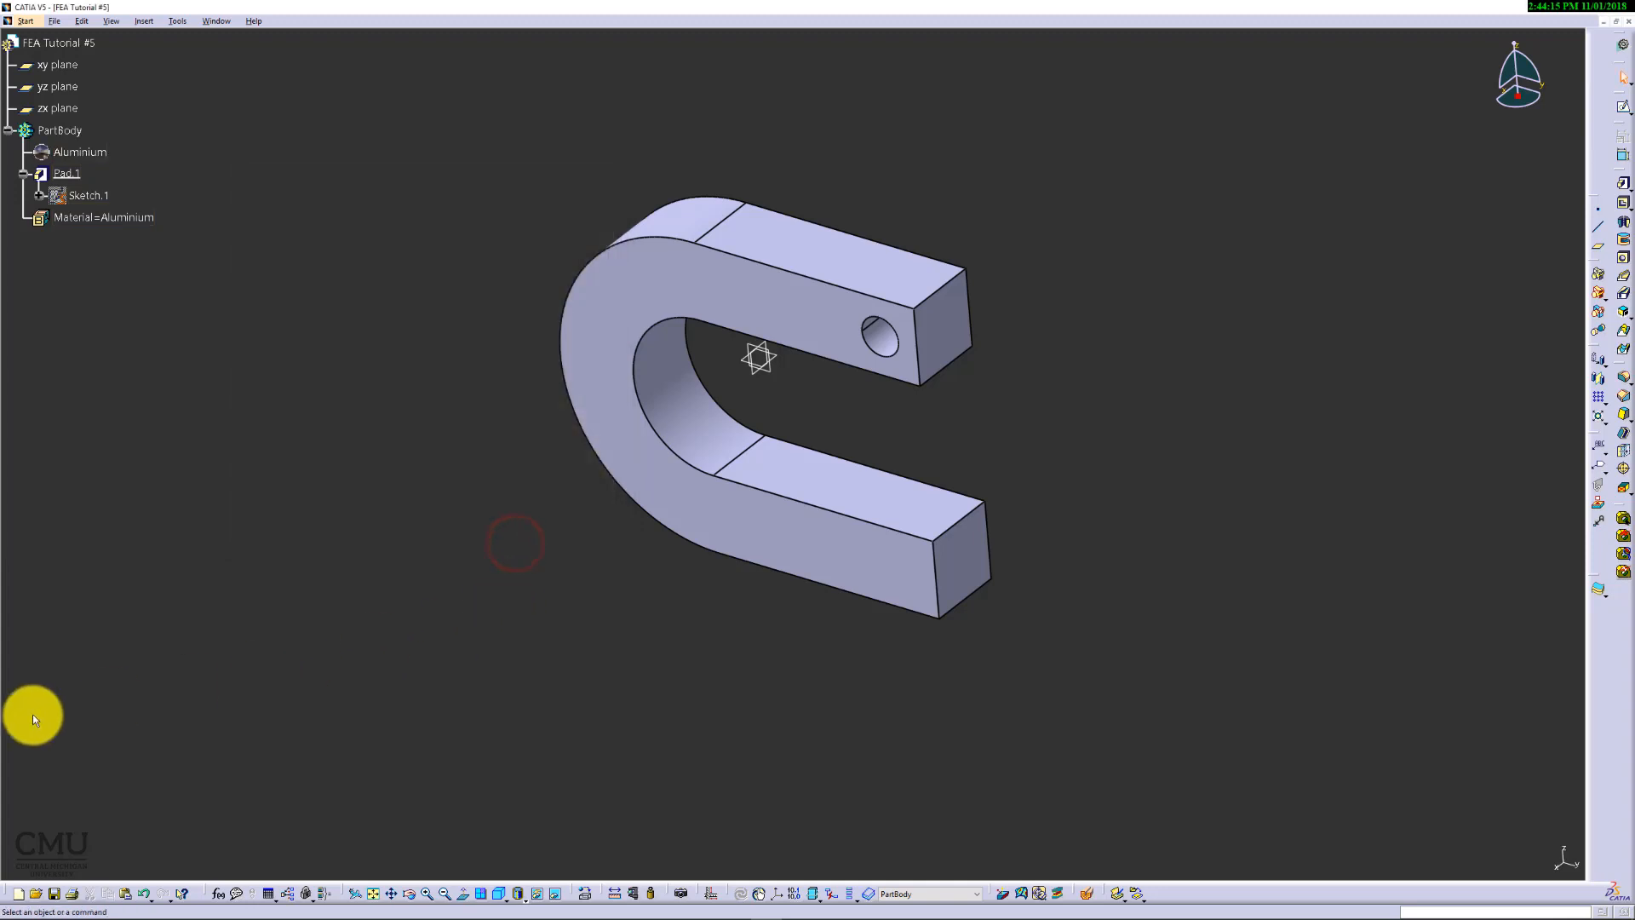
{"action": "mouse_move", "coordinate": [250, 666]}
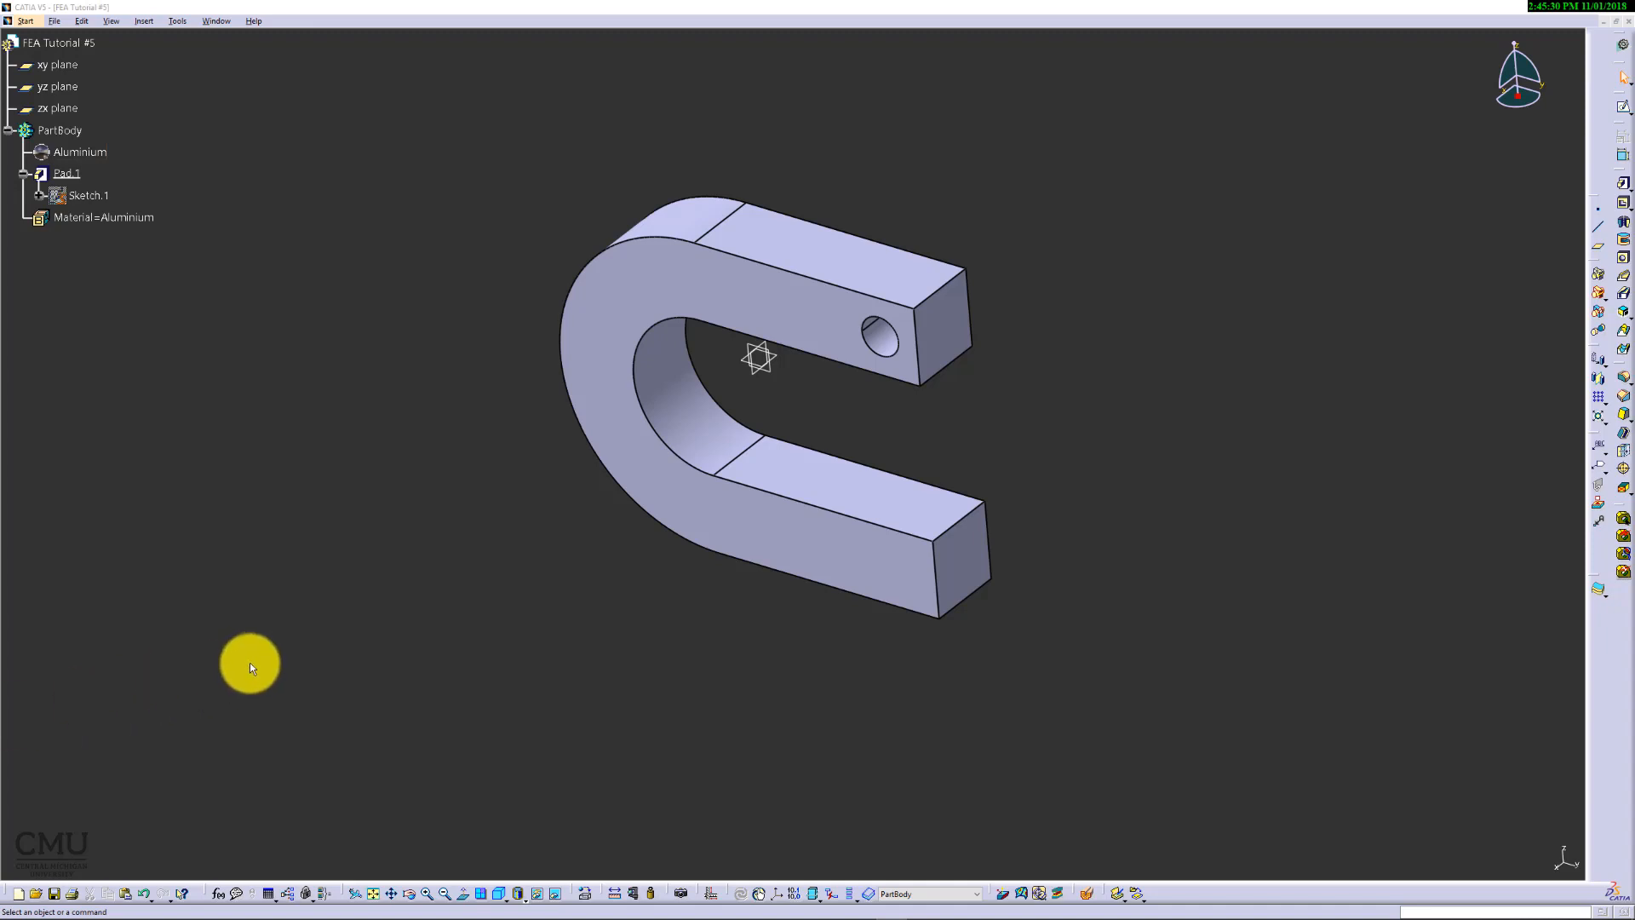
{"action": "mouse_move", "coordinate": [328, 667]}
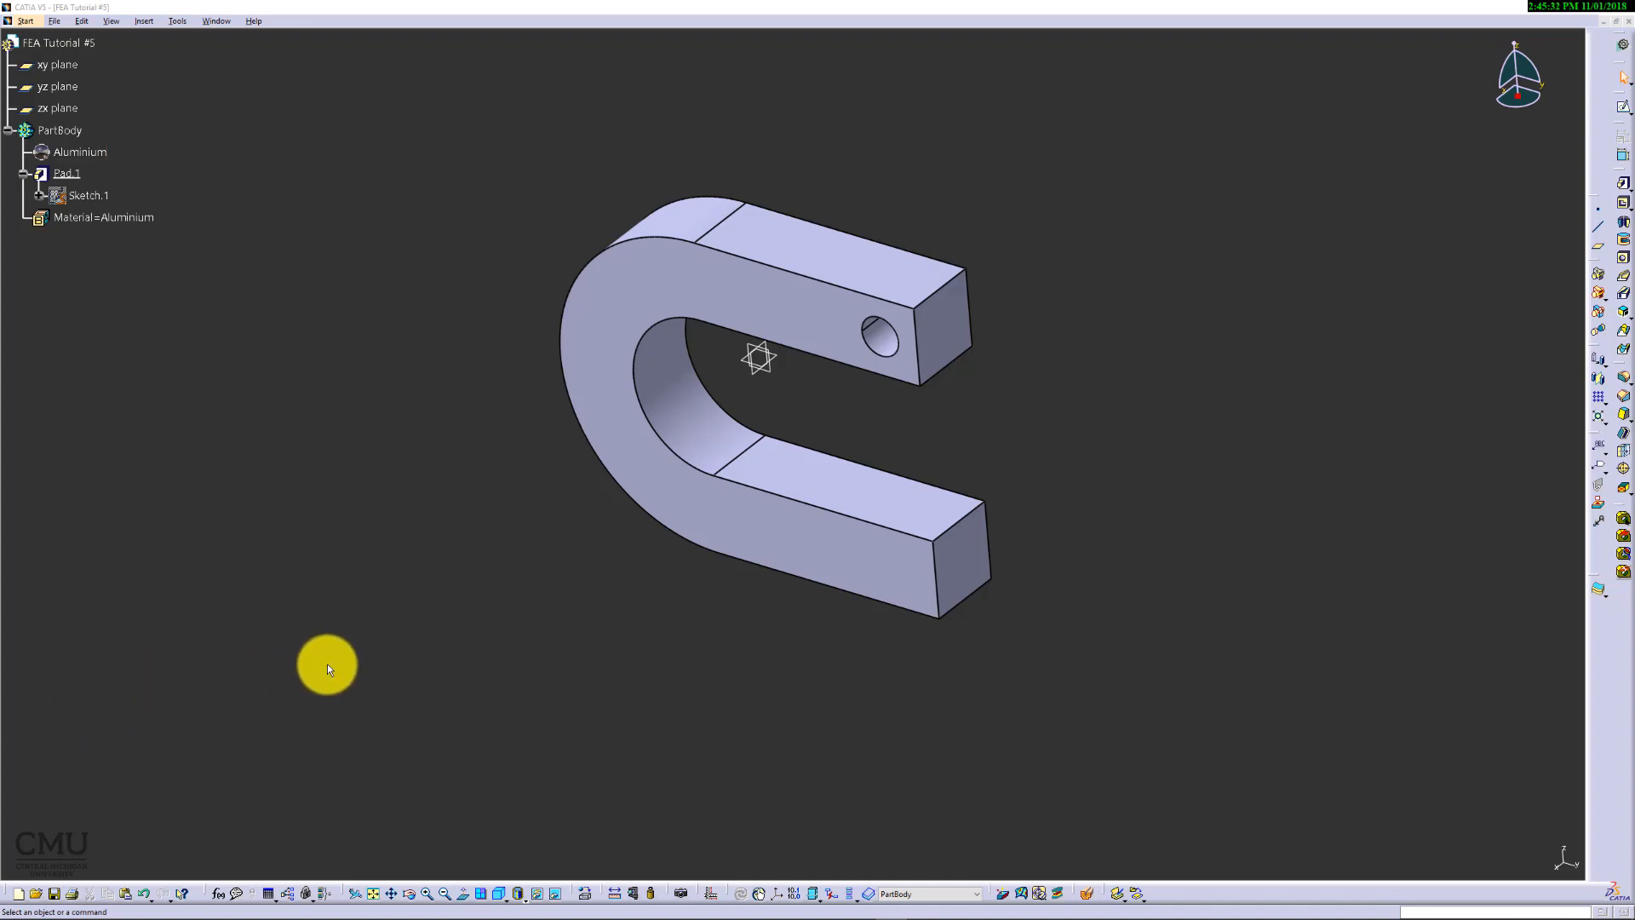
Step: Switch to Generative Structural Analysis and create a Static Analysis case
{"action": "left_click", "coordinate": [23, 20]}
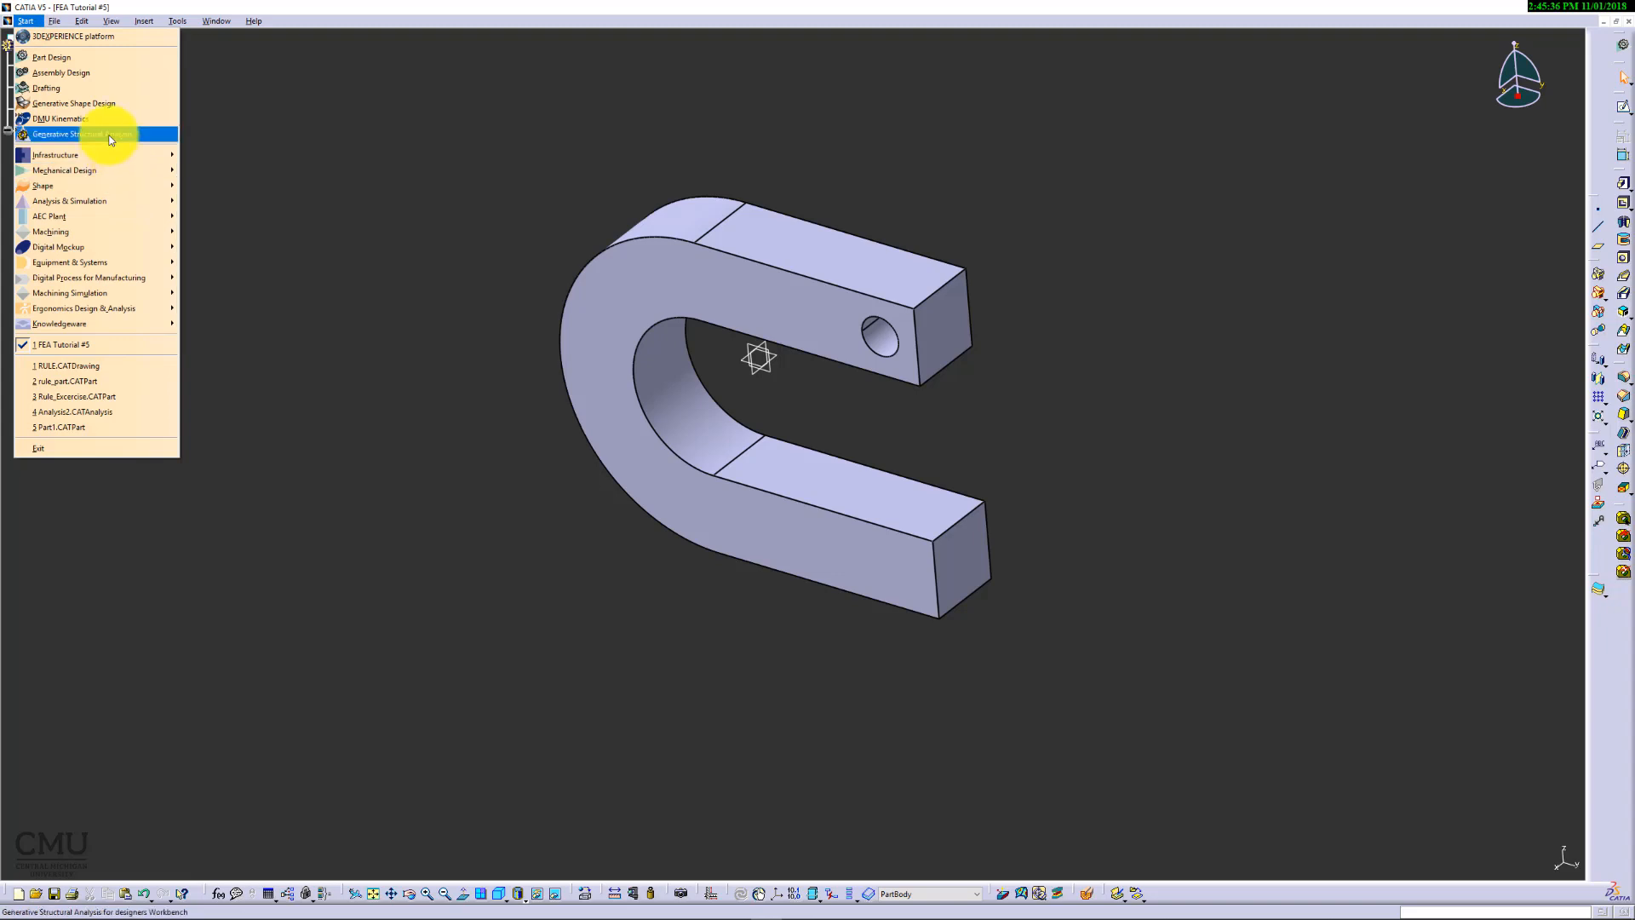
{"action": "mouse_move", "coordinate": [68, 201]}
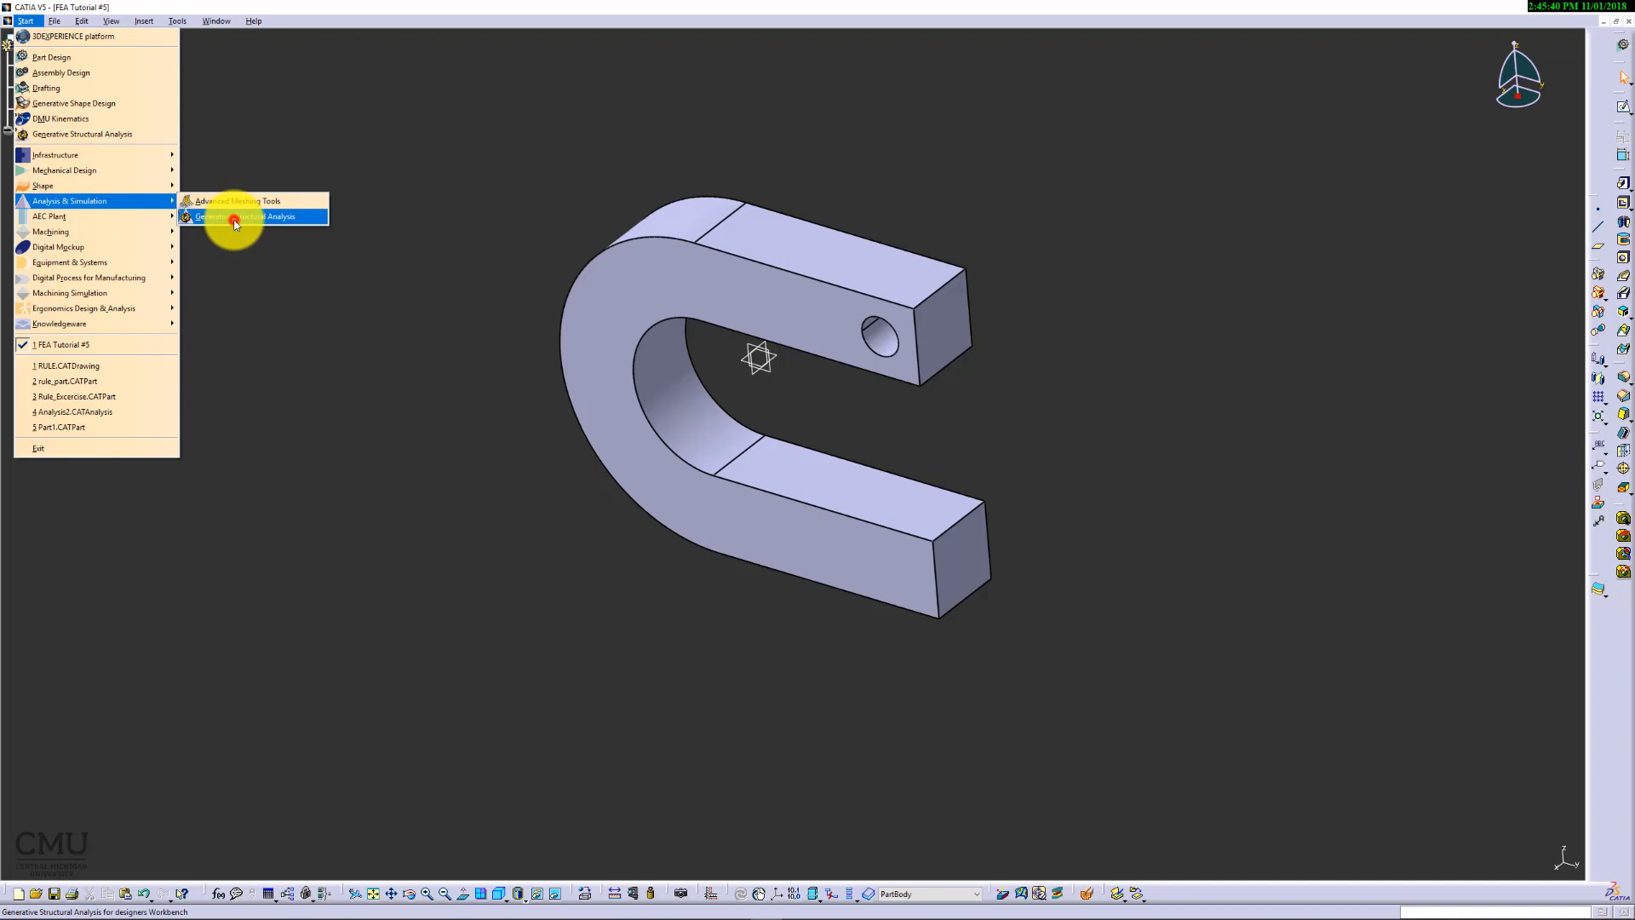
{"action": "left_click", "coordinate": [245, 217]}
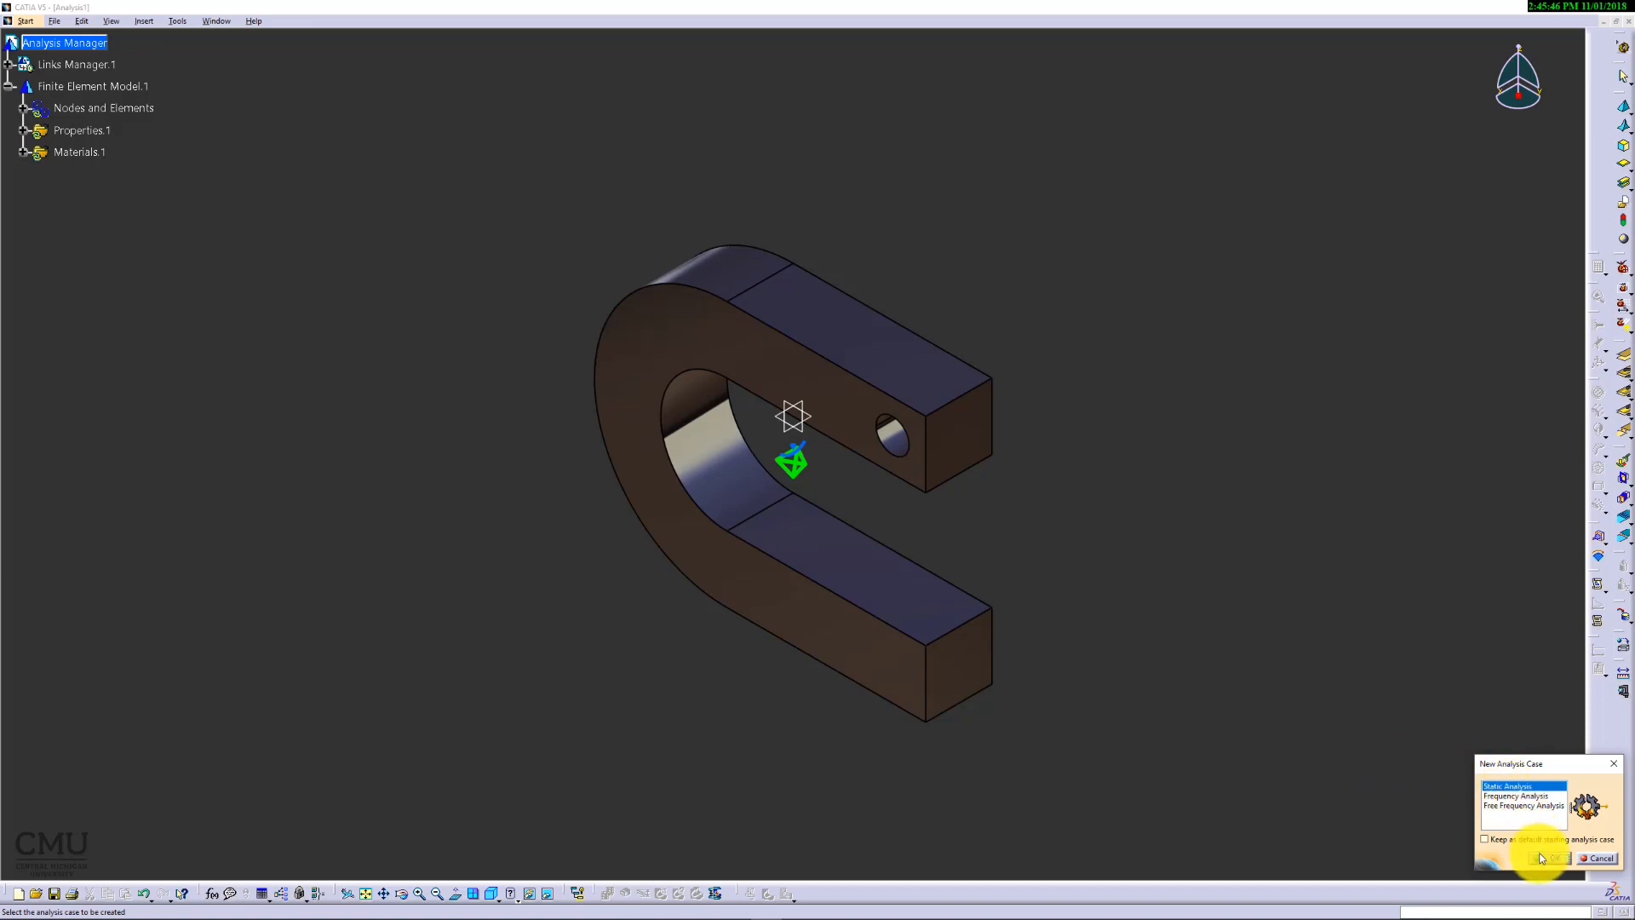
{"action": "left_click", "coordinate": [1543, 857]}
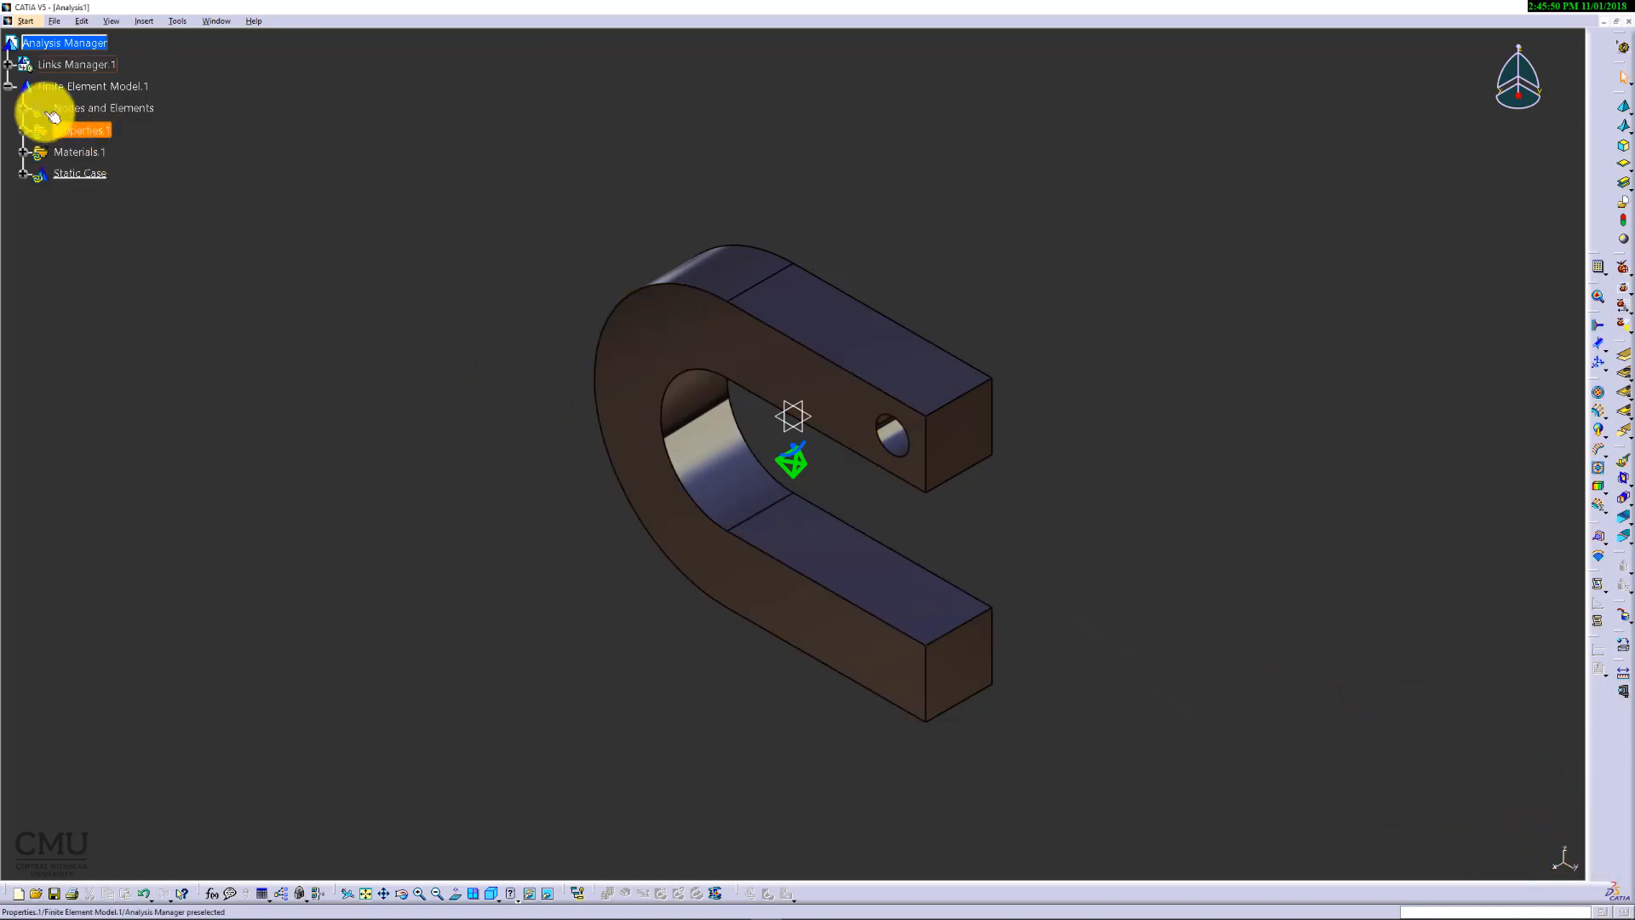
Step: Set OCTREE Tetrahedron Mesh.1 to 0.25in size with smaller absolute sag
{"action": "left_click", "coordinate": [25, 107]}
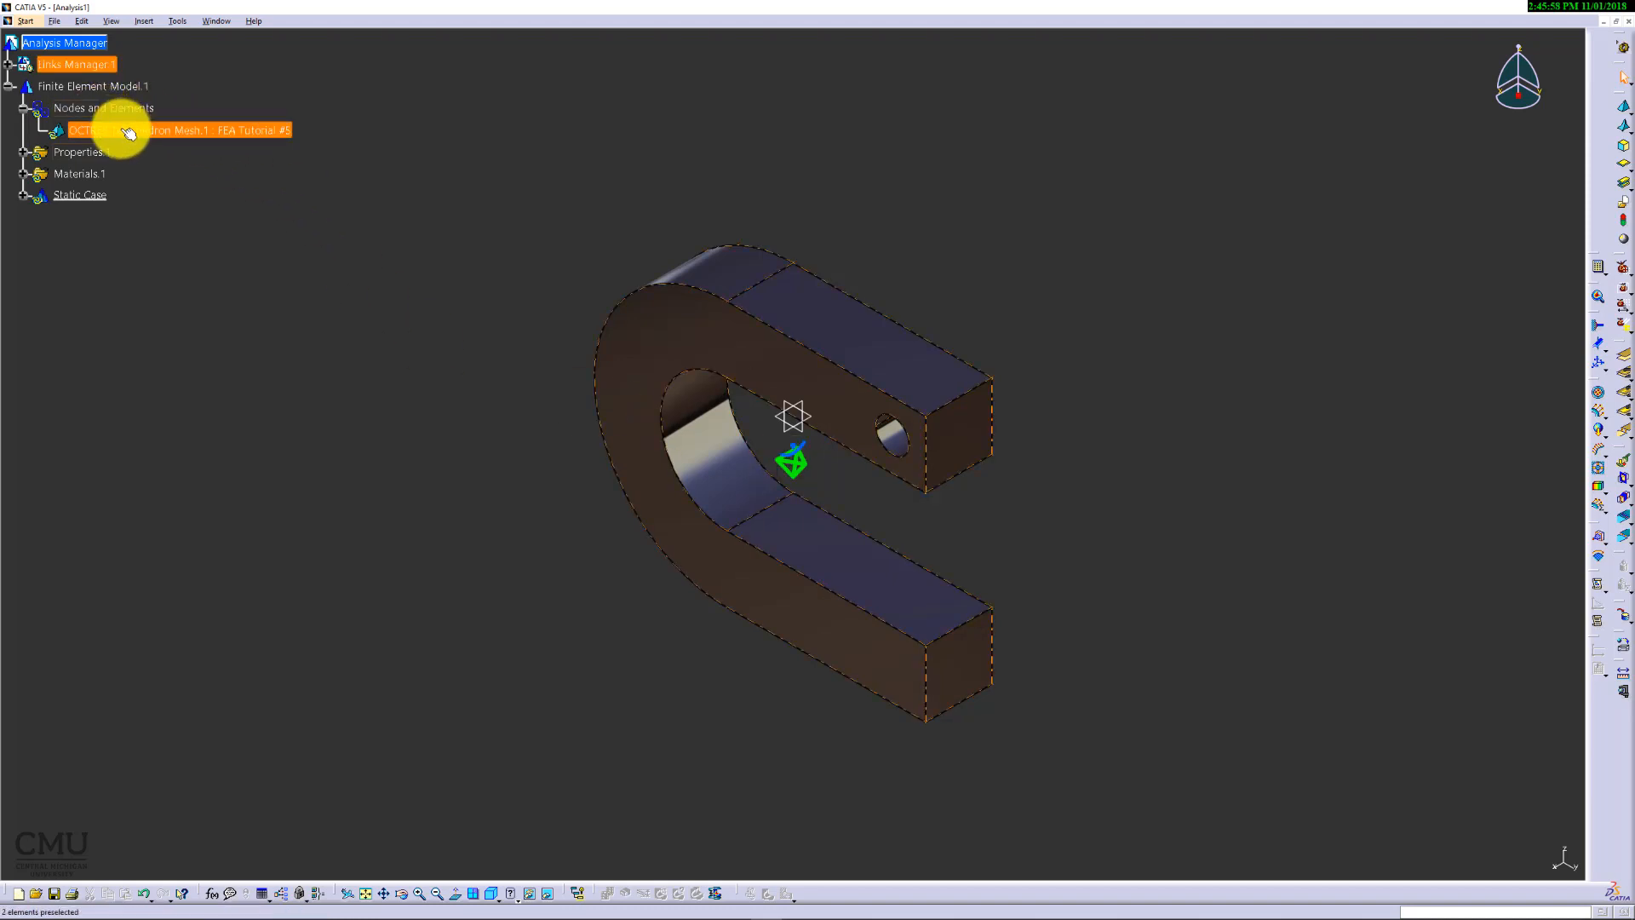
{"action": "double_click", "coordinate": [137, 129]}
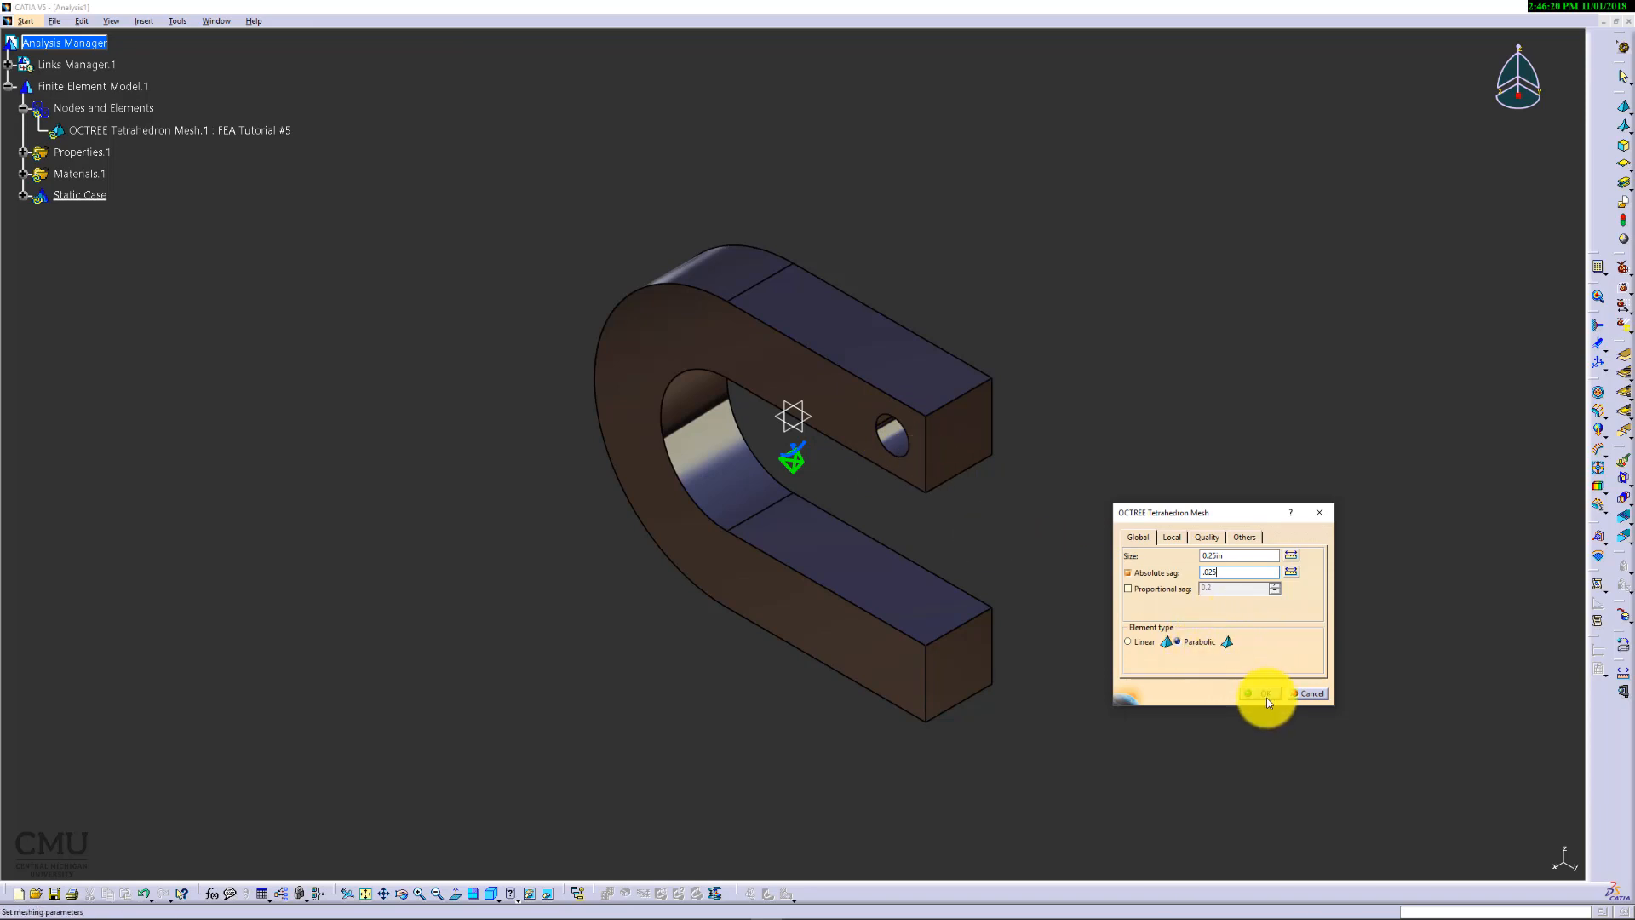
{"action": "left_click", "coordinate": [1262, 693]}
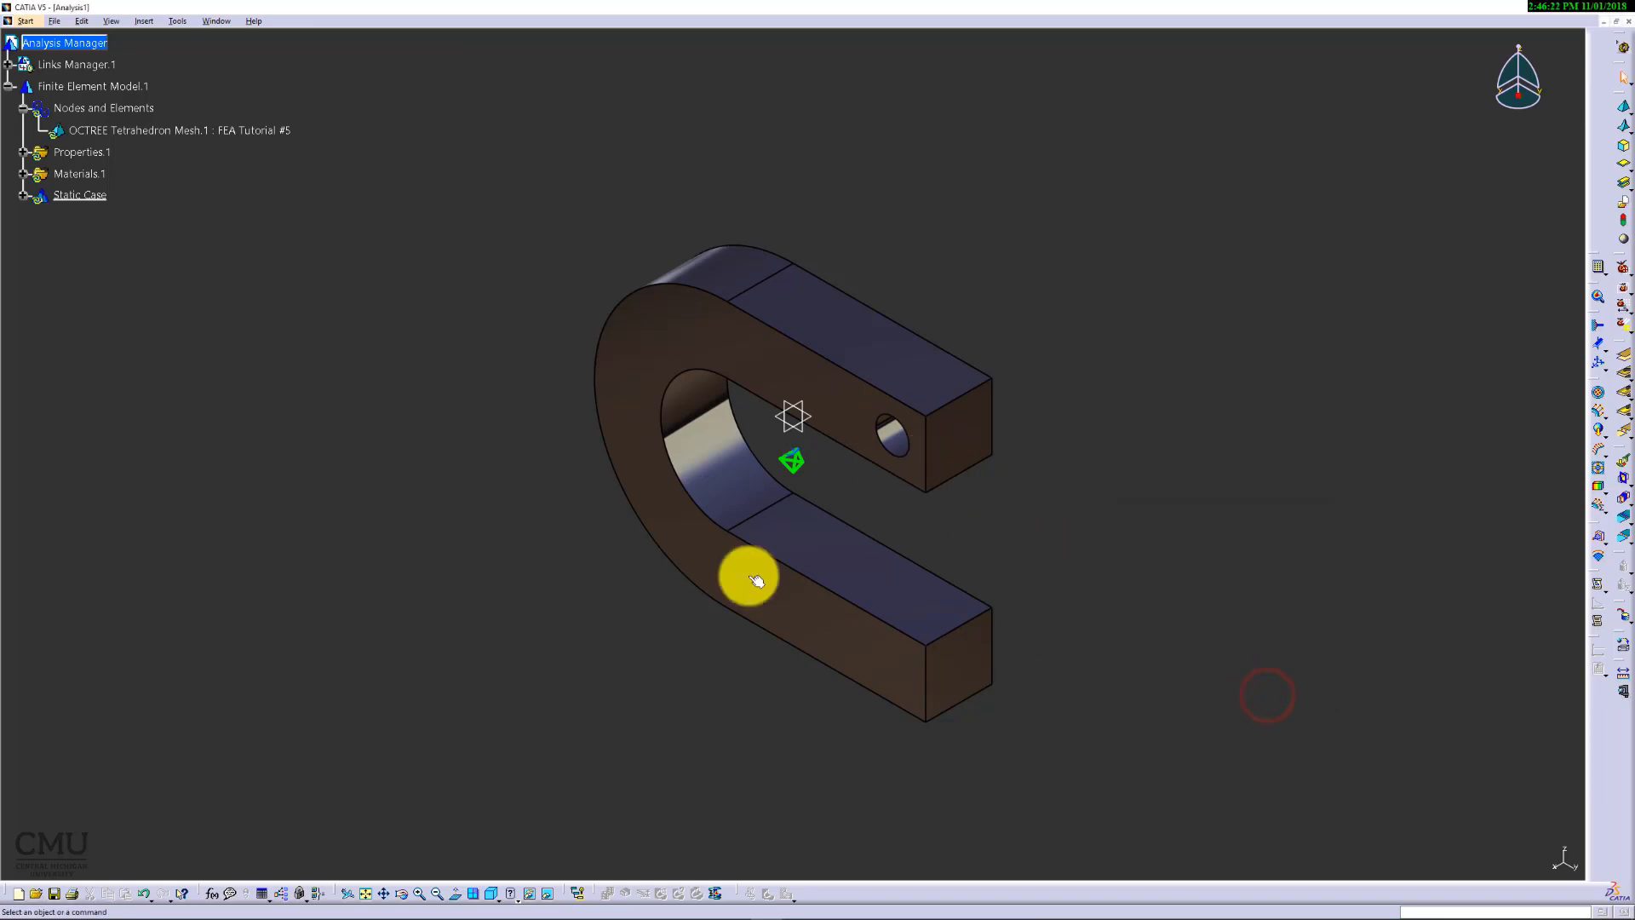
Step: Generate Mesh.1 via Mesh Visualization and orbit the clamp to inspect it
{"action": "right_click", "coordinate": [102, 107]}
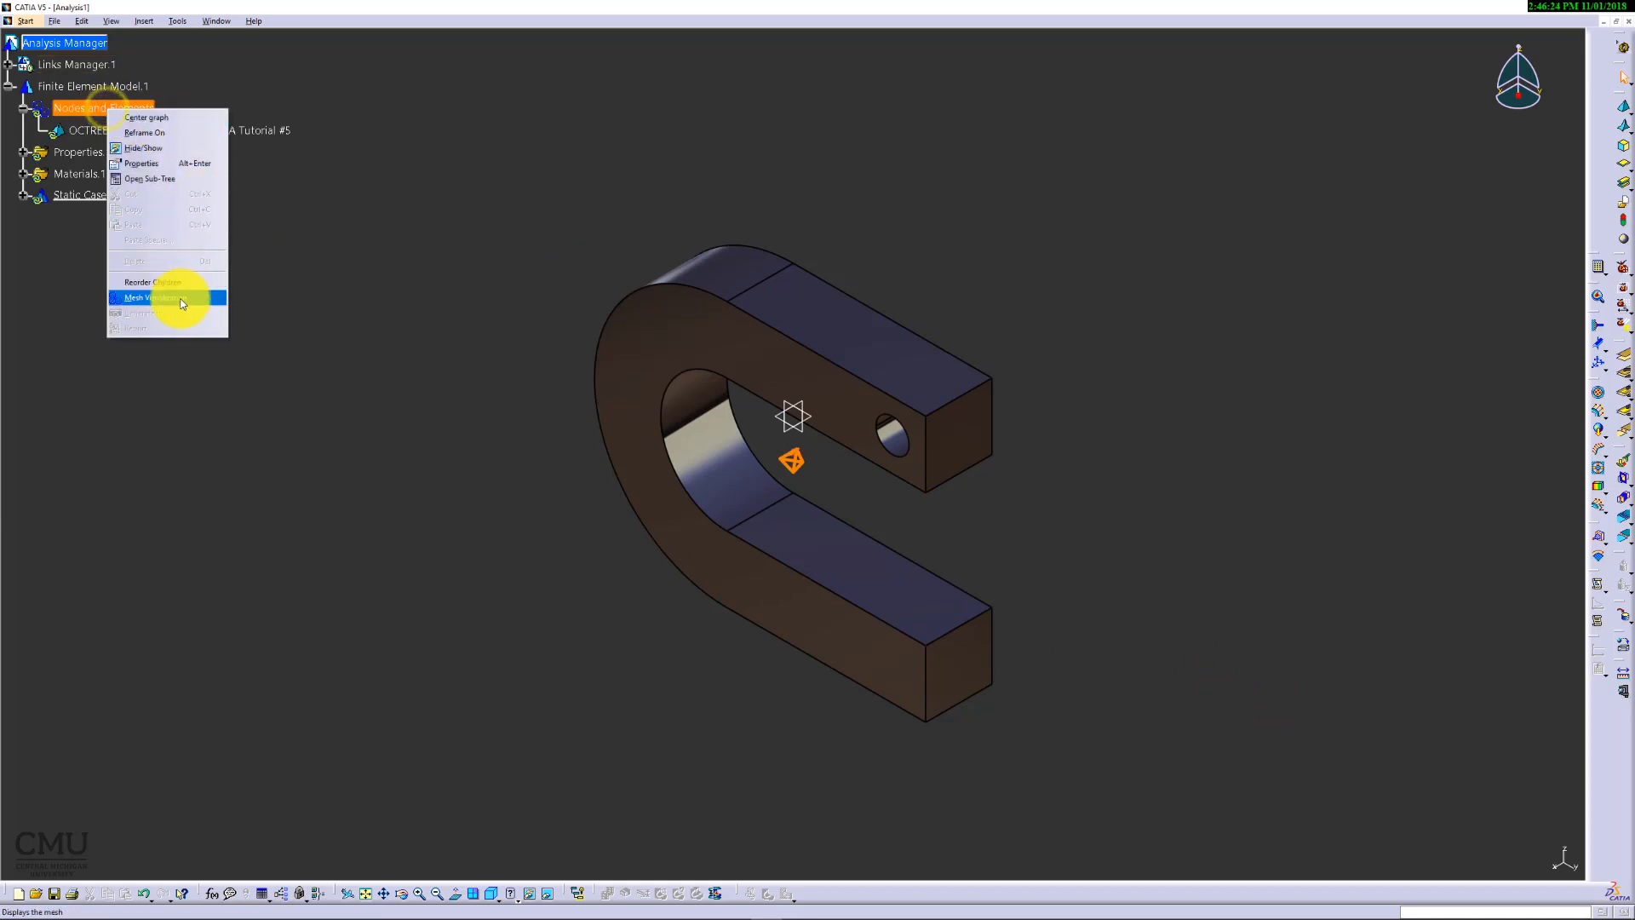
{"action": "left_click", "coordinate": [148, 296]}
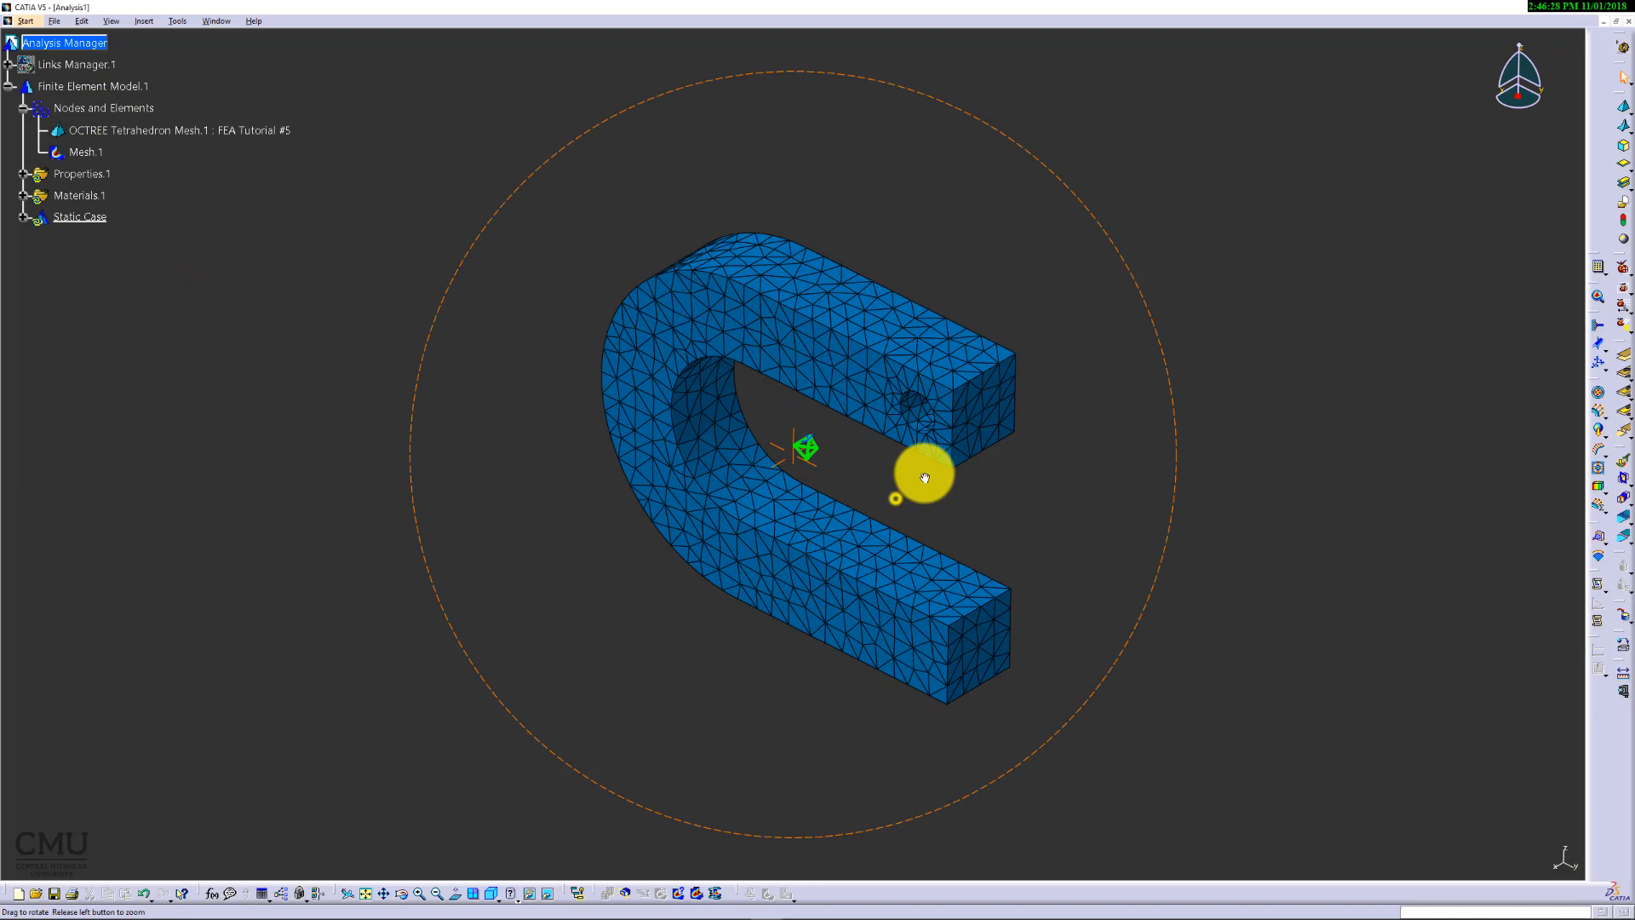
{"action": "left_click_drag", "start_coordinate": [923, 477], "coordinate": [904, 545]}
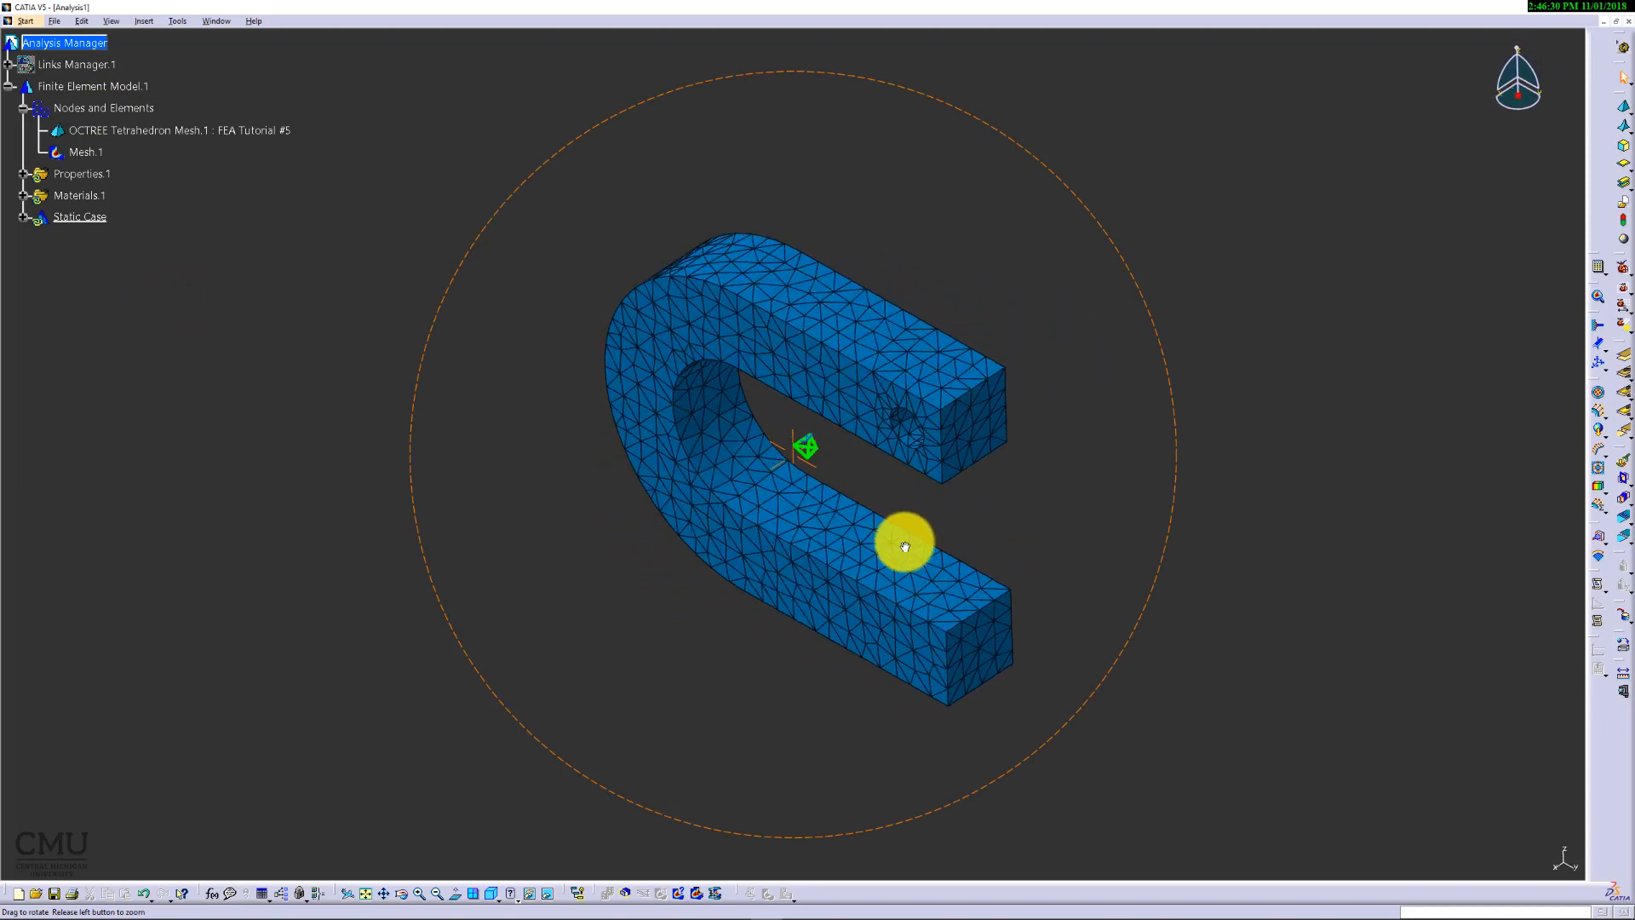
{"action": "left_click_drag", "start_coordinate": [904, 545], "coordinate": [250, 224]}
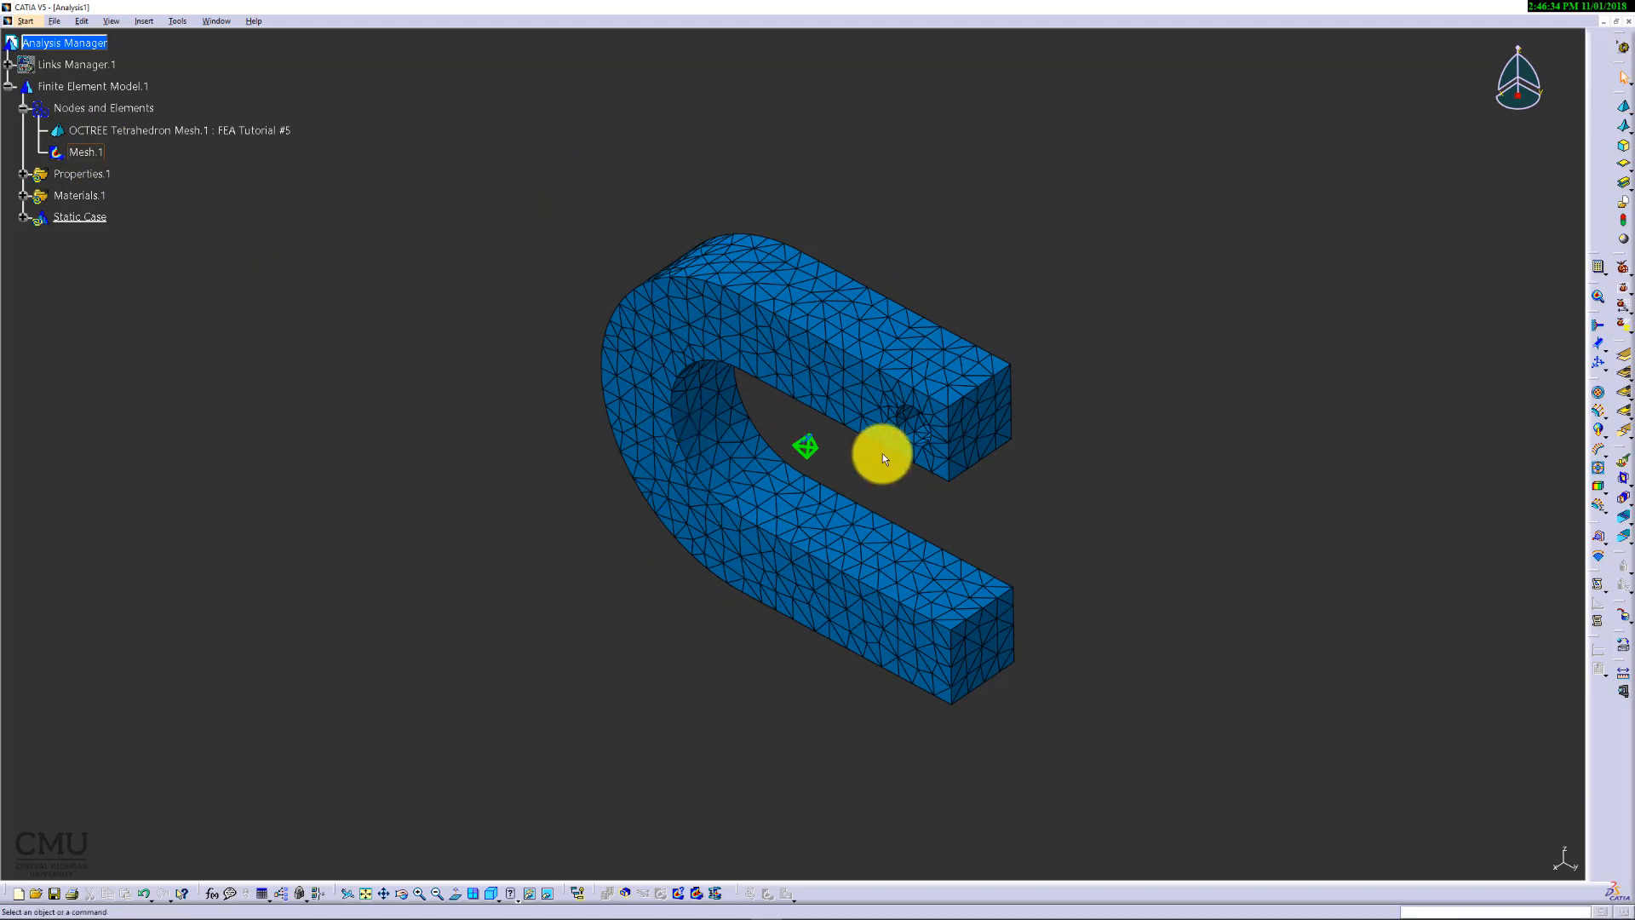
{"action": "mouse_move", "coordinate": [1571, 337]}
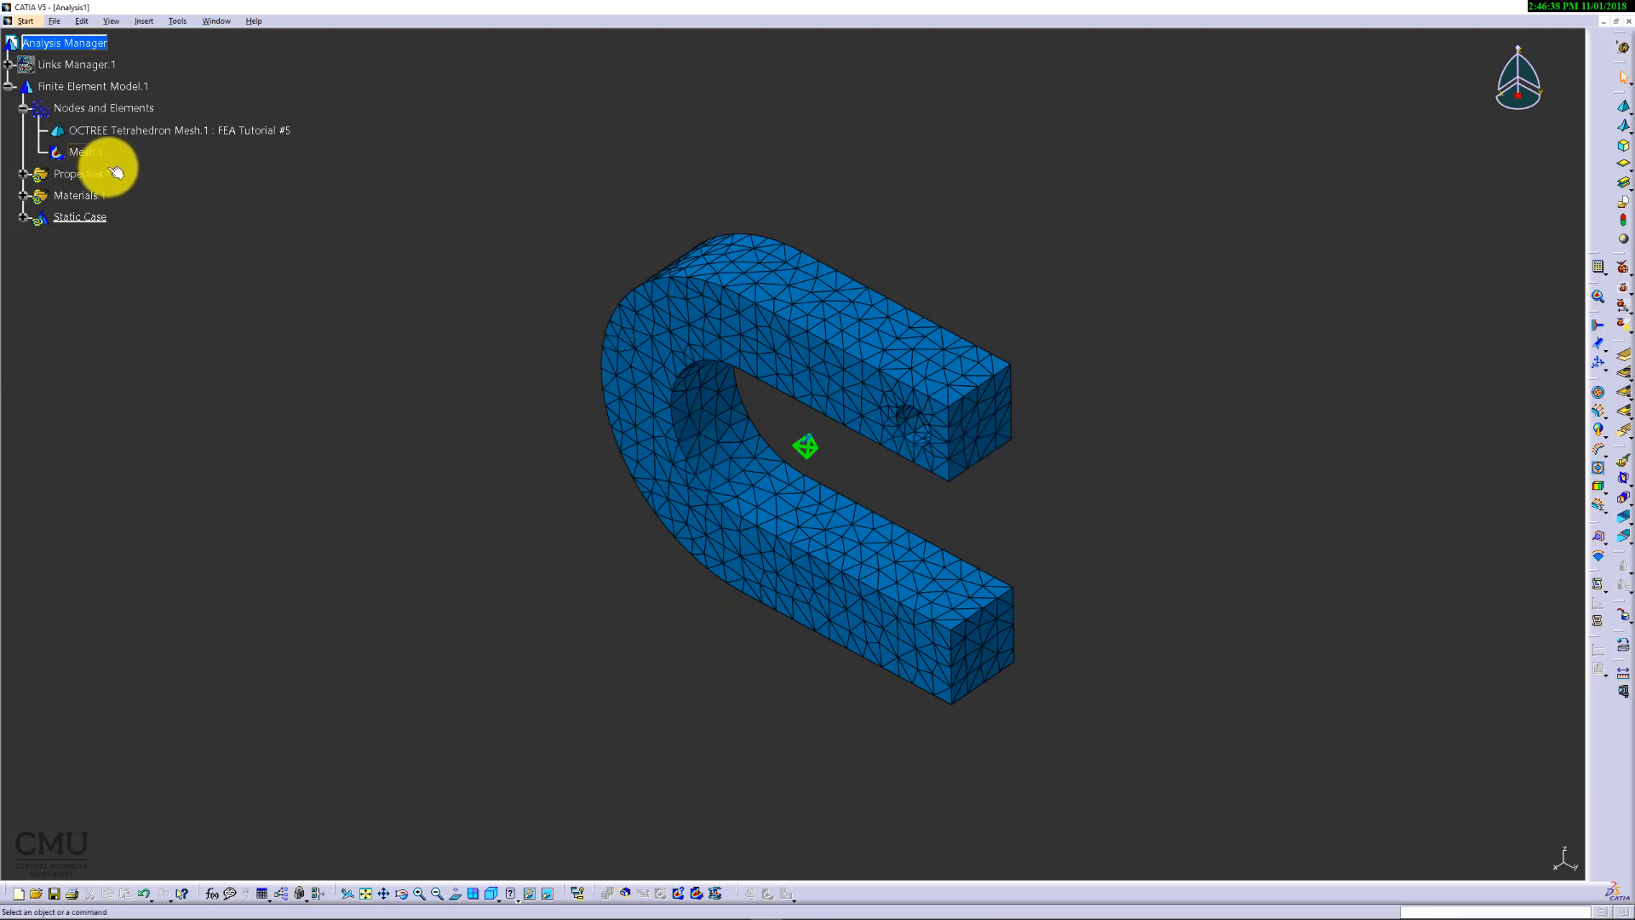
Step: Deactivate Mesh.1 to hide the mesh display on the clamp
{"action": "right_click", "coordinate": [83, 151]}
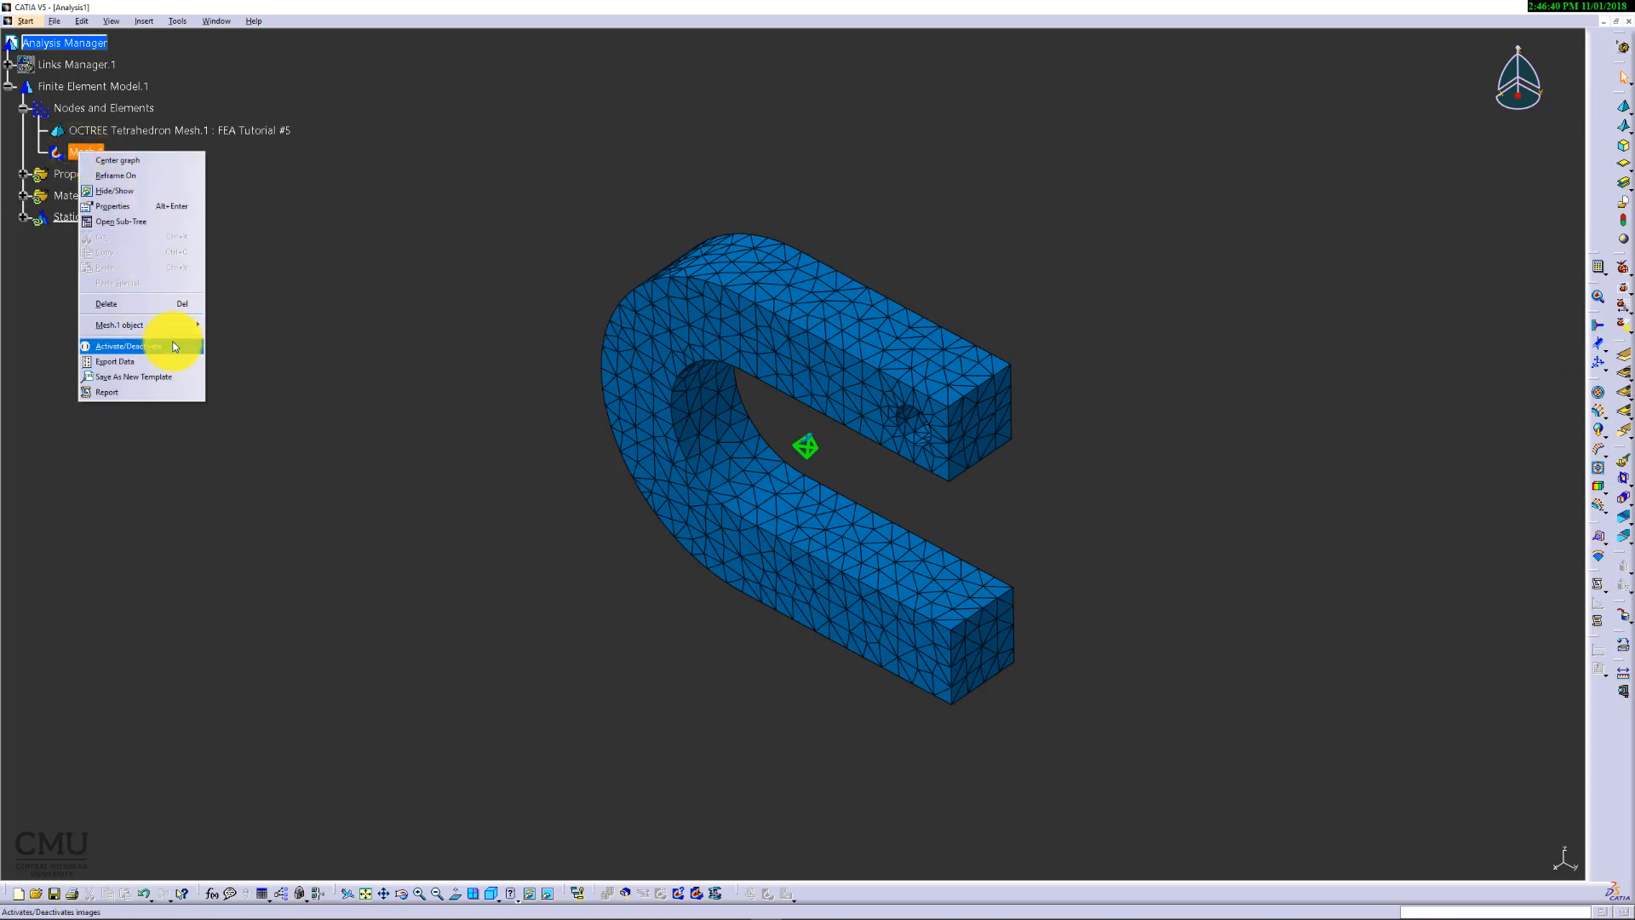
{"action": "left_click", "coordinate": [122, 346]}
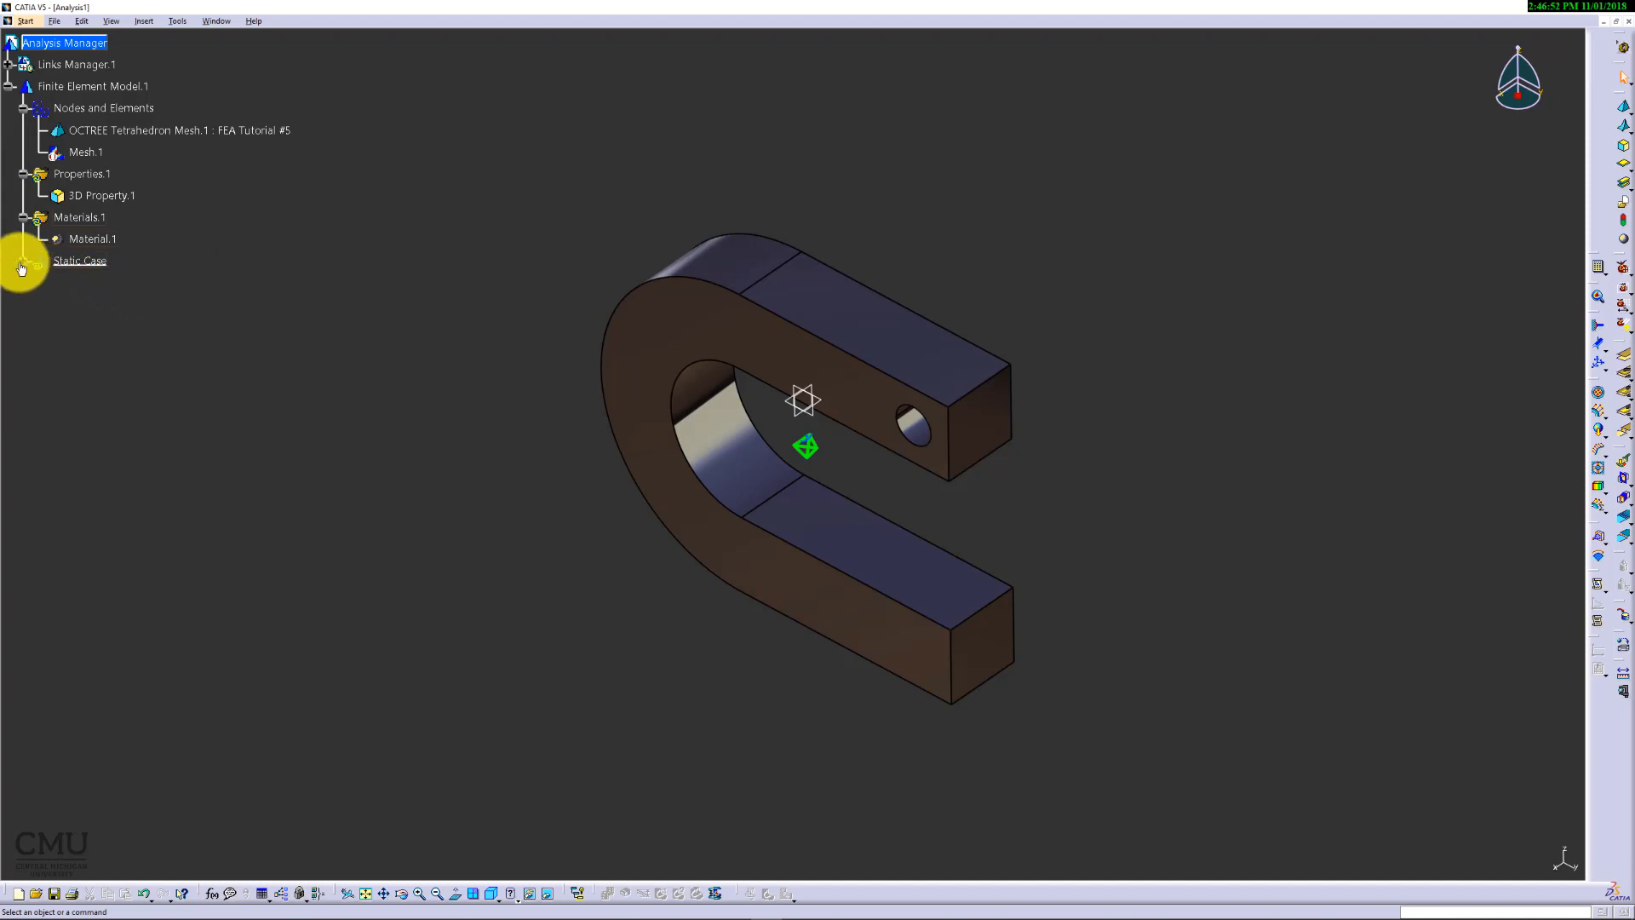
Step: Clamp the inner face of the upper arm's hole in the Static Case
{"action": "left_click", "coordinate": [20, 260]}
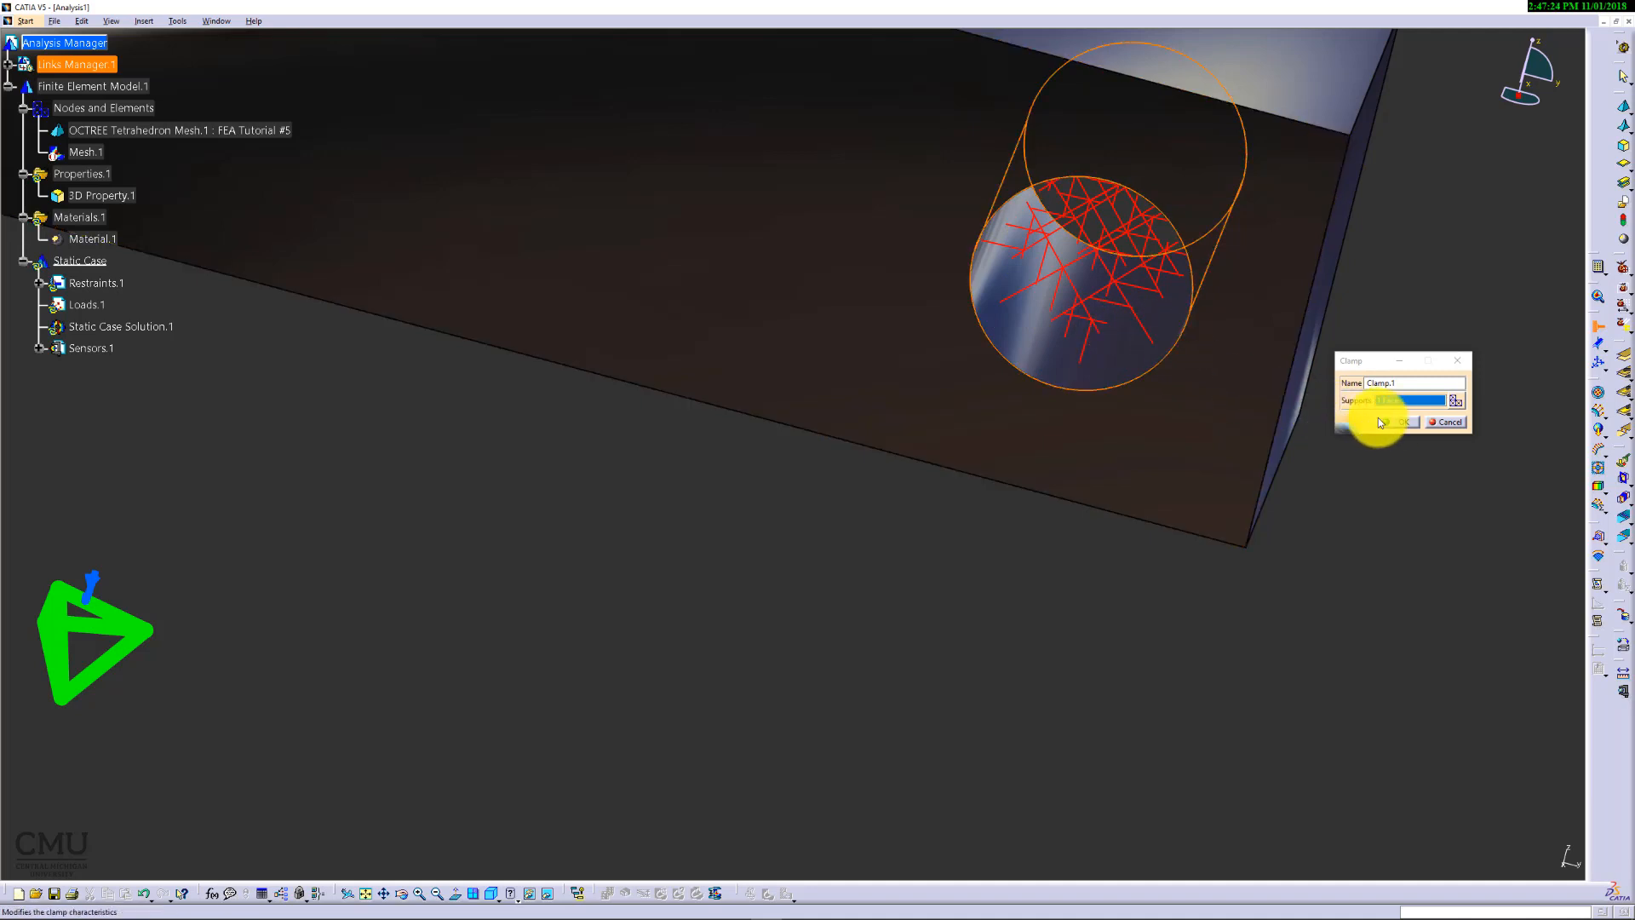
{"action": "left_click", "coordinate": [1390, 421]}
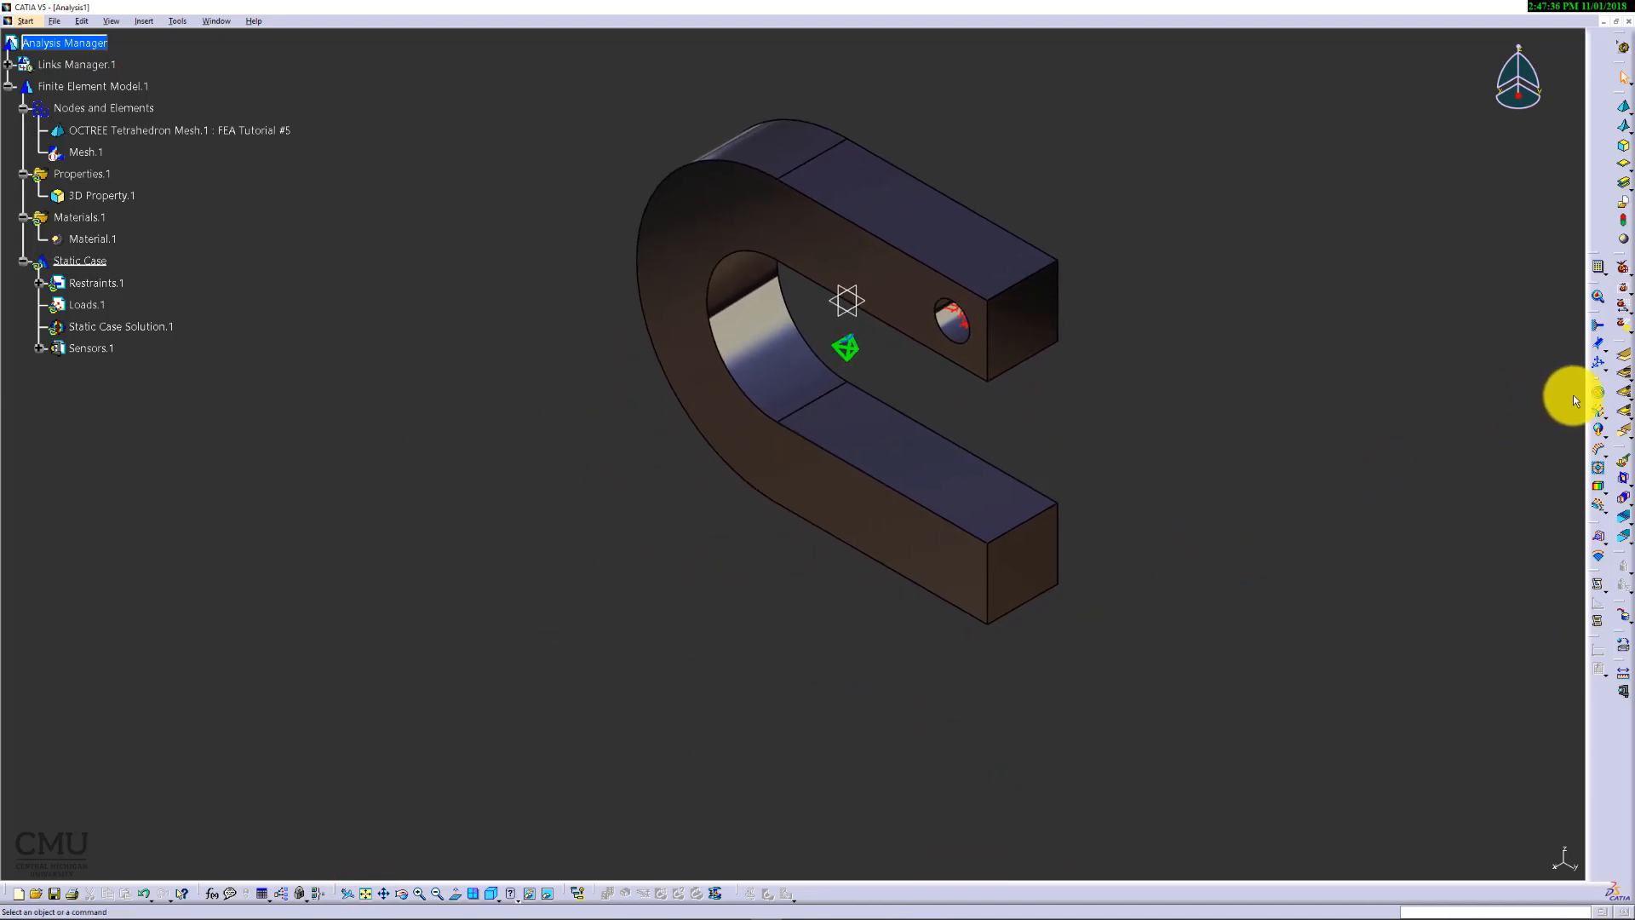
{"action": "mouse_move", "coordinate": [1595, 470]}
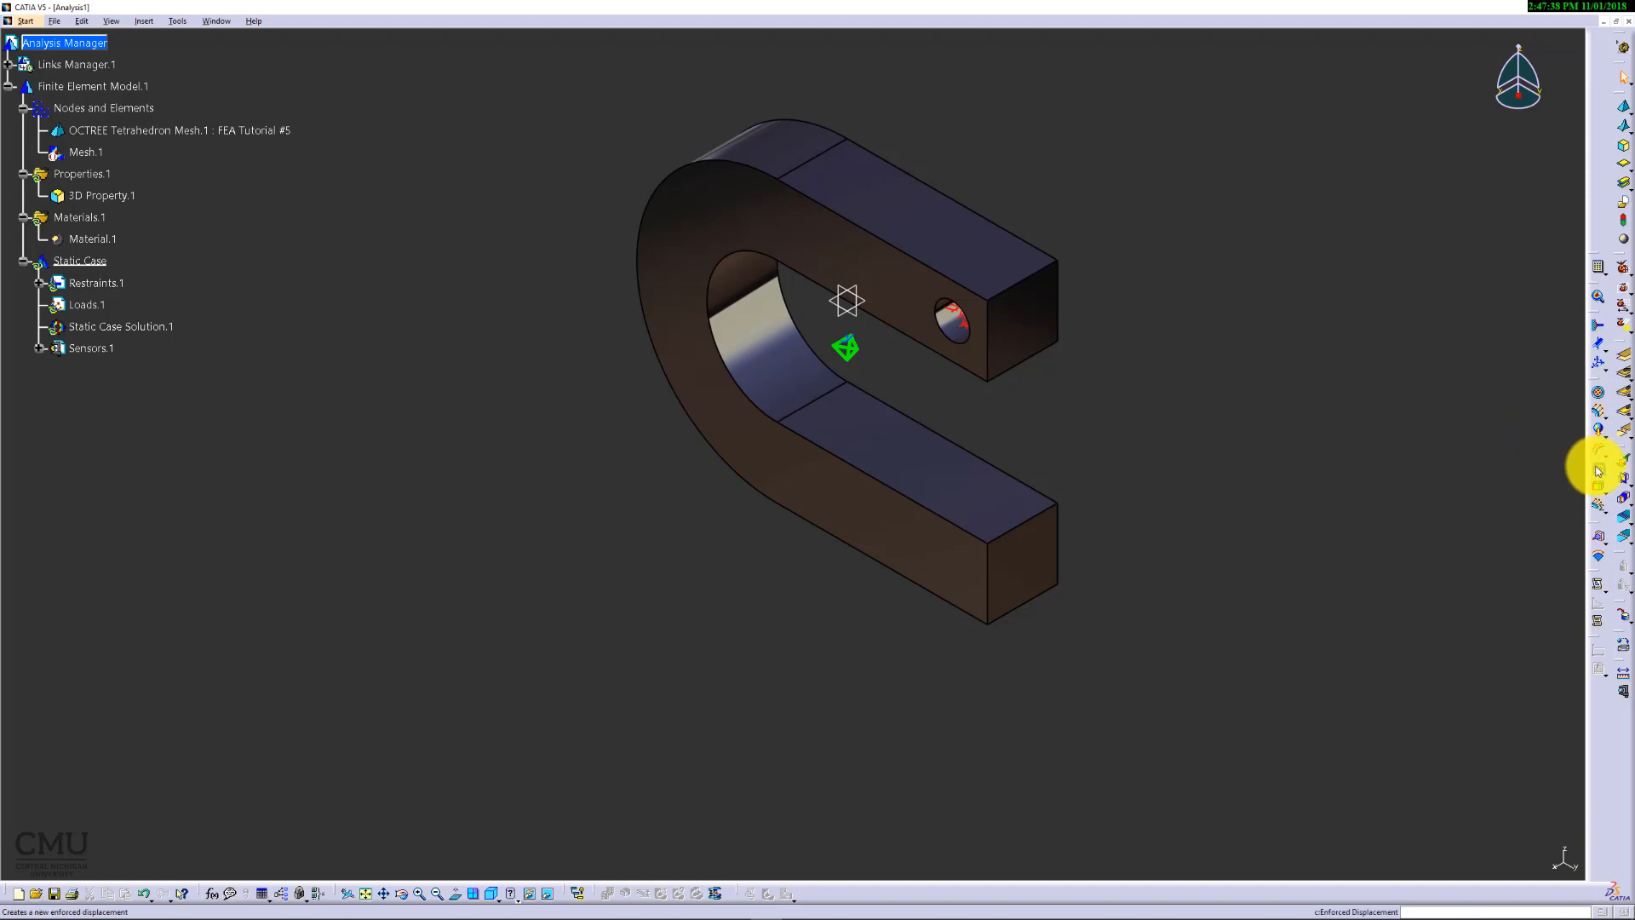
{"action": "mouse_move", "coordinate": [1597, 472]}
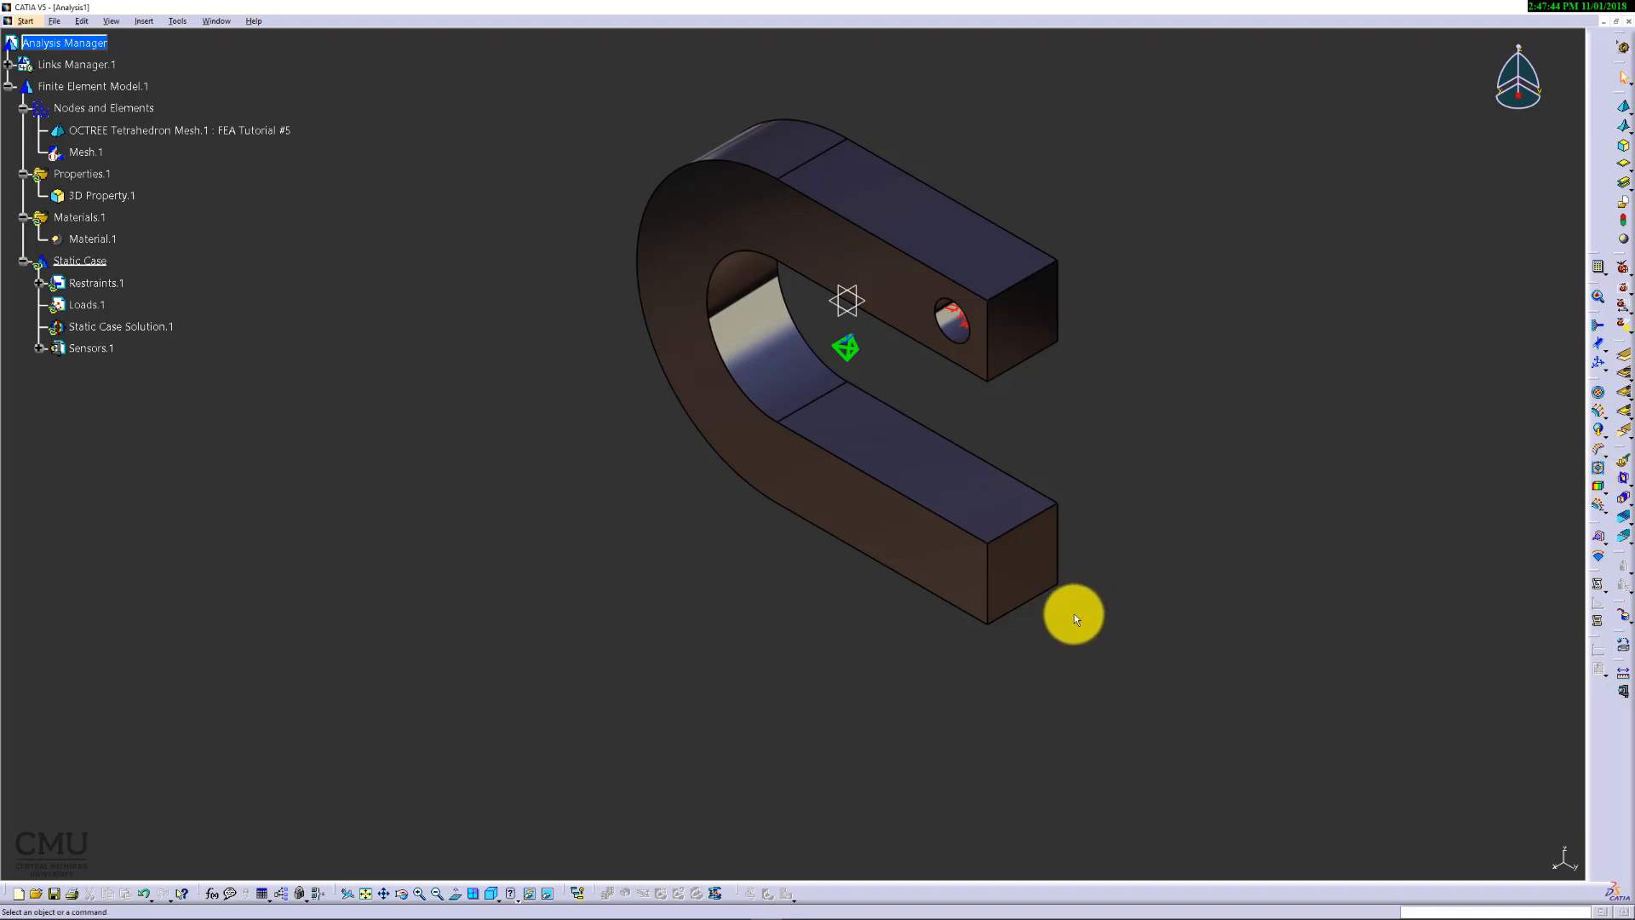
{"action": "mouse_move", "coordinate": [1052, 647]}
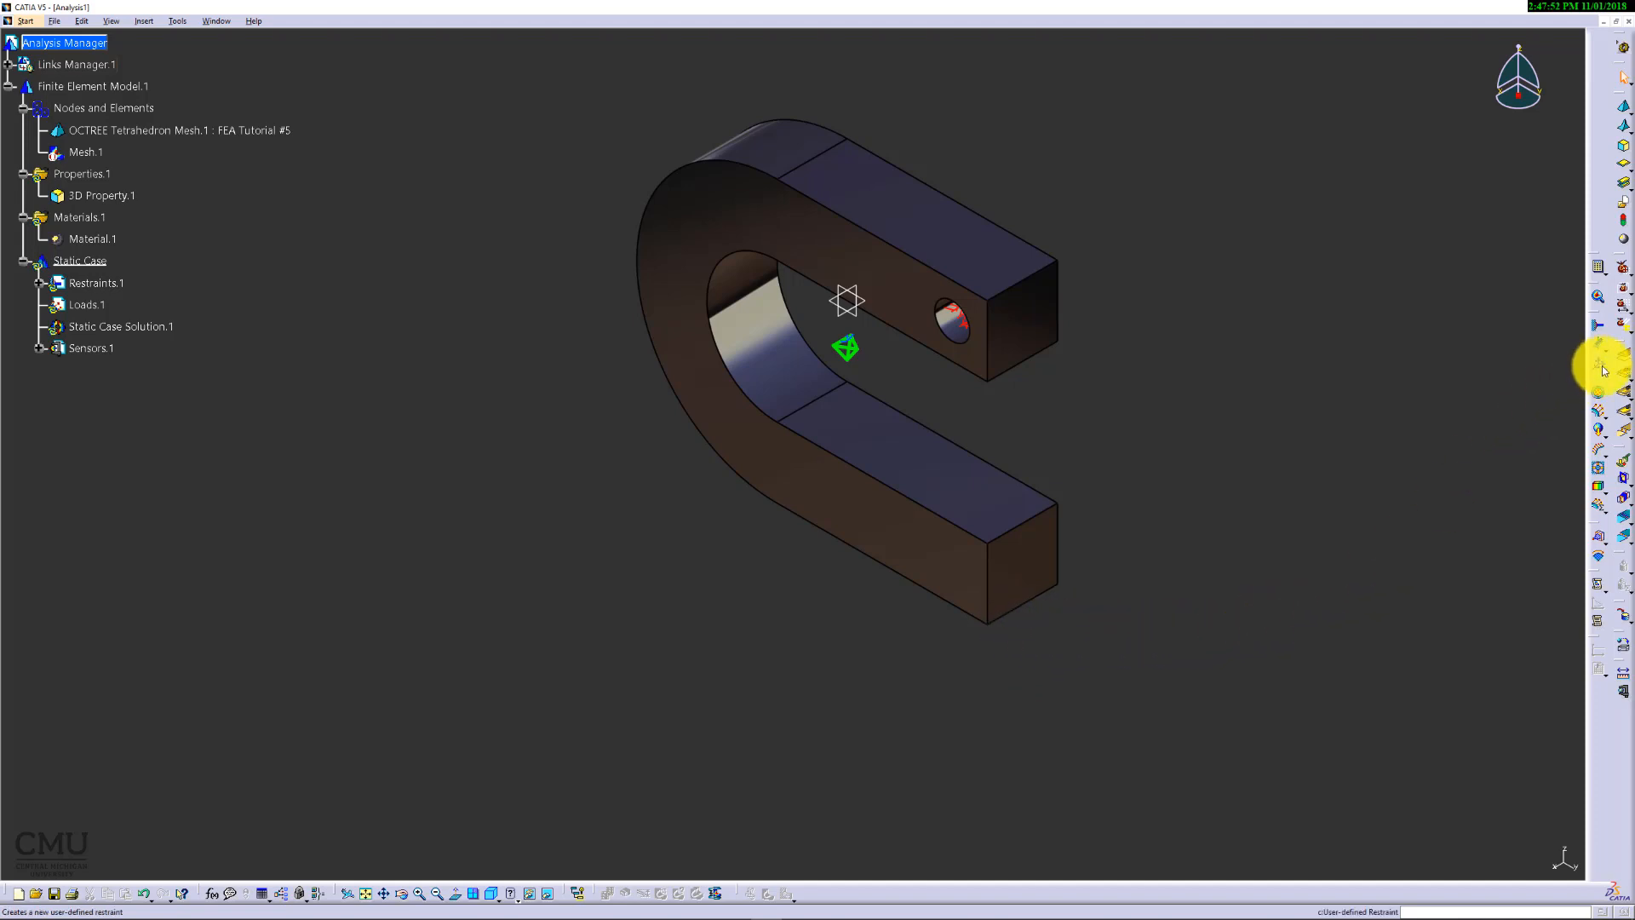
{"action": "mouse_move", "coordinate": [1602, 364]}
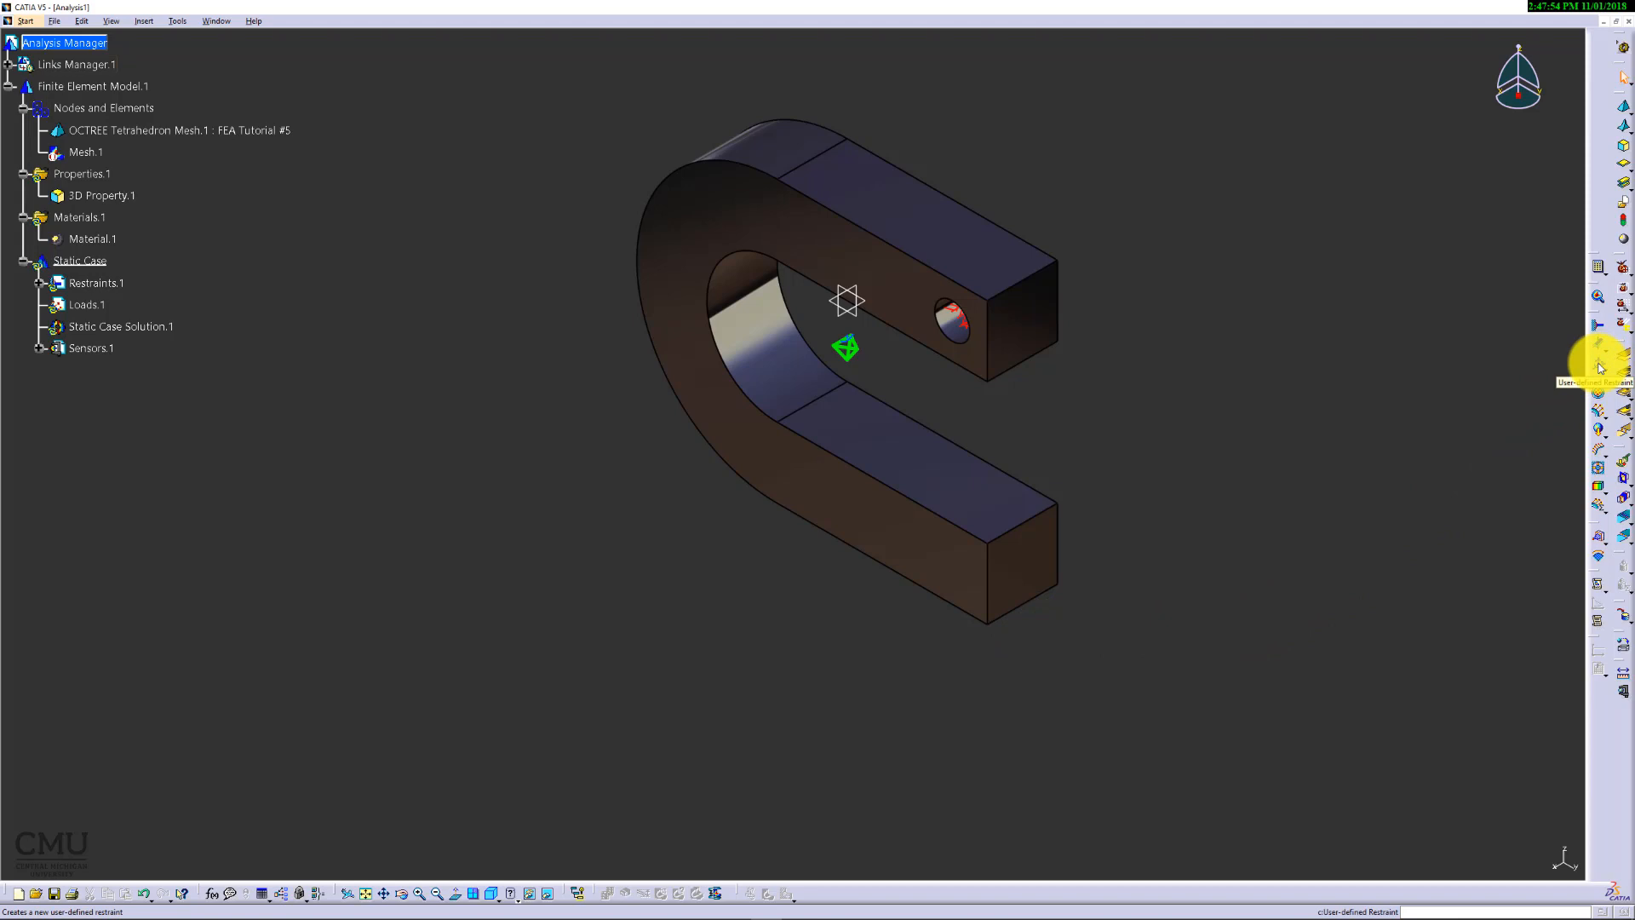
Step: Add a user-defined restraint on the lower arm's end edge restraining only translation 3
{"action": "left_click", "coordinate": [1596, 356]}
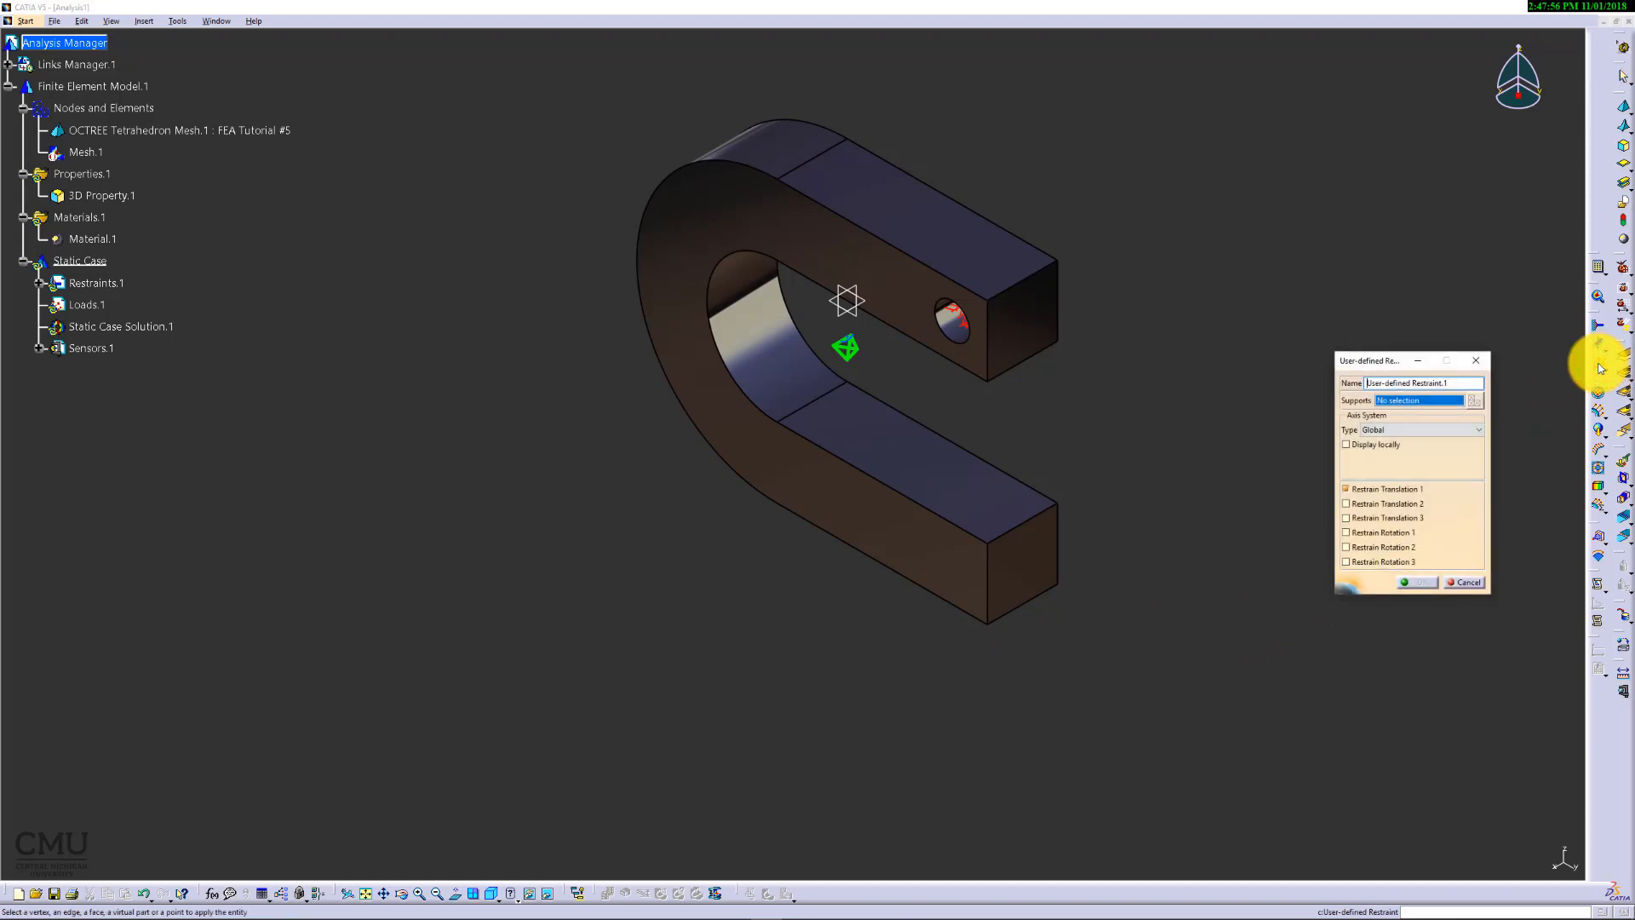
{"action": "mouse_move", "coordinate": [1101, 593]}
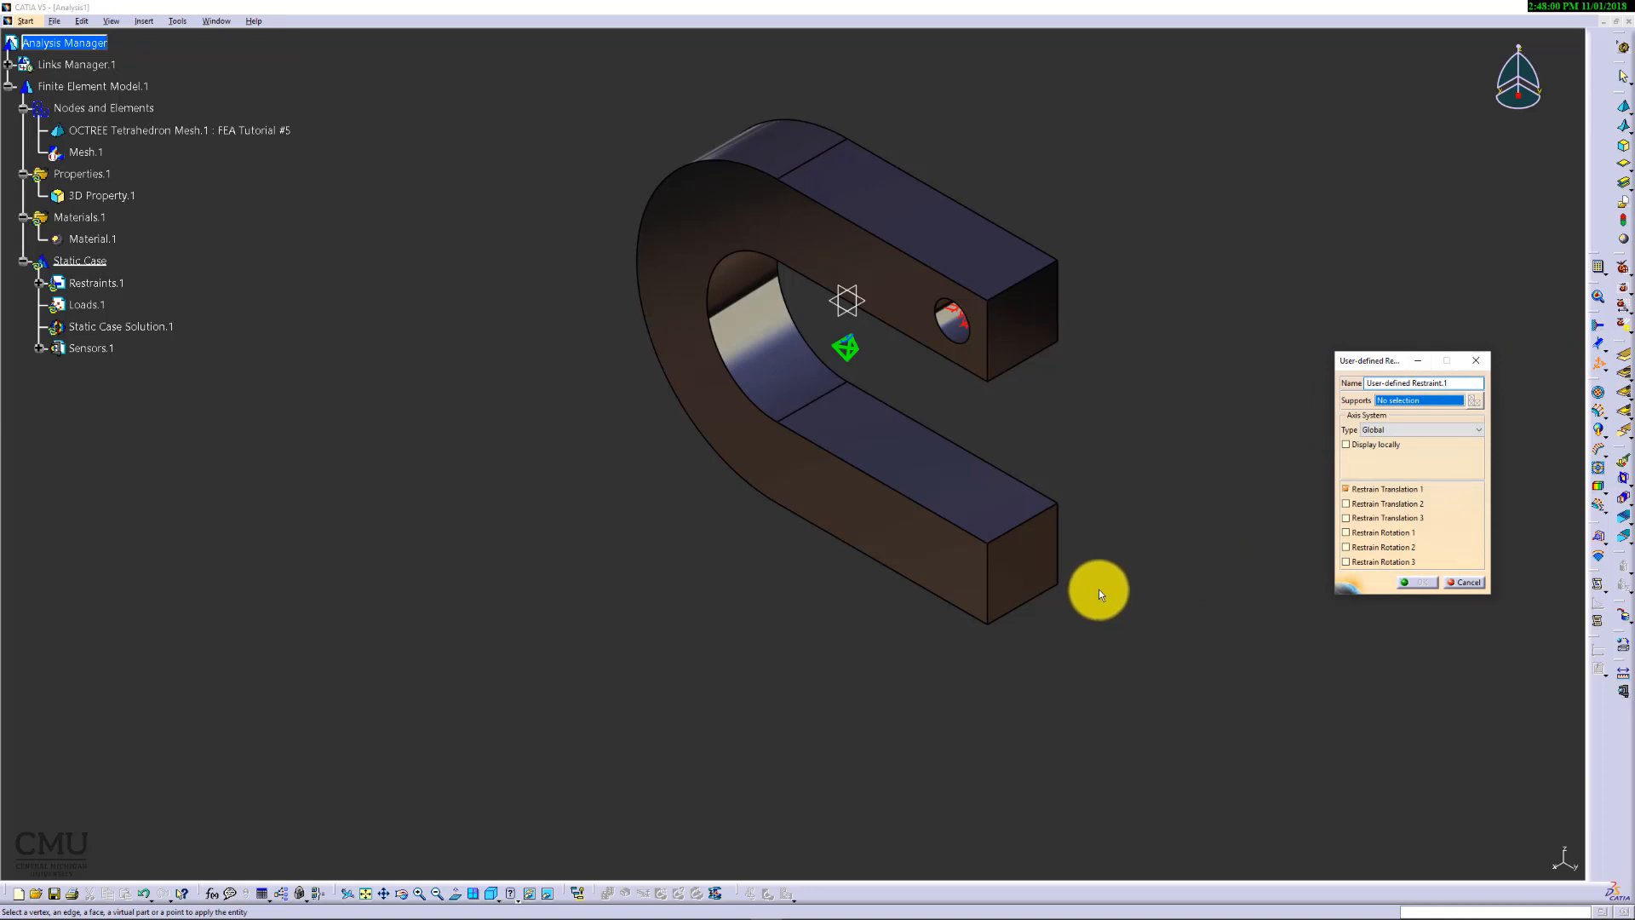
{"action": "mouse_move", "coordinate": [1122, 608]}
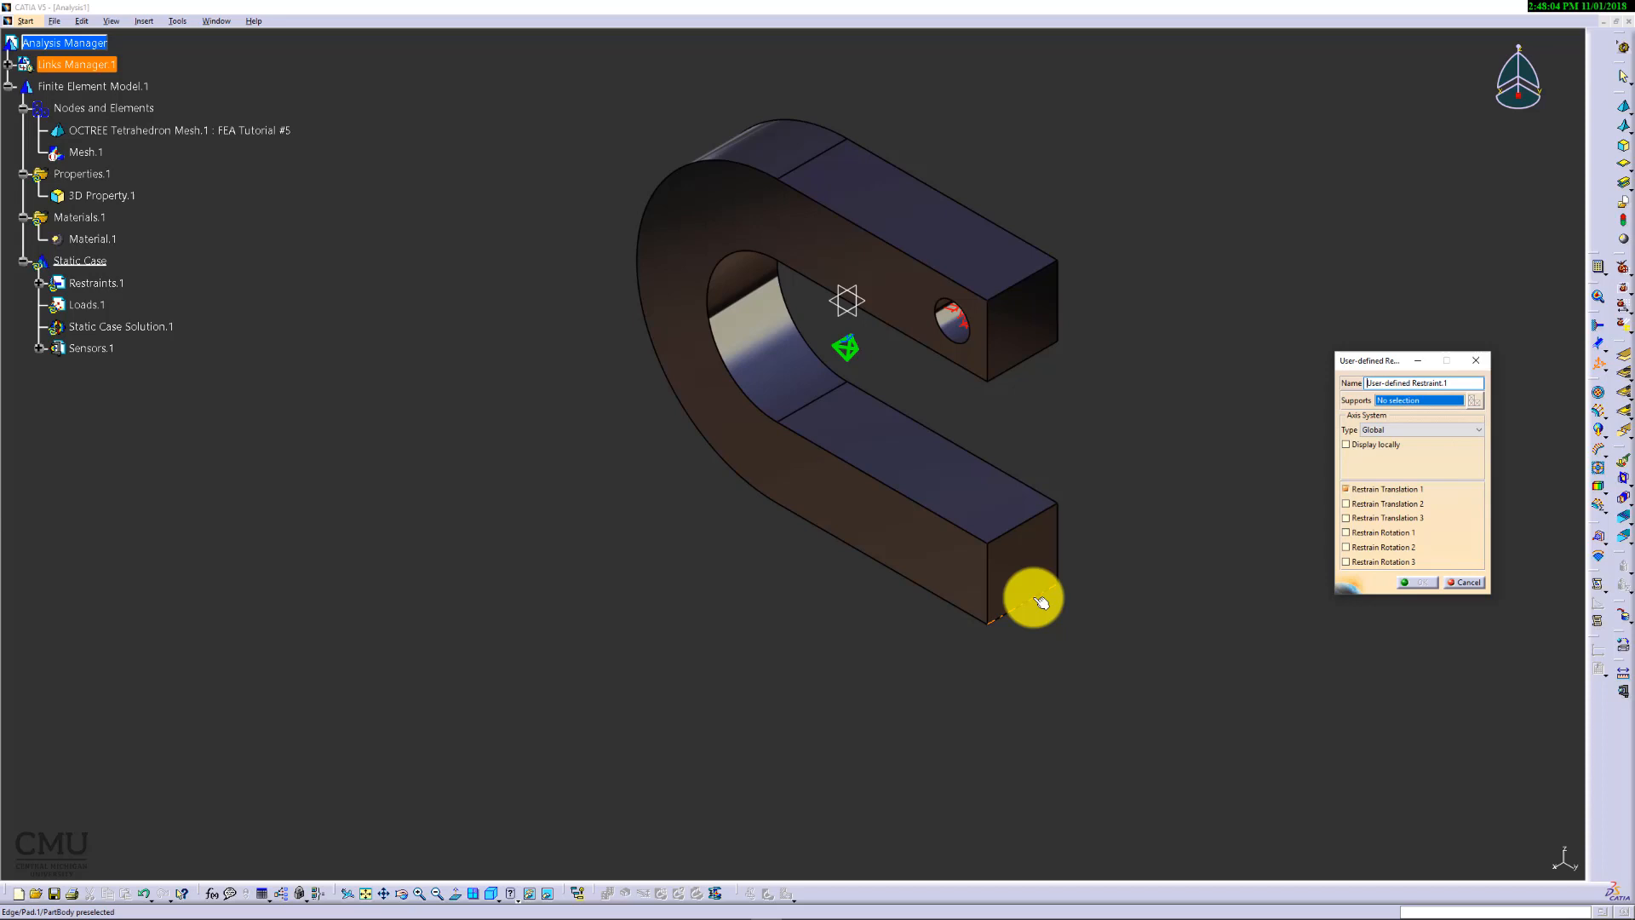
{"action": "mouse_move", "coordinate": [1030, 603]}
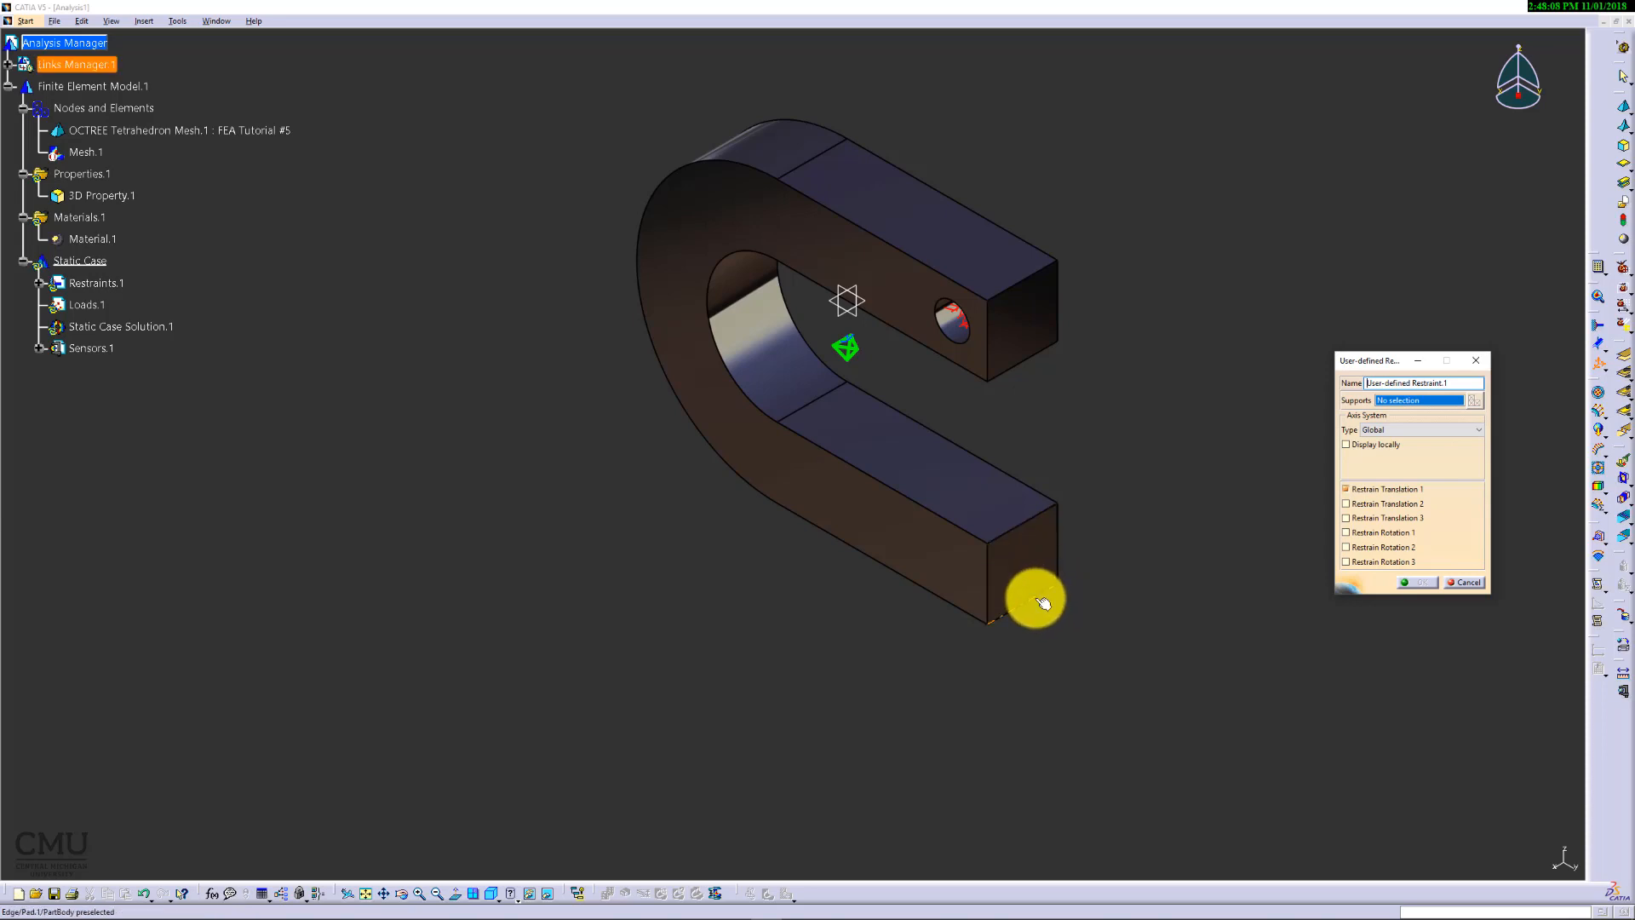
{"action": "left_click", "coordinate": [997, 620]}
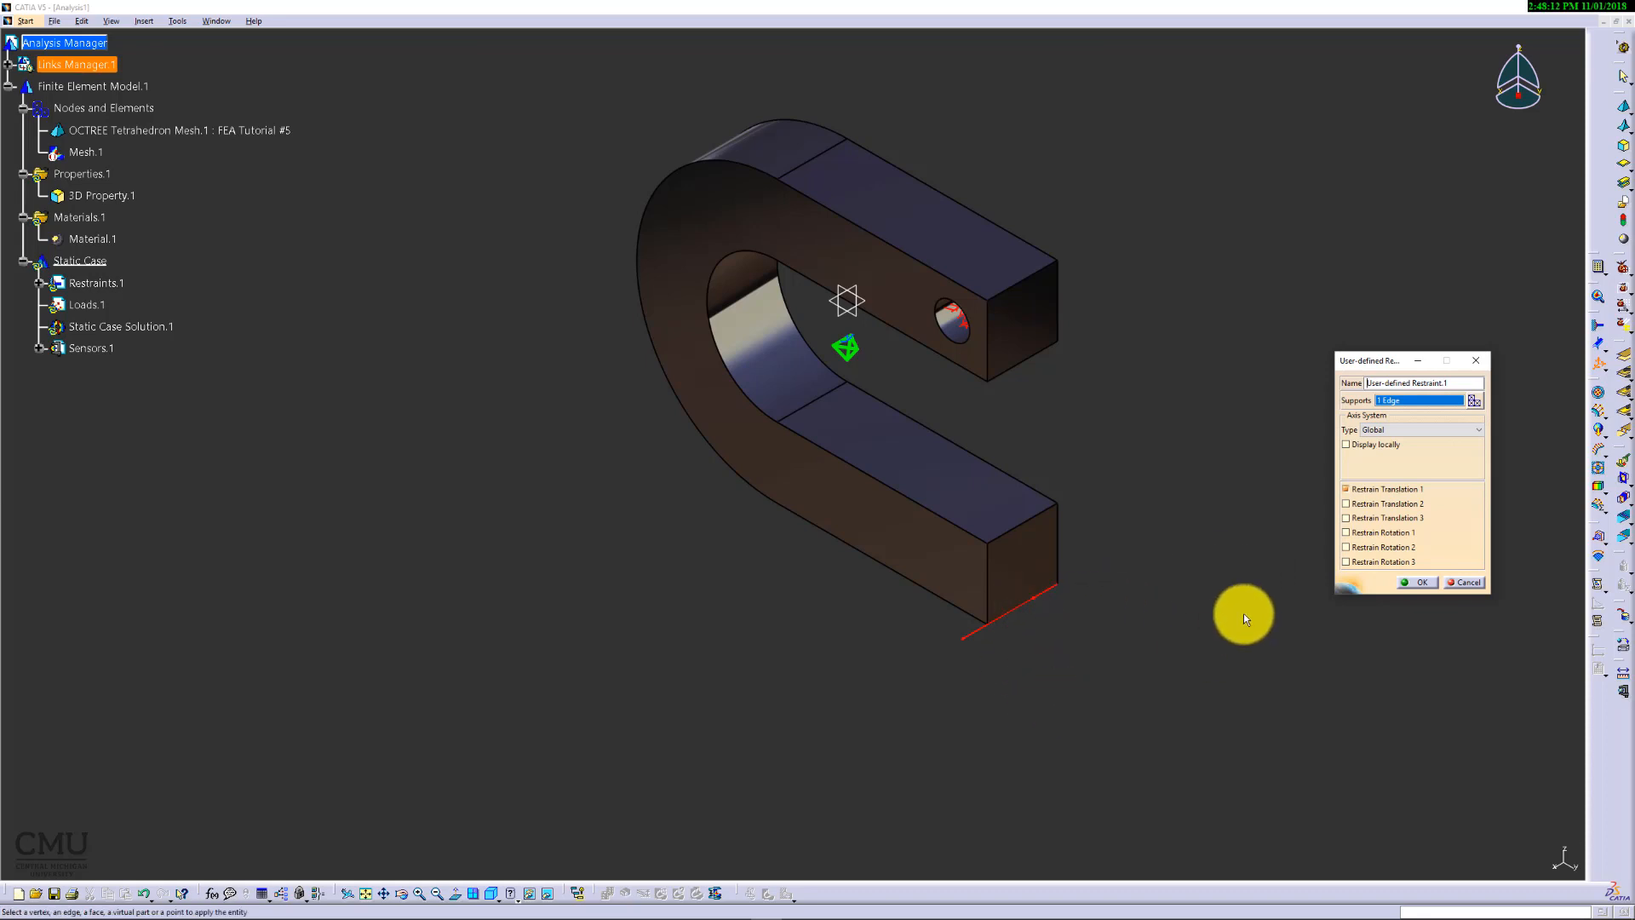
{"action": "left_click", "coordinate": [1345, 488]}
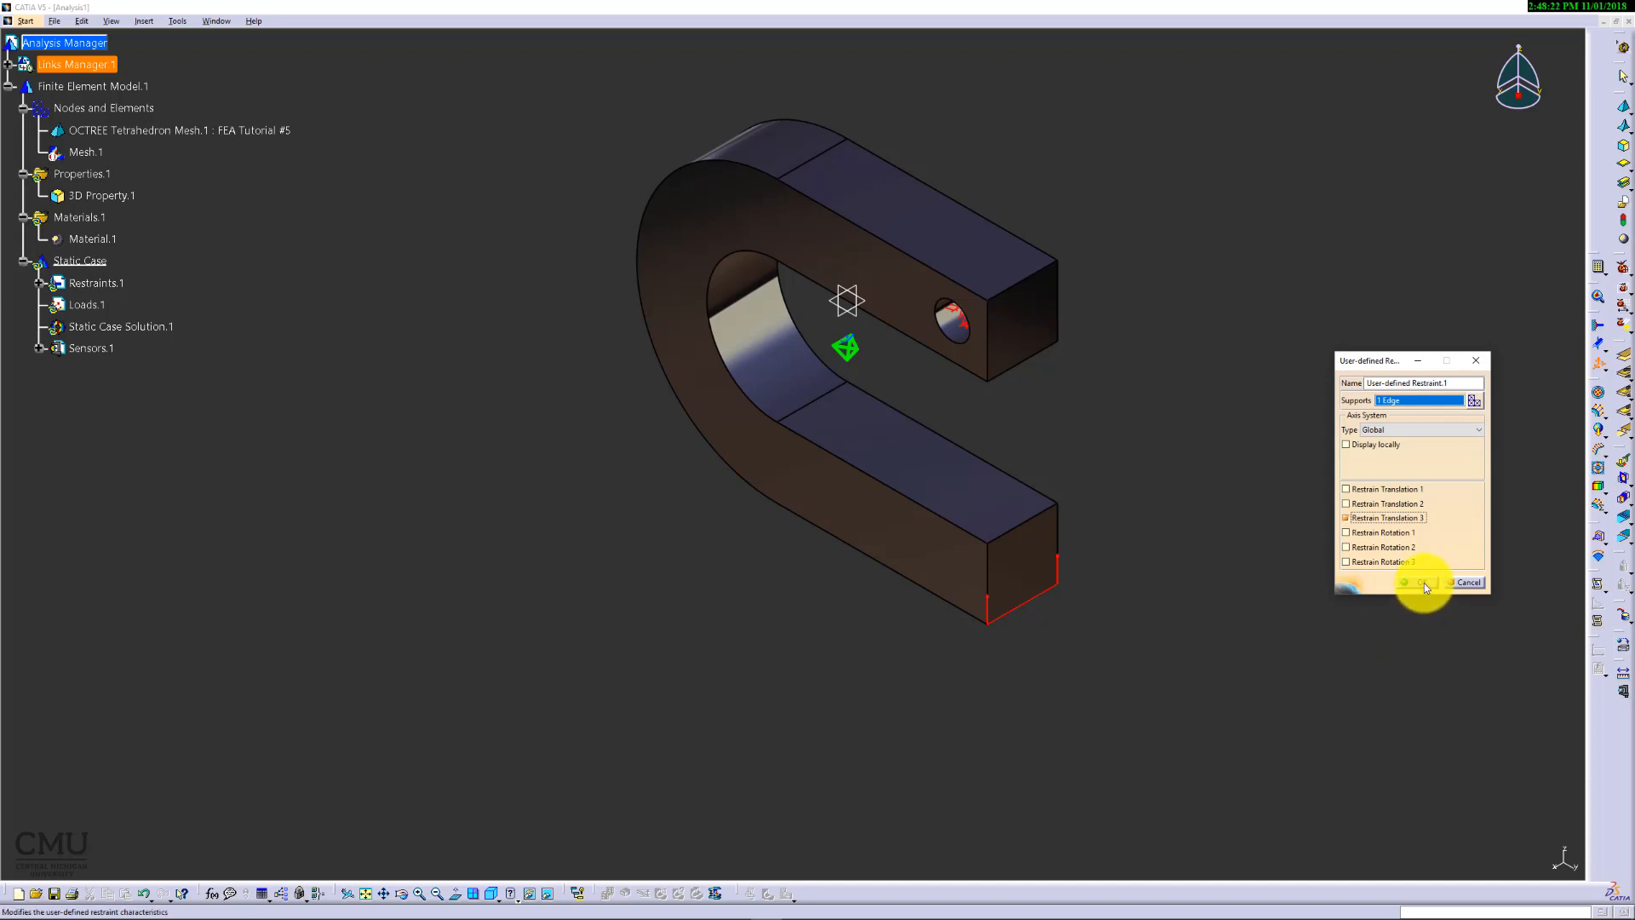
{"action": "left_click", "coordinate": [1426, 583]}
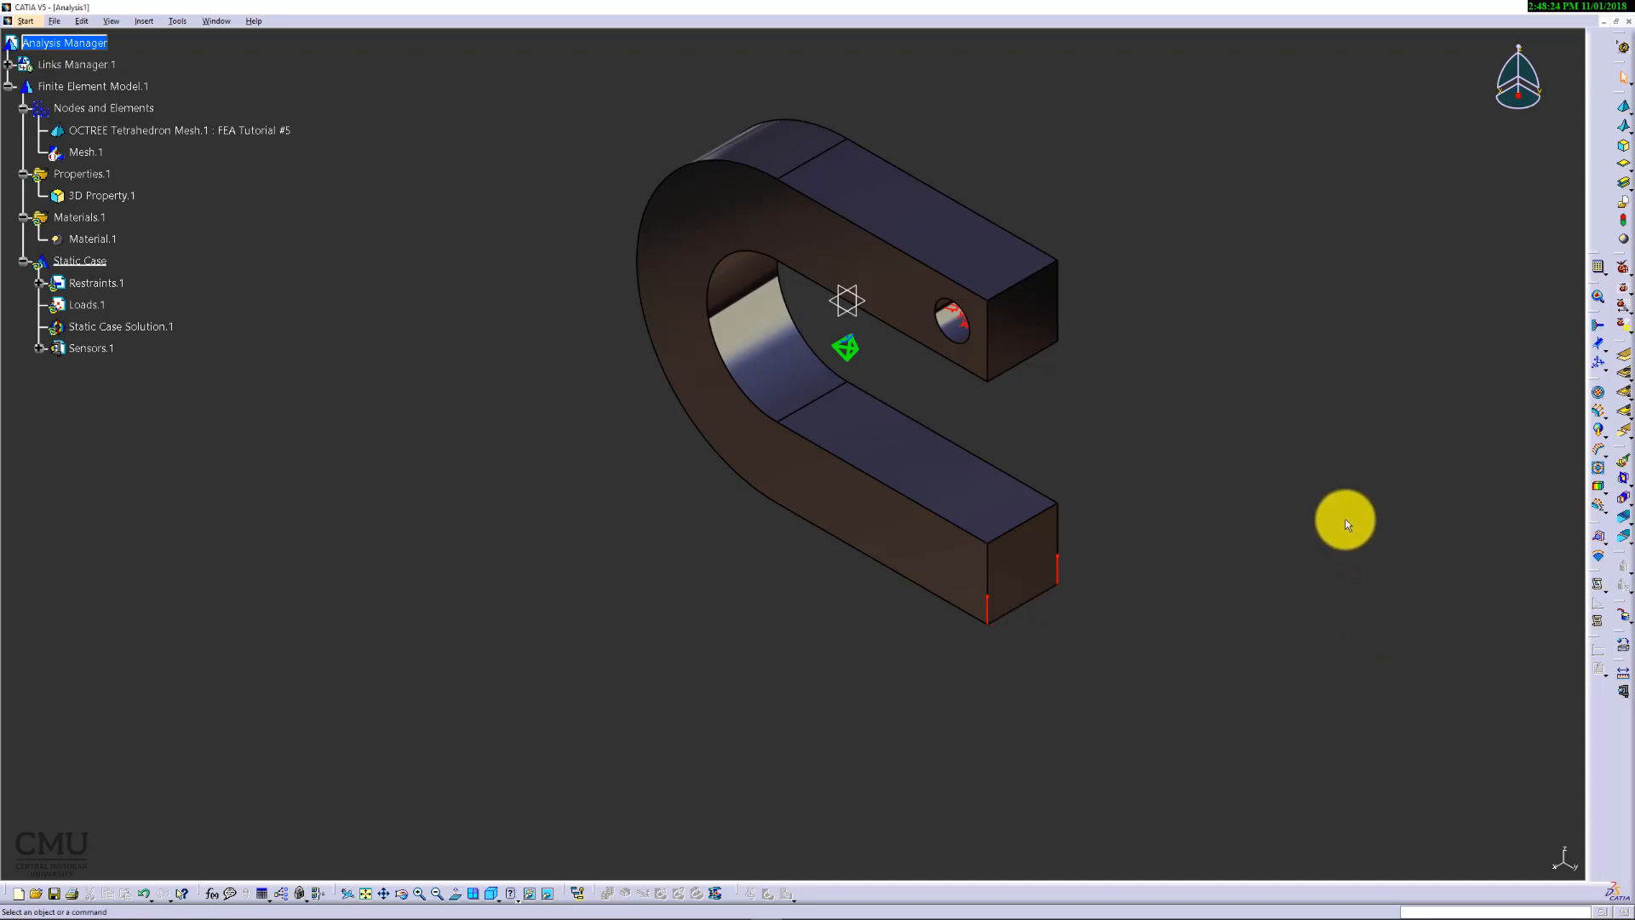
{"action": "mouse_move", "coordinate": [1591, 475]}
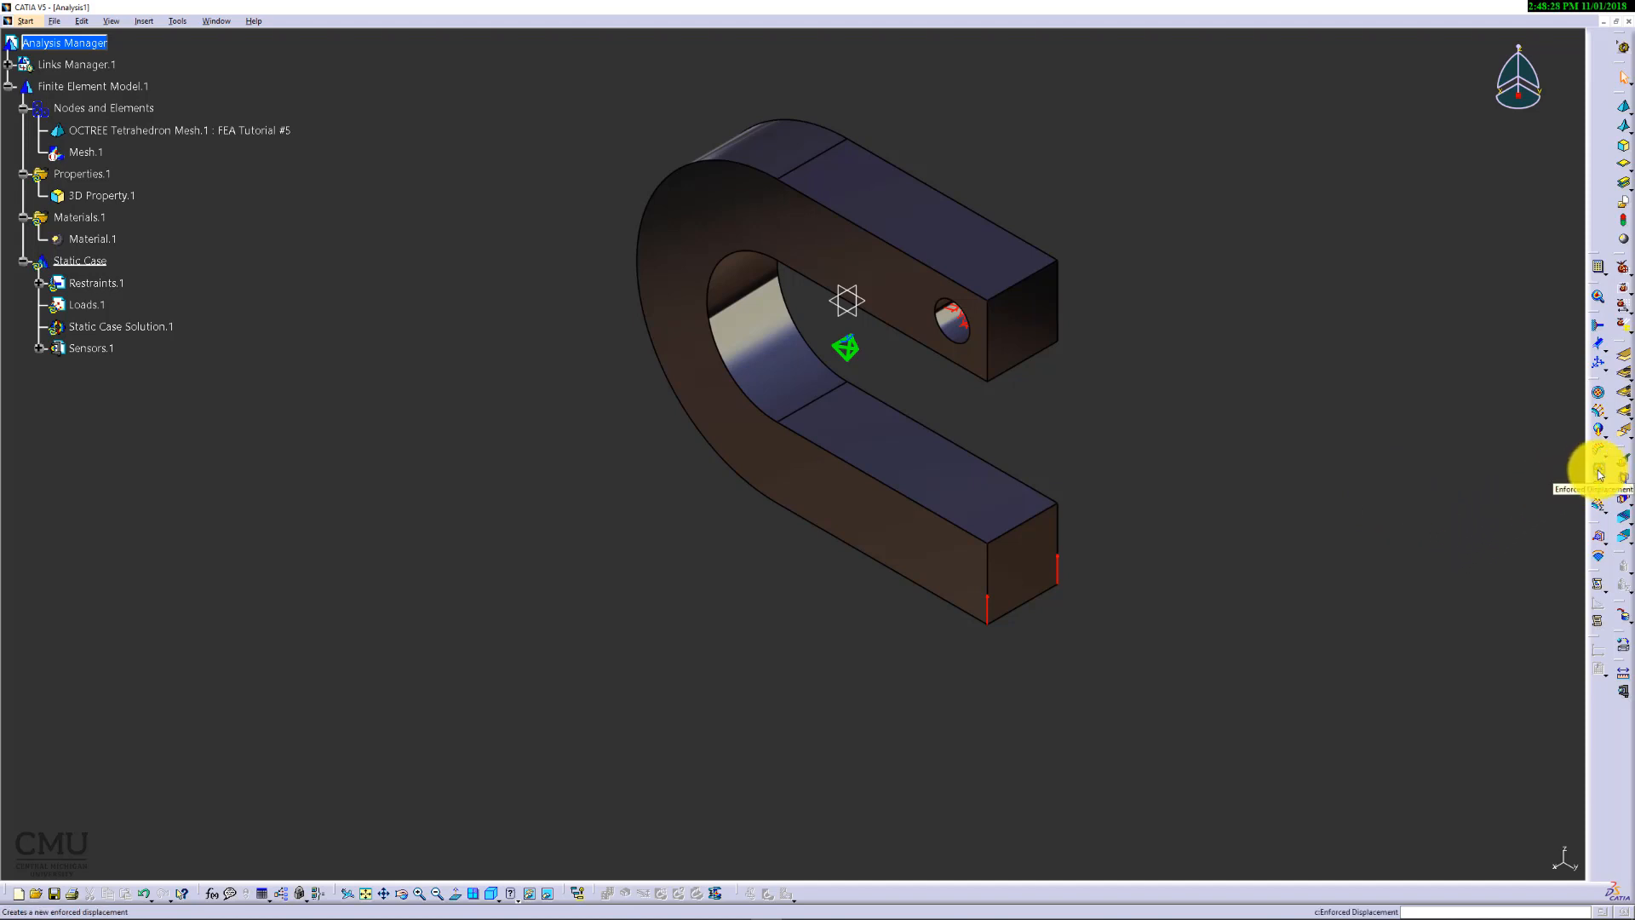
Step: Apply an enforced displacement of -0.01 in translation 3 on User-defined Restraint.1
{"action": "left_click", "coordinate": [1600, 467]}
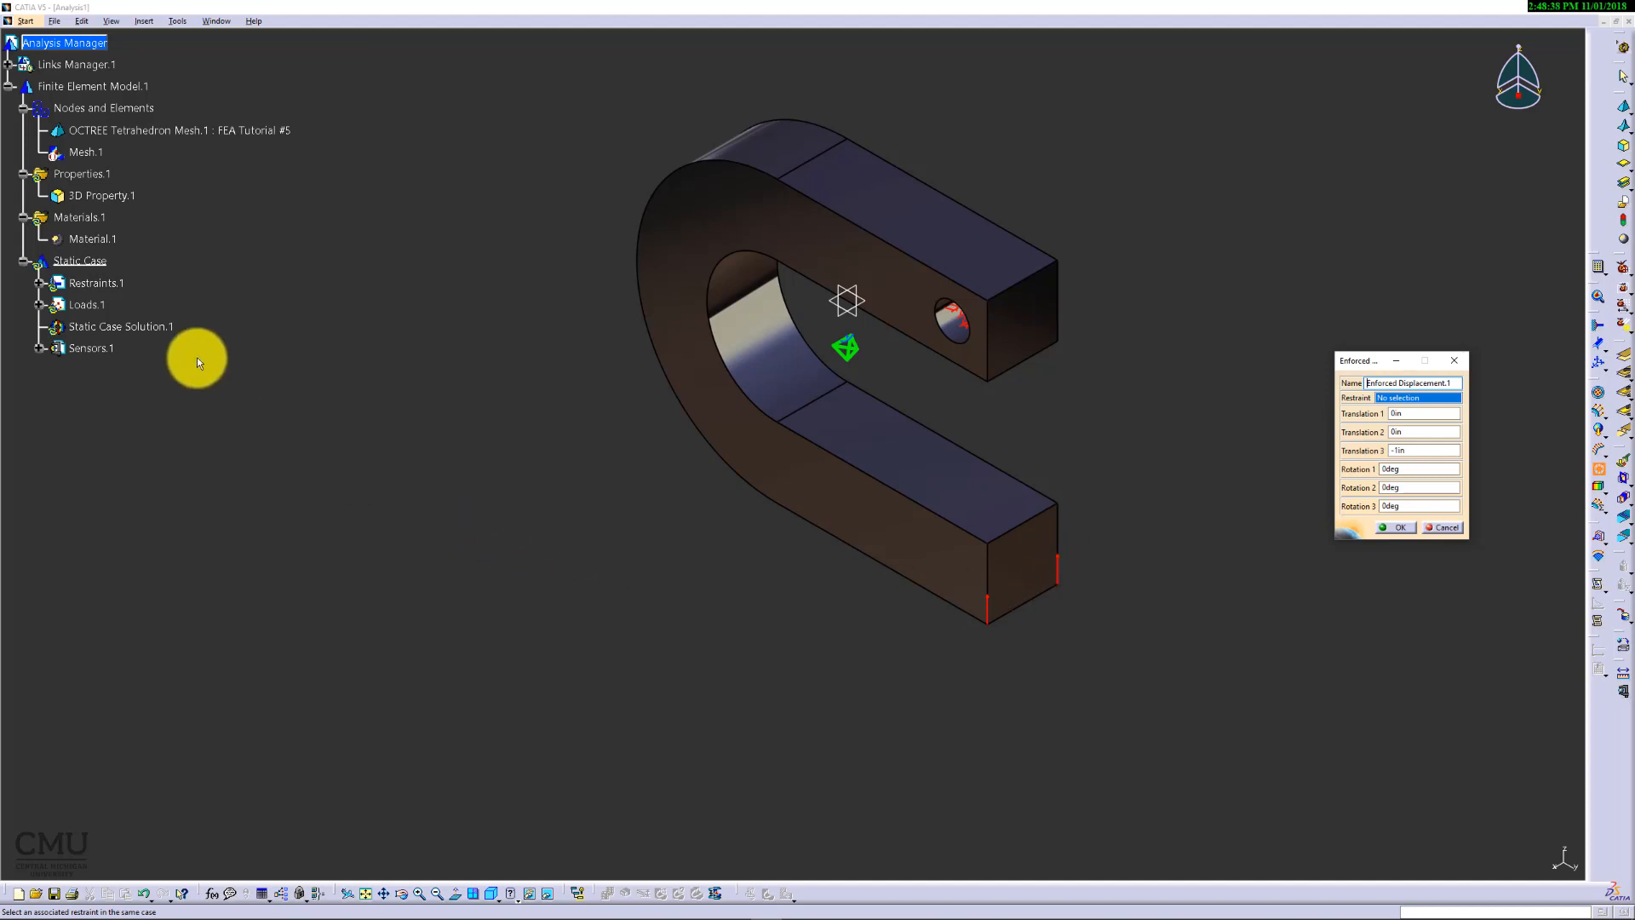
{"action": "mouse_move", "coordinate": [34, 289]}
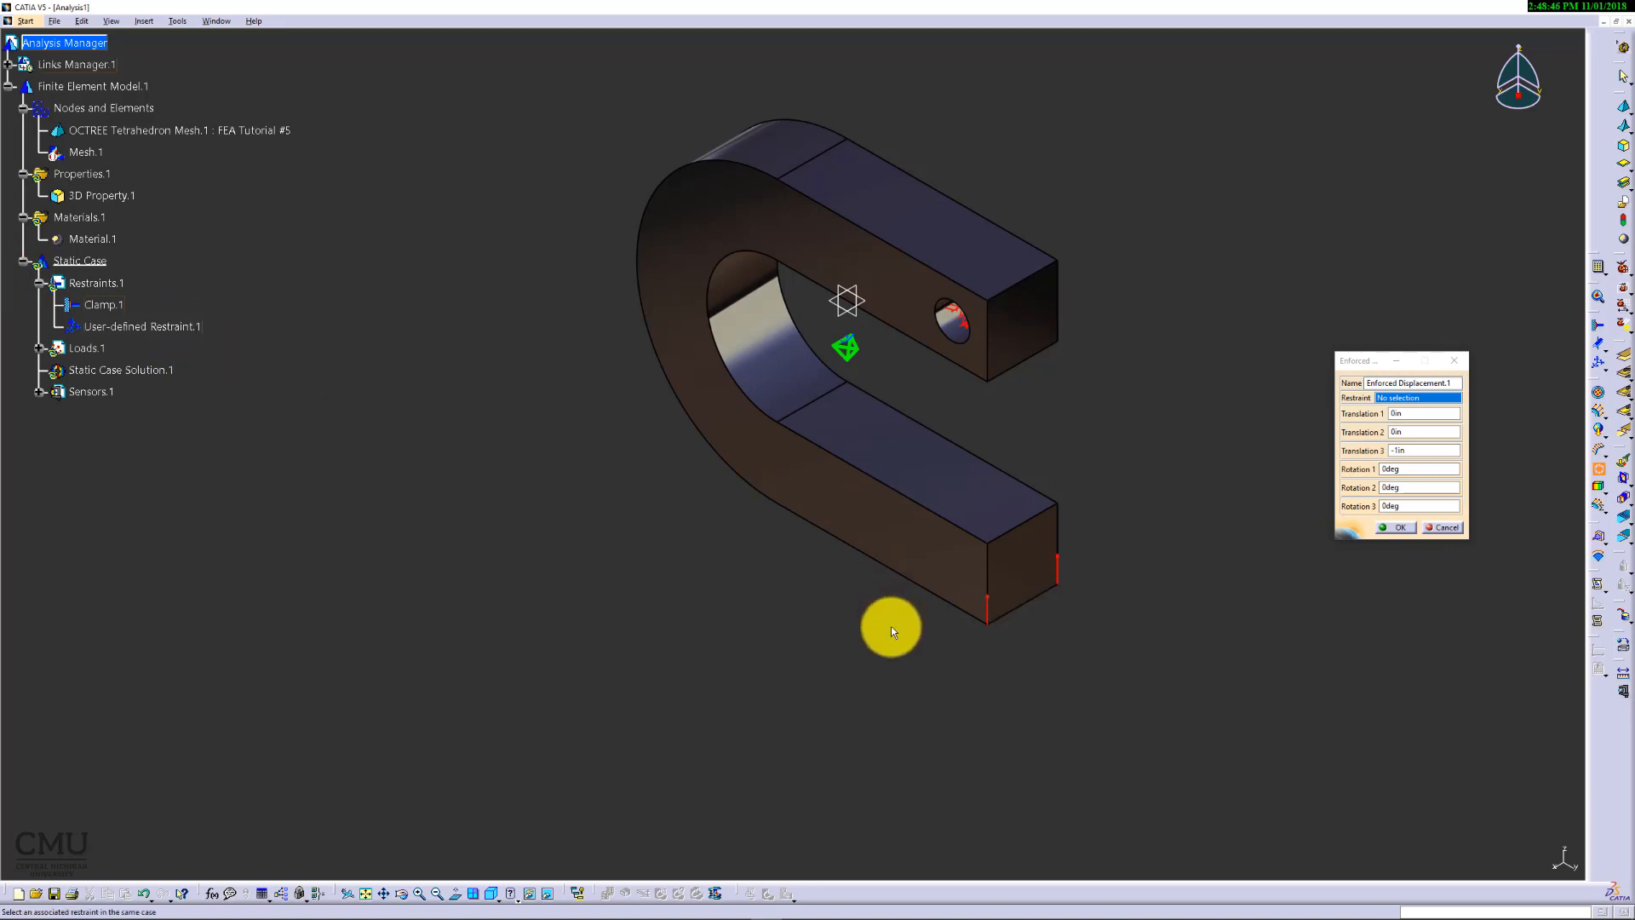
{"action": "left_click", "coordinate": [141, 327]}
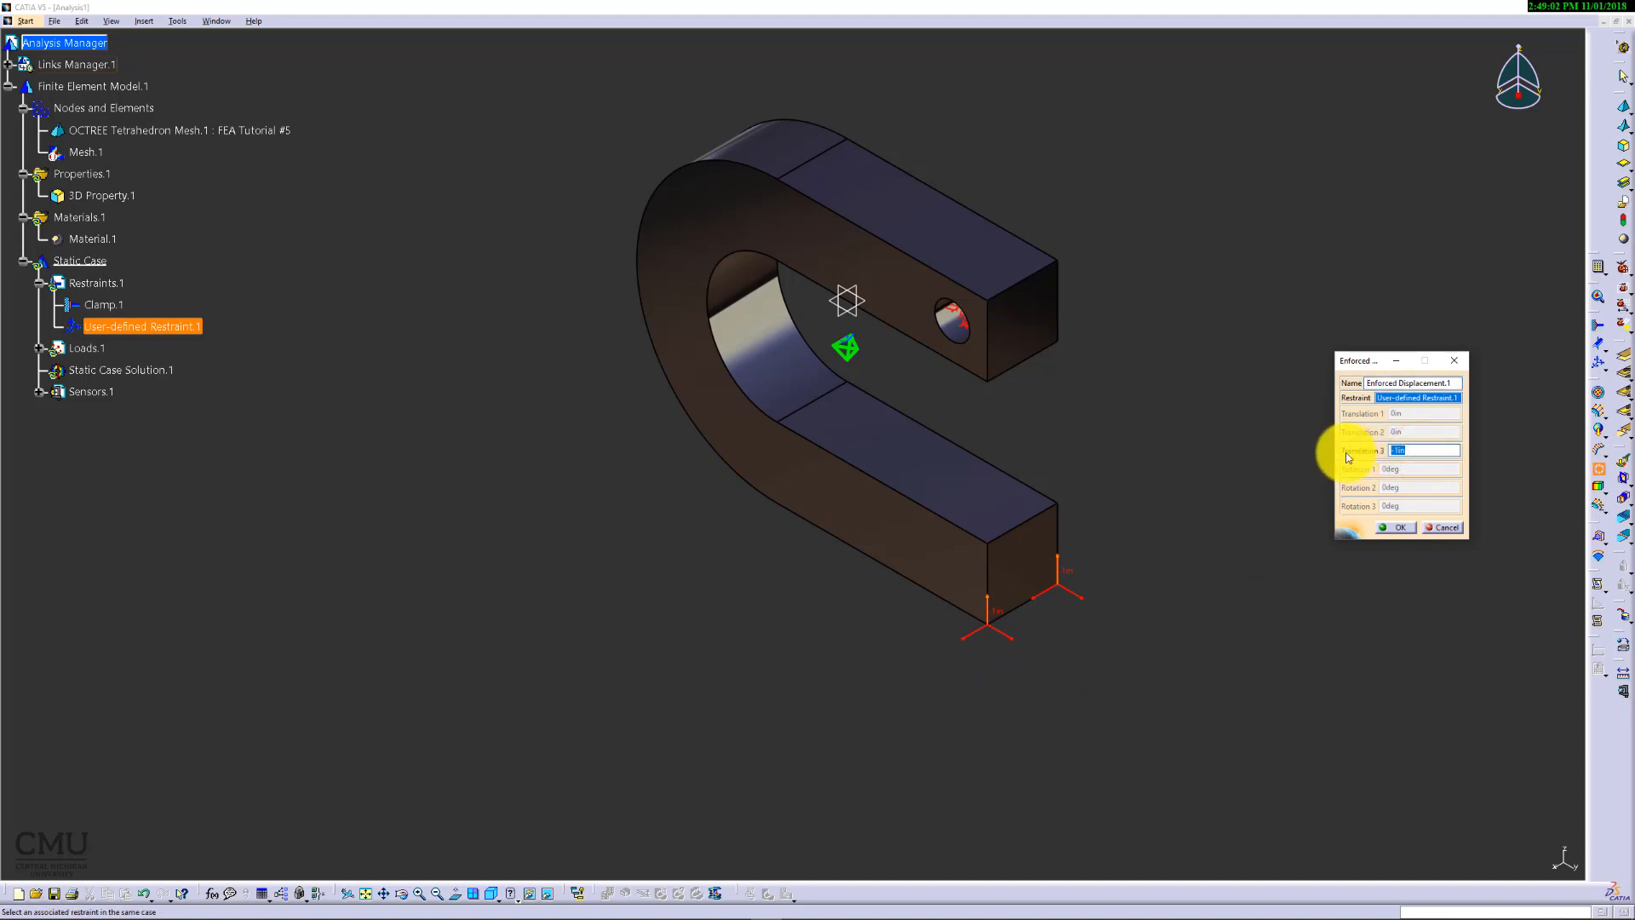
{"action": "type", "text": "-"}
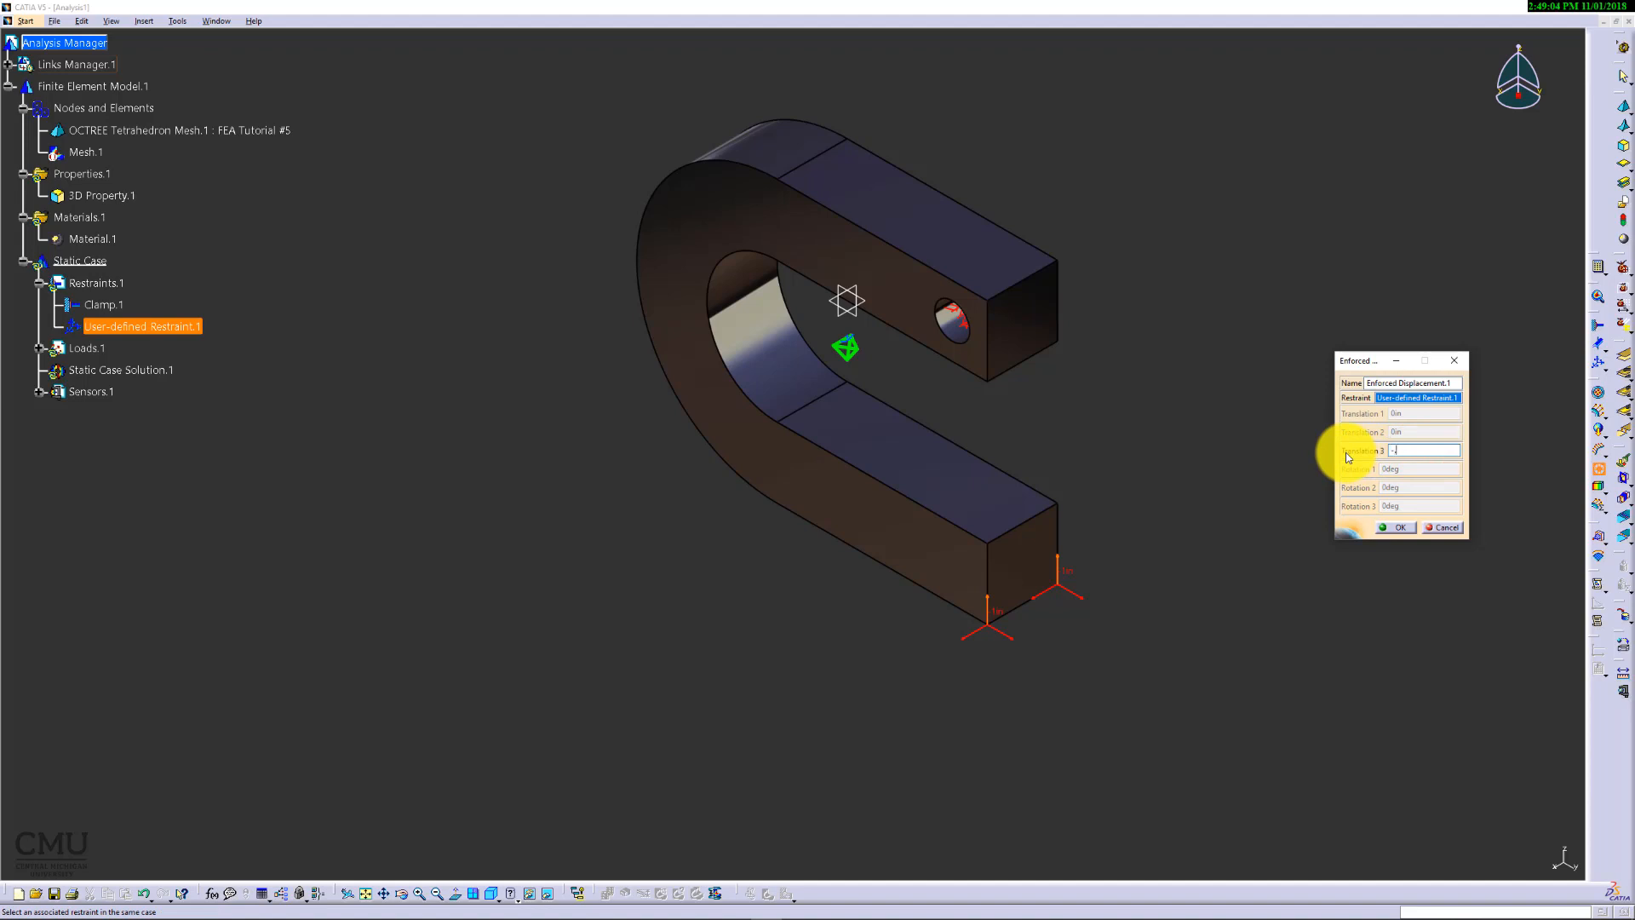
{"action": "type", "text": ".01"}
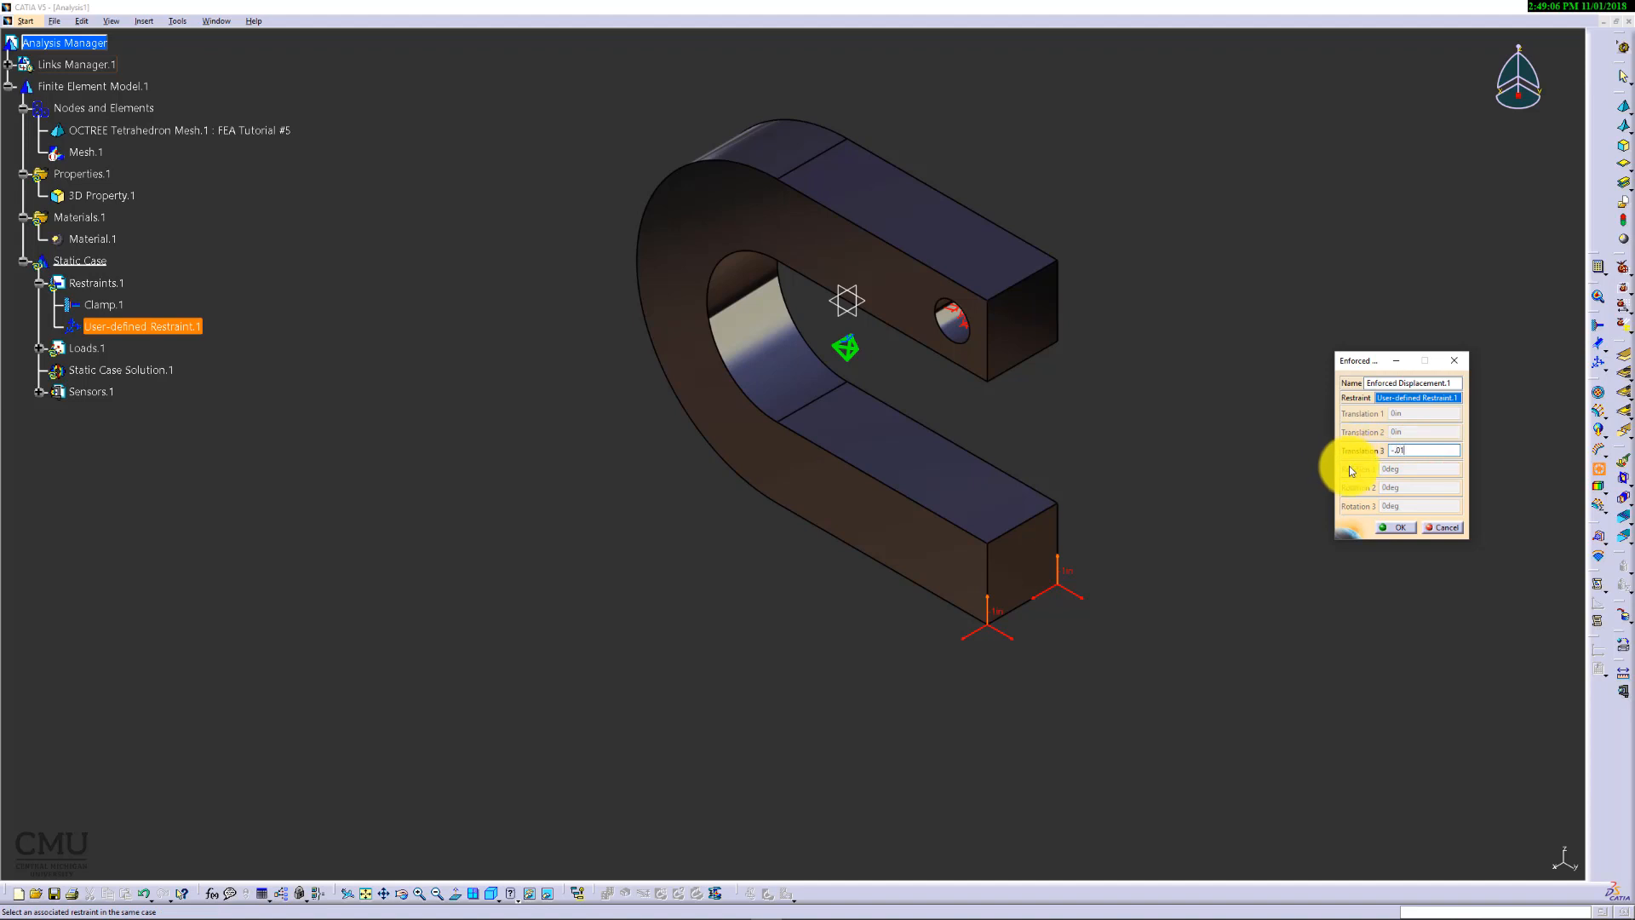
{"action": "left_click", "coordinate": [1396, 526]}
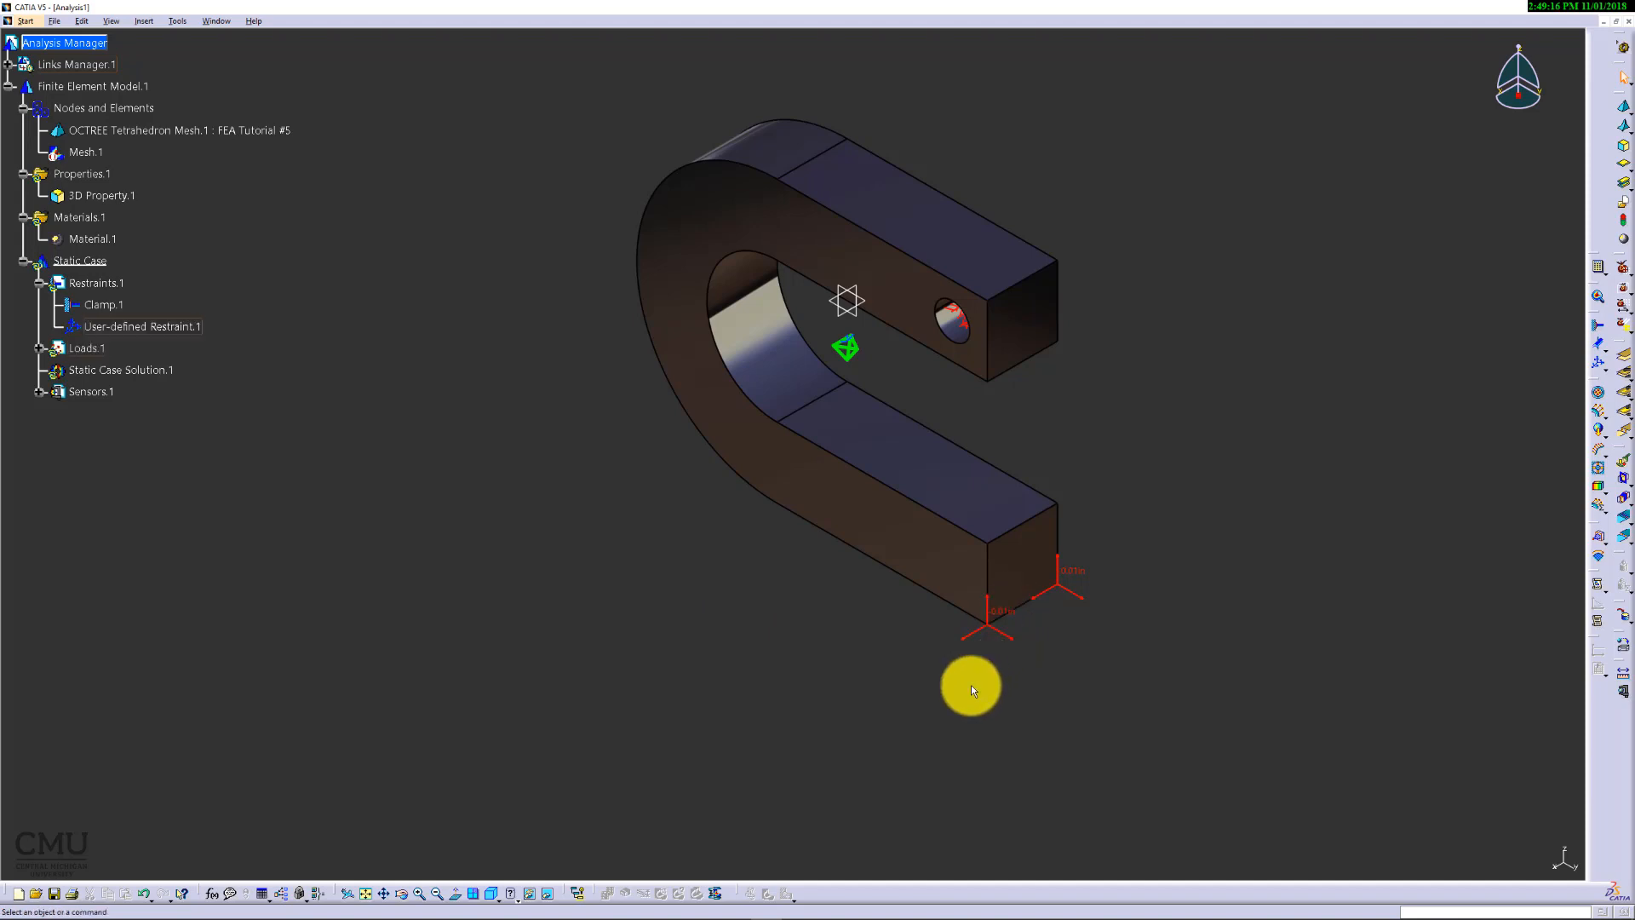
{"action": "mouse_move", "coordinate": [243, 488]}
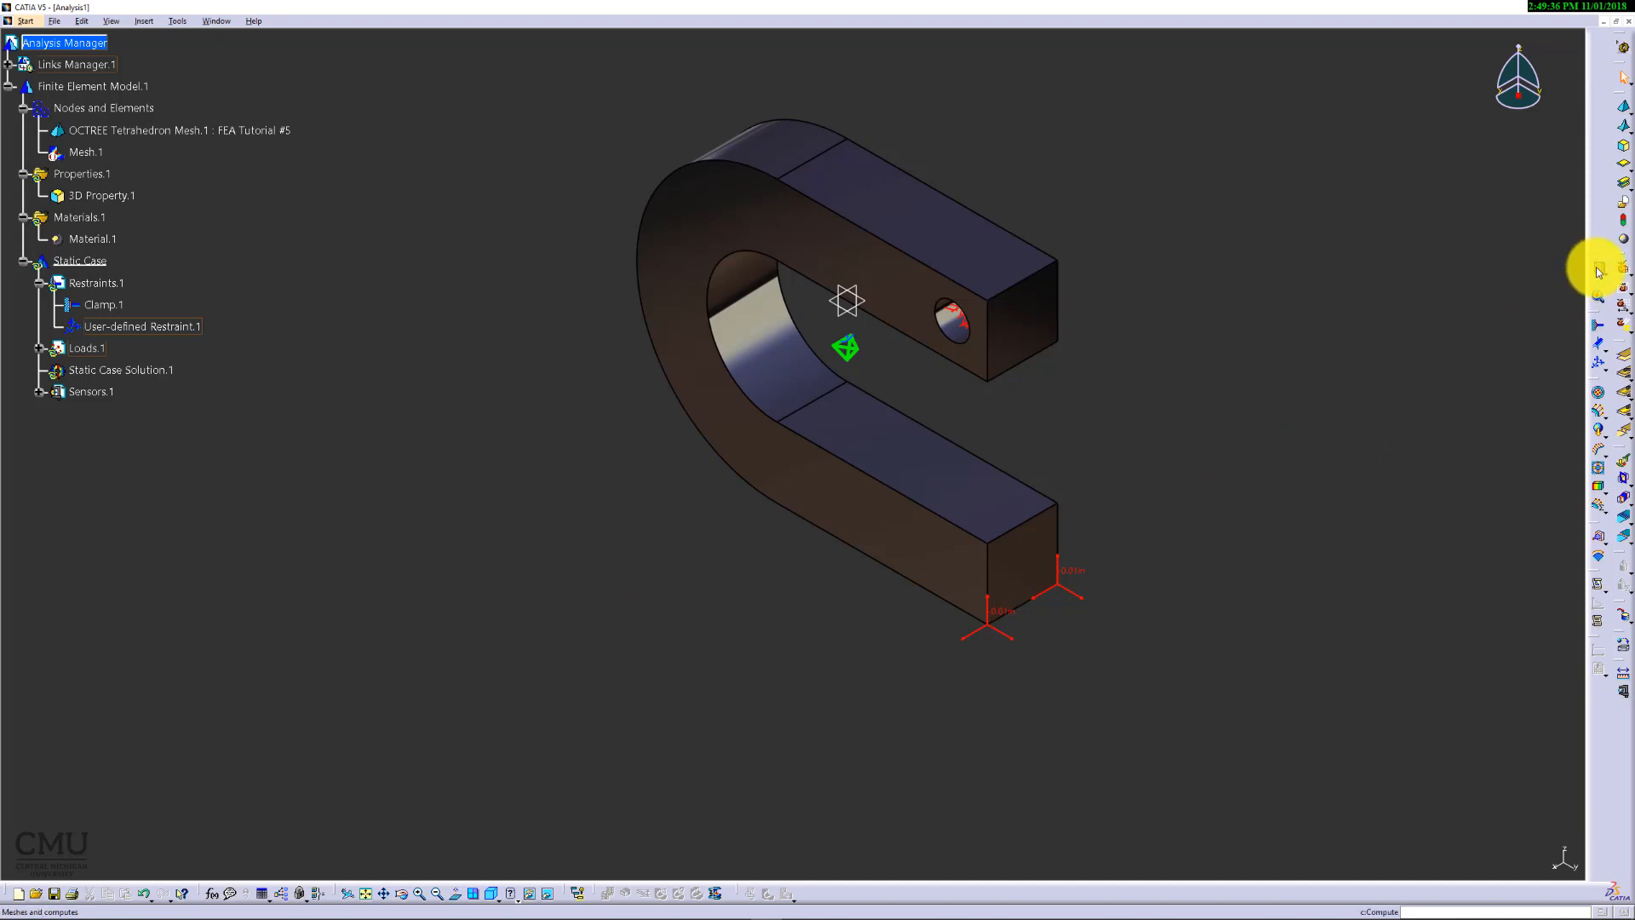
Step: Compute the full static case solution with All selected
{"action": "left_click", "coordinate": [1503, 857]}
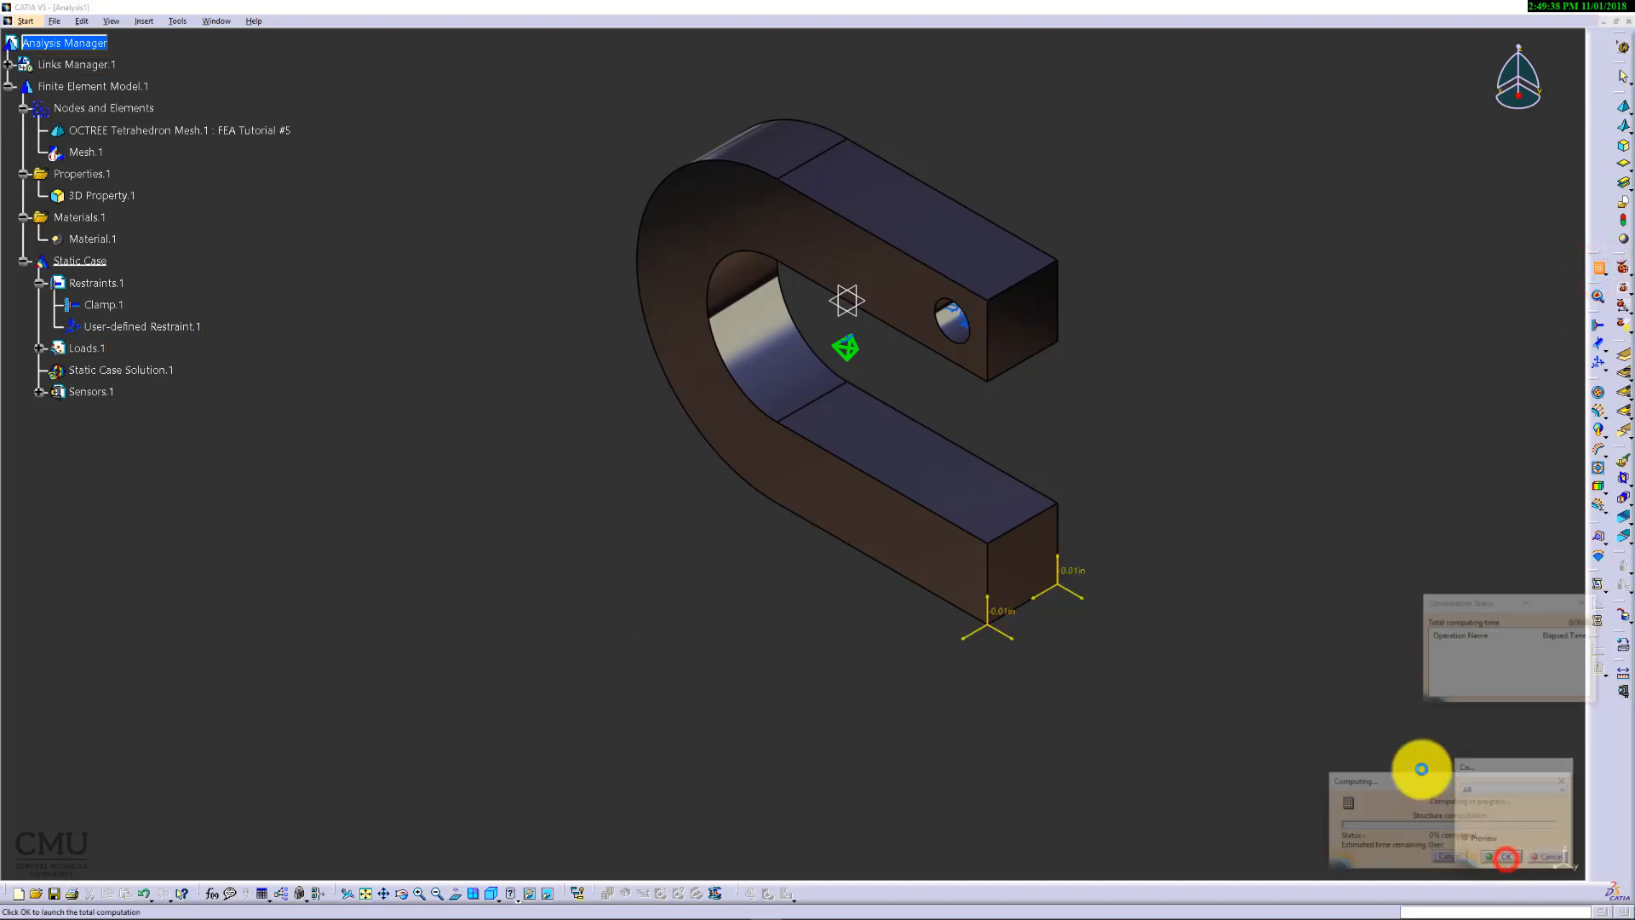
{"action": "left_click", "coordinate": [1503, 857]}
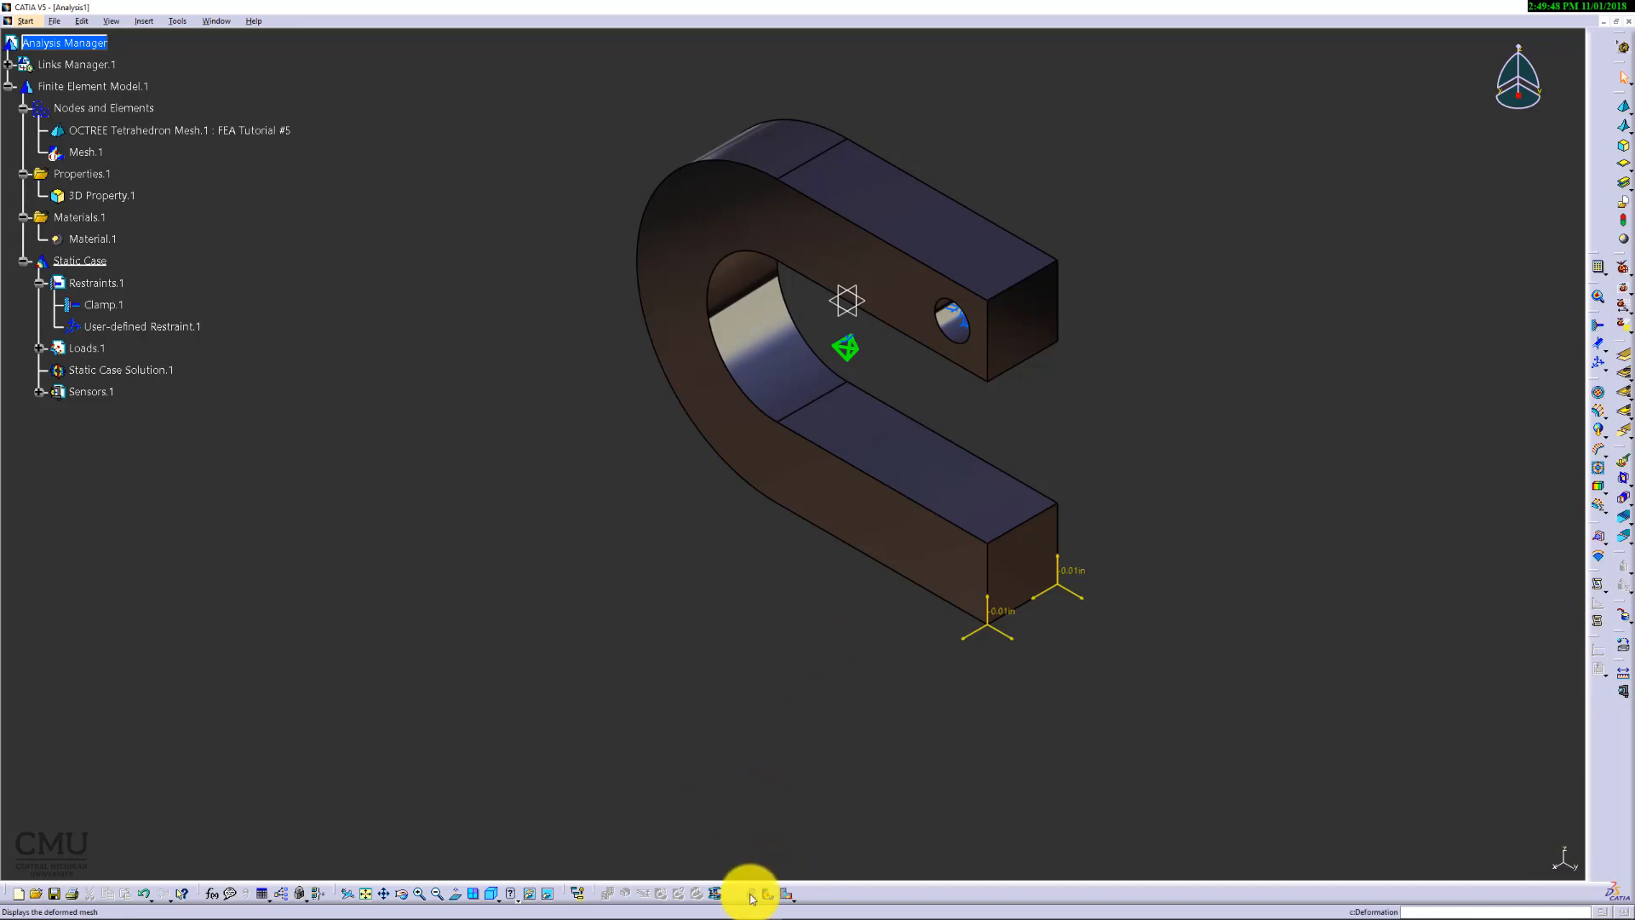
Step: Display the deformed mesh and play the deformation animation
{"action": "left_click", "coordinate": [676, 894]}
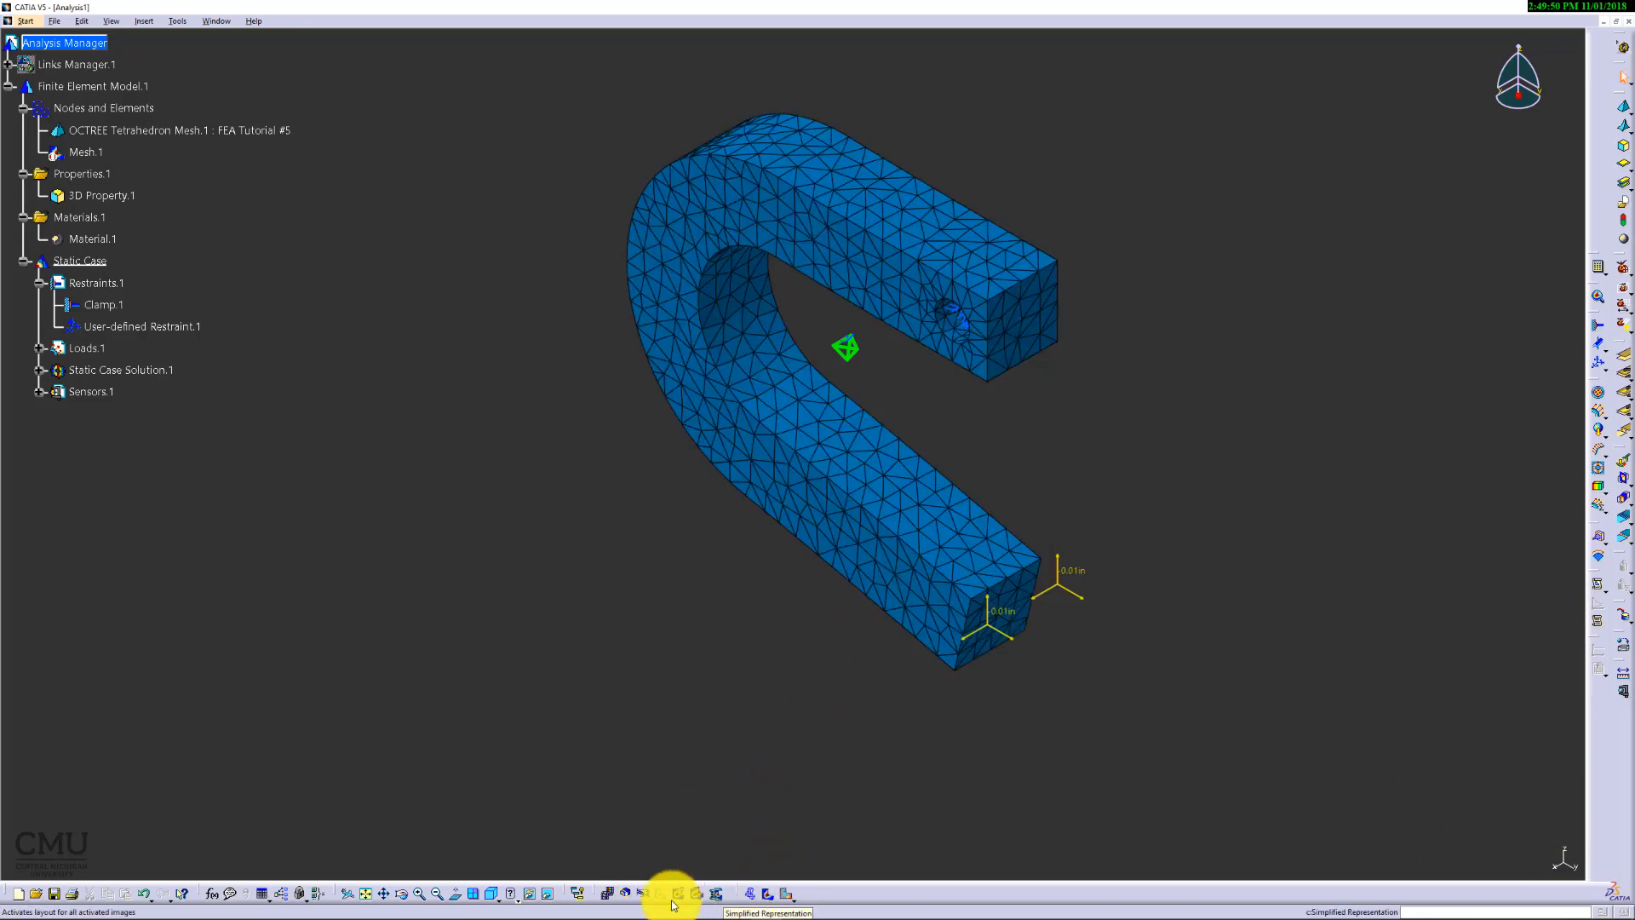
{"action": "left_click", "coordinate": [602, 894]}
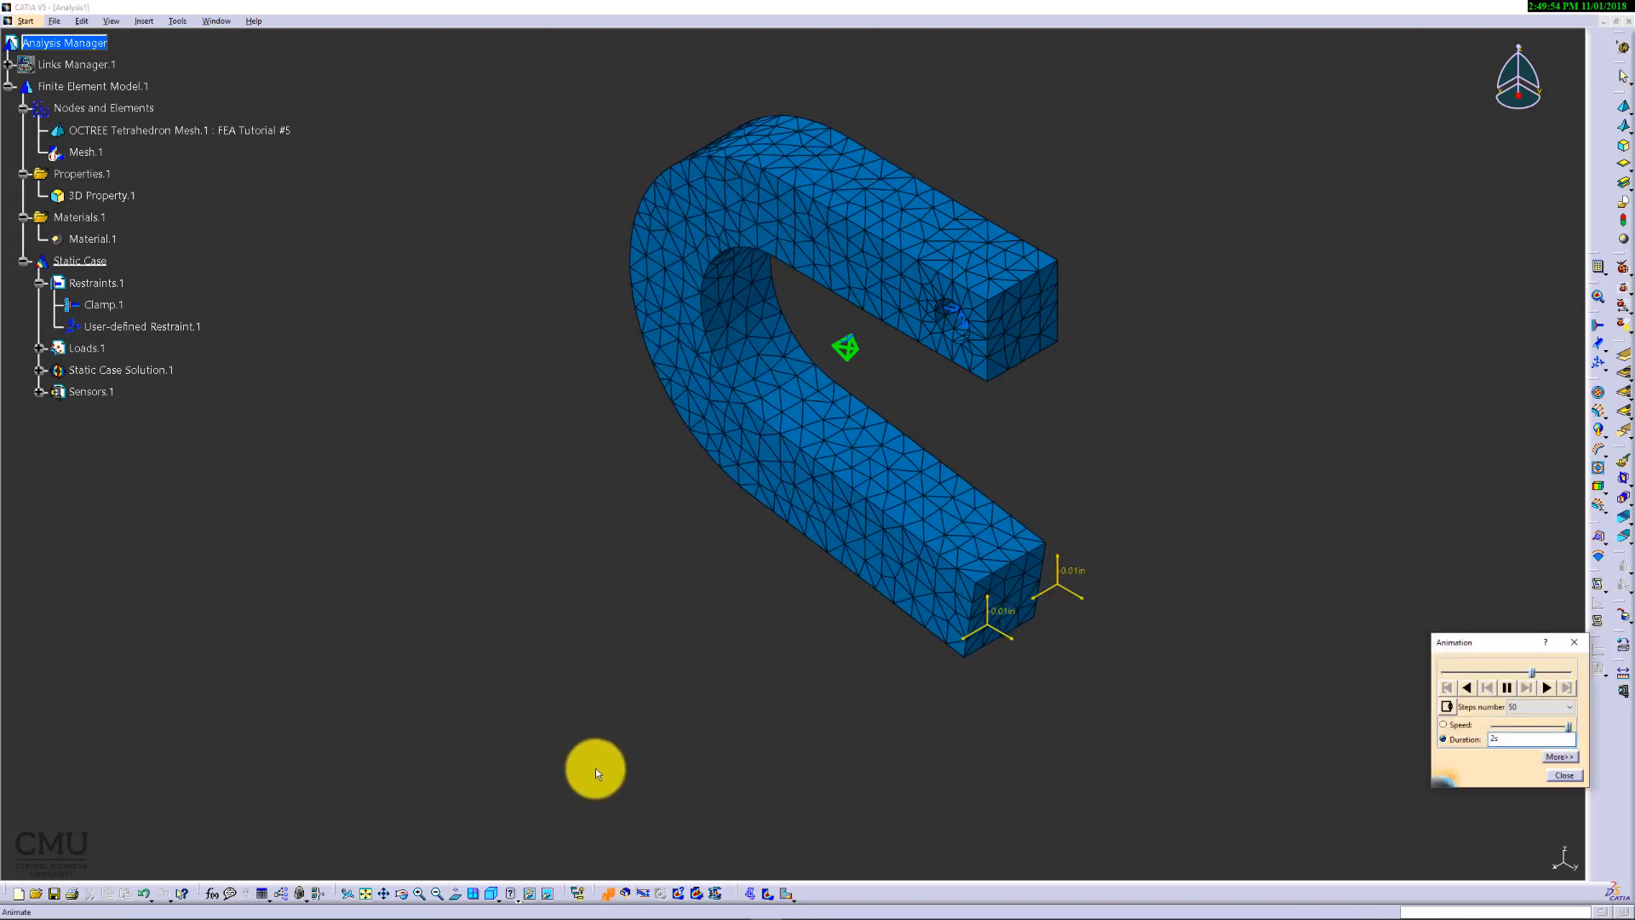
{"action": "left_click_drag", "start_coordinate": [594, 772], "coordinate": [751, 667]}
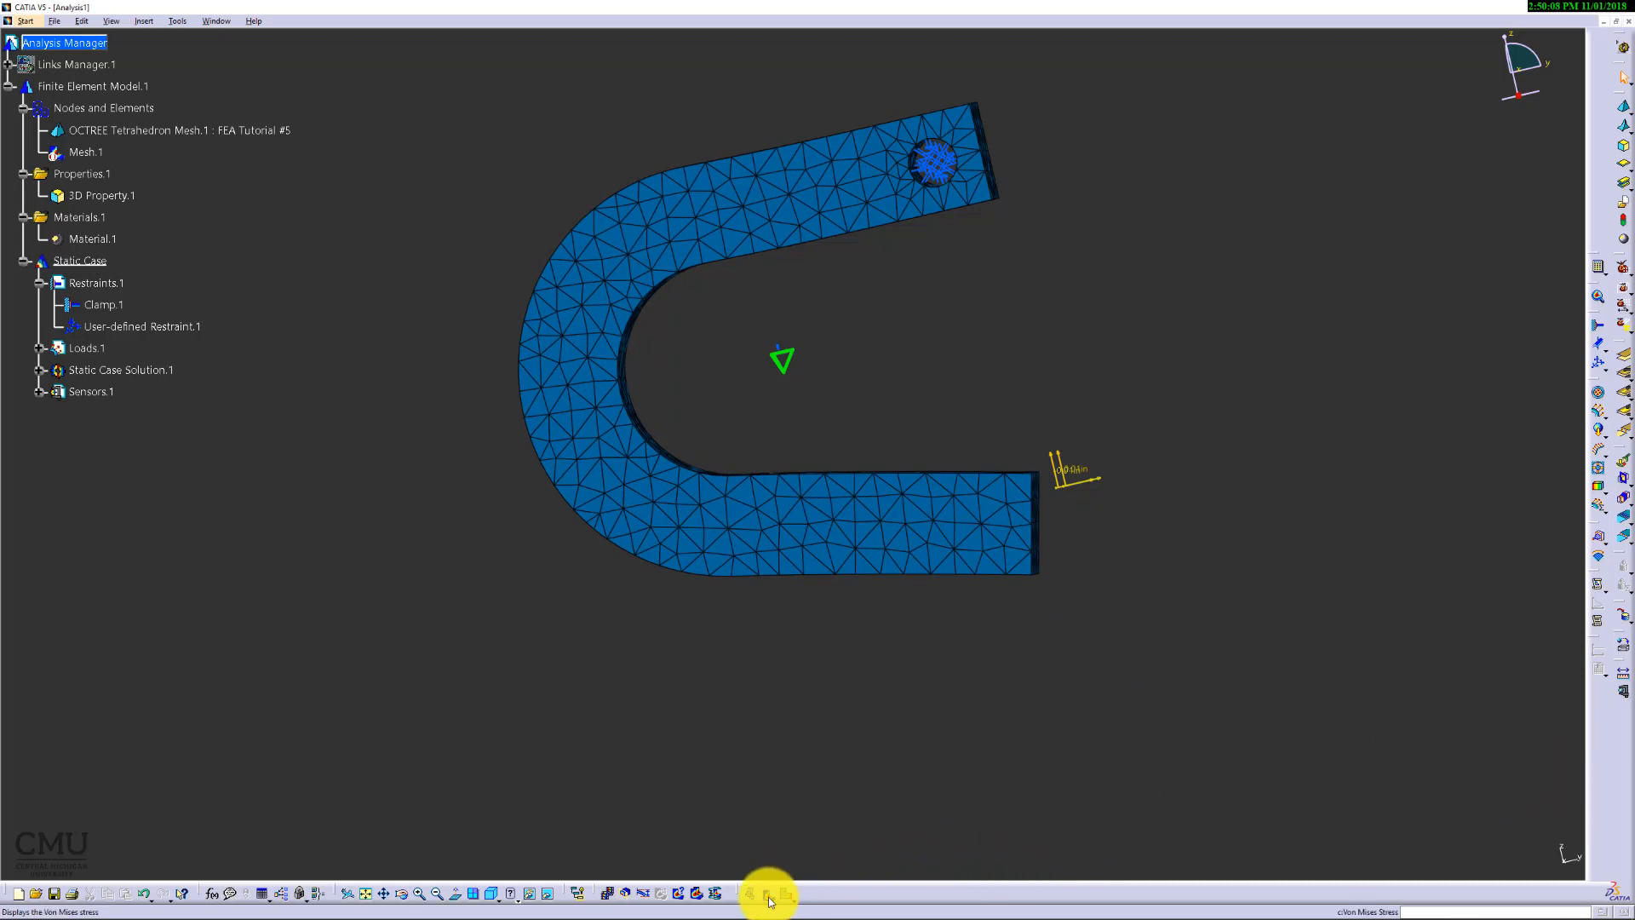
Step: Display Von Mises stress on the clamp, orbit to see the peak at the inner bend, then switch to displacement
{"action": "left_click", "coordinate": [766, 894]}
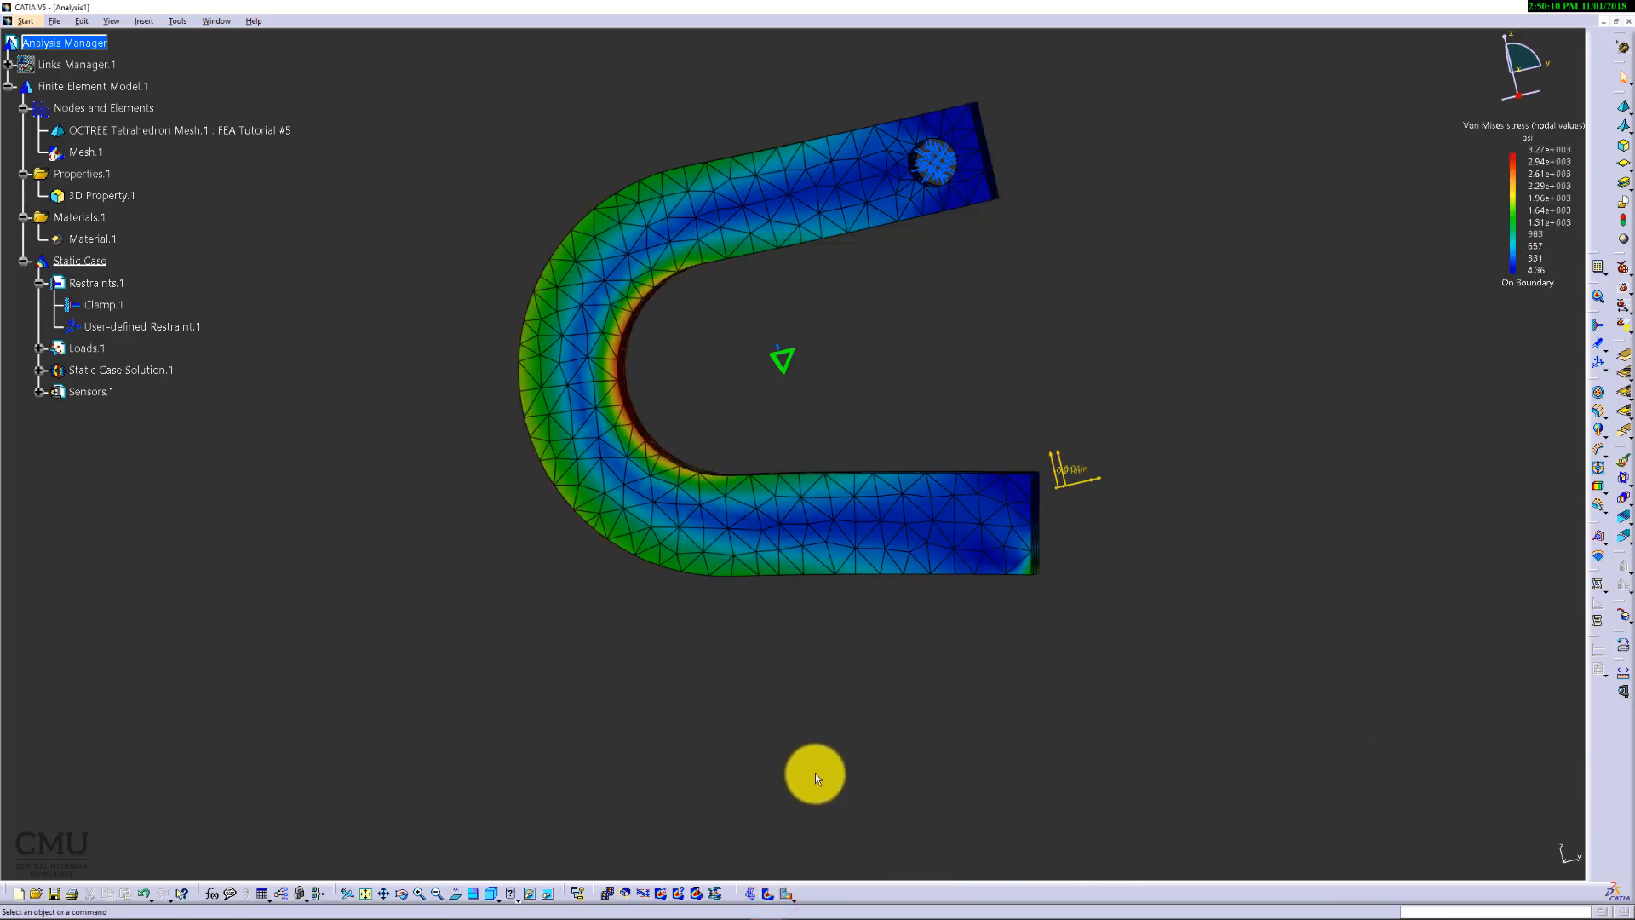
{"action": "left_click", "coordinate": [119, 369]}
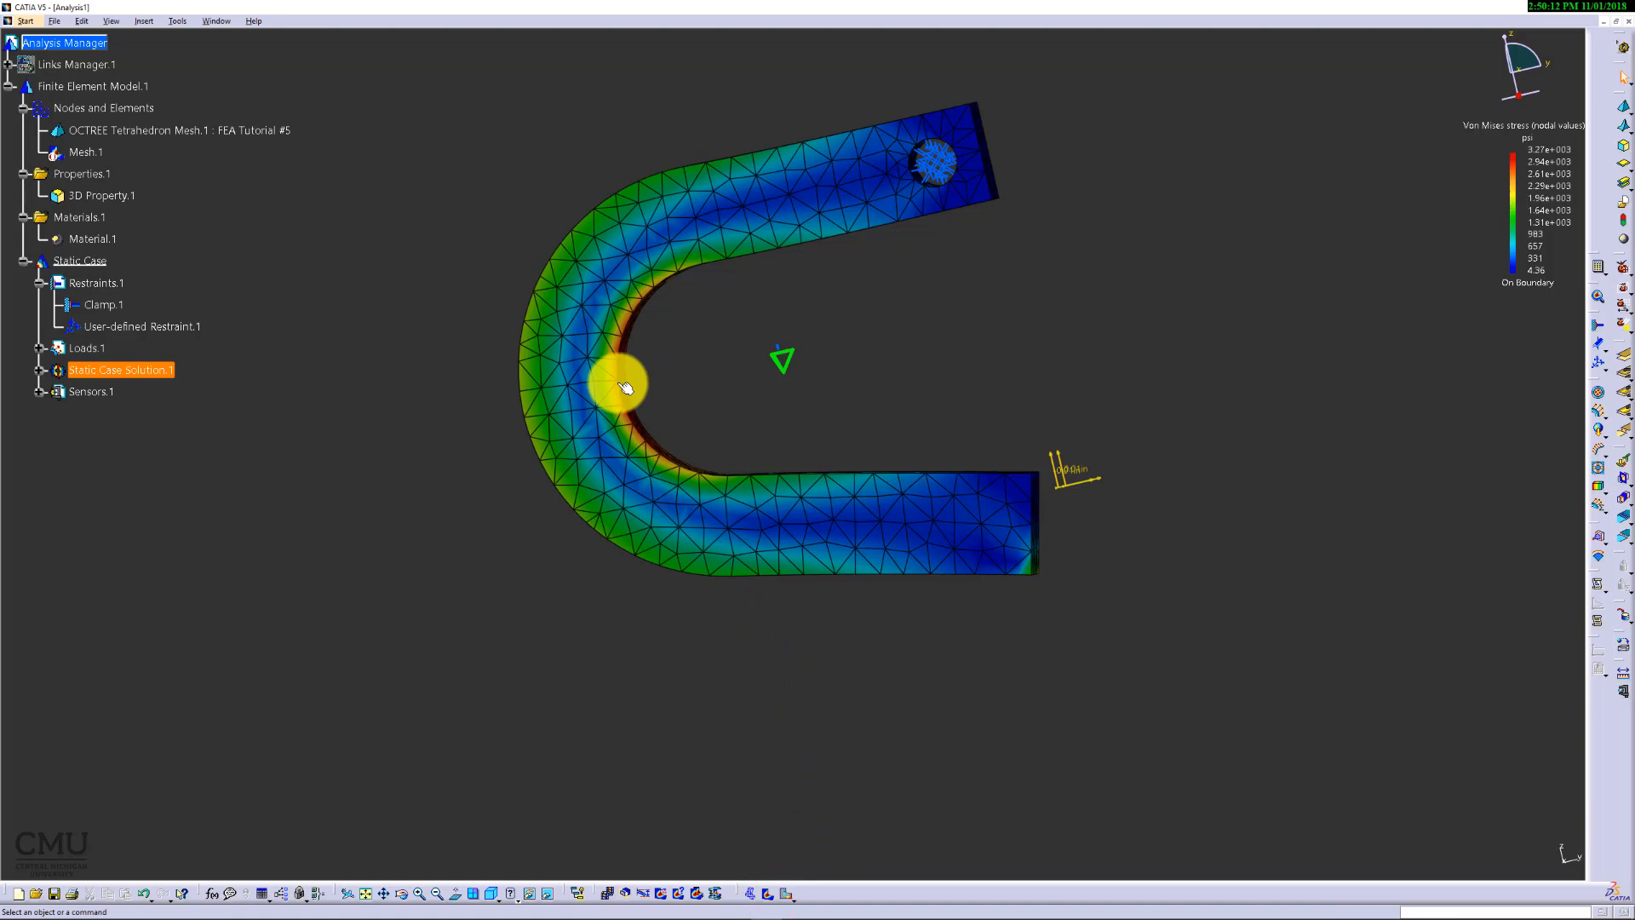
{"action": "left_click_drag", "start_coordinate": [620, 388], "coordinate": [547, 594]}
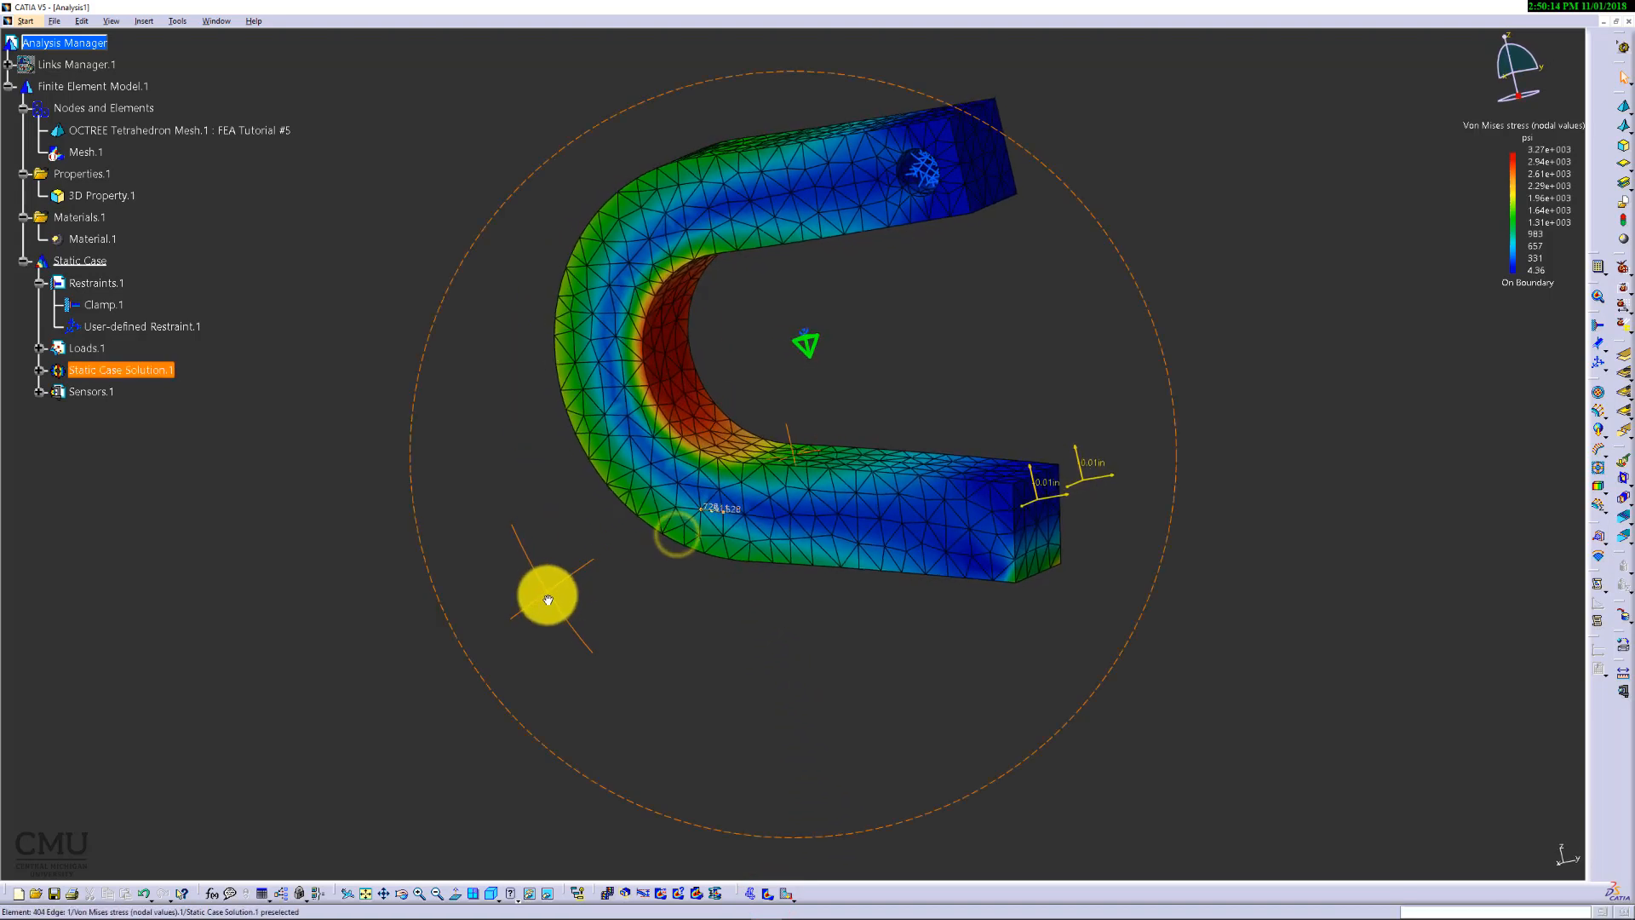
{"action": "left_click_drag", "start_coordinate": [547, 594], "coordinate": [688, 378]}
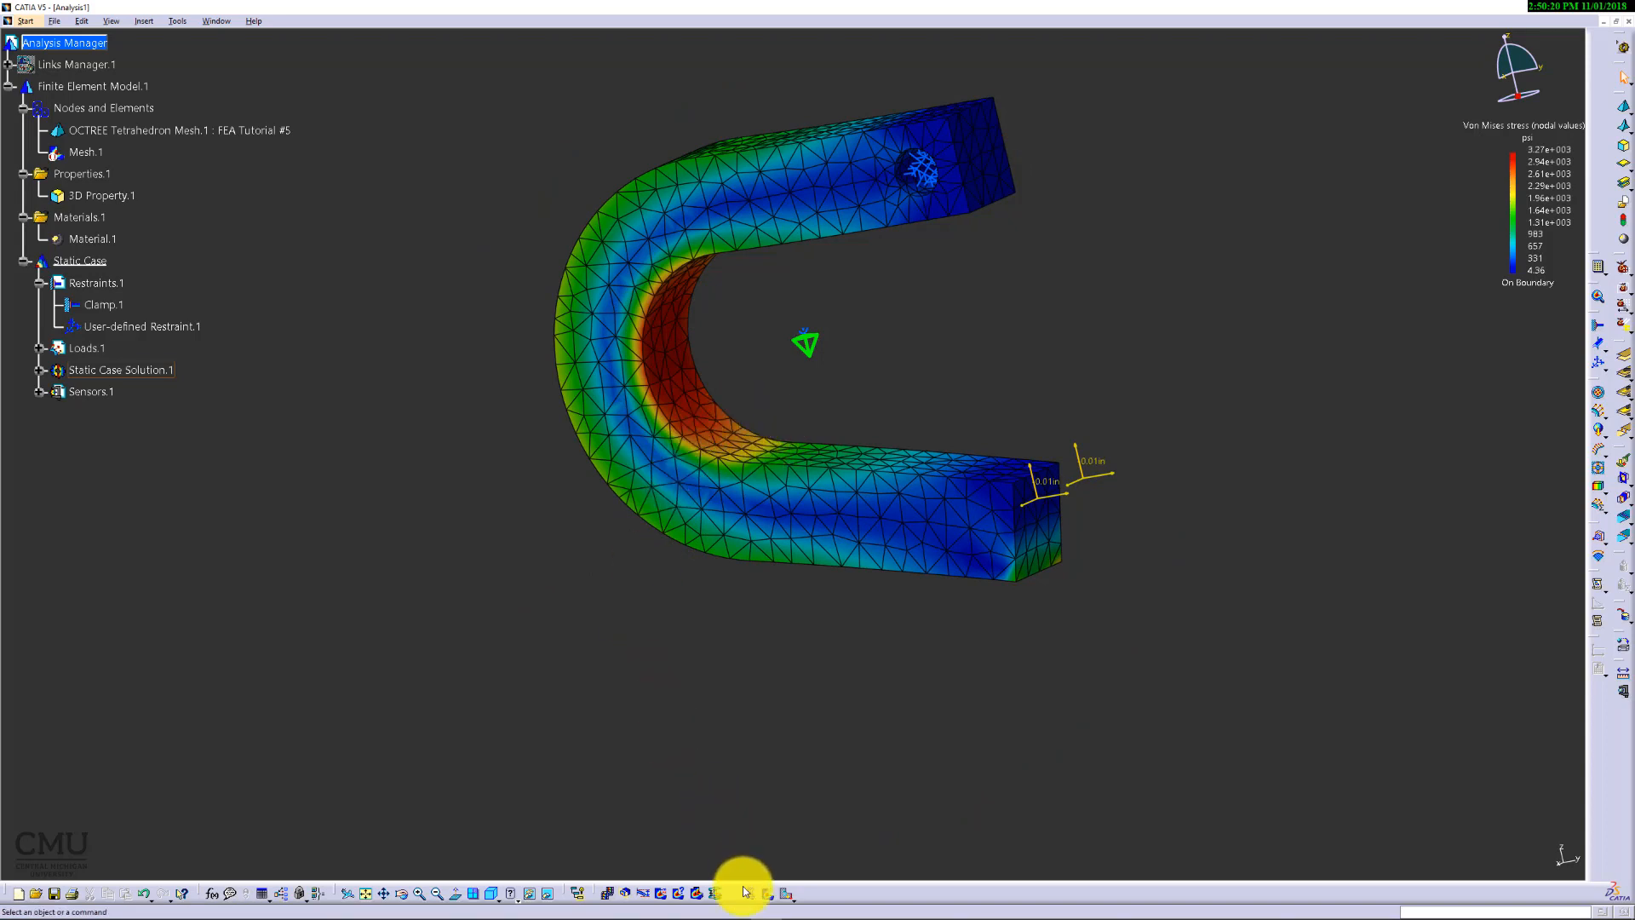
{"action": "left_click", "coordinate": [764, 894]}
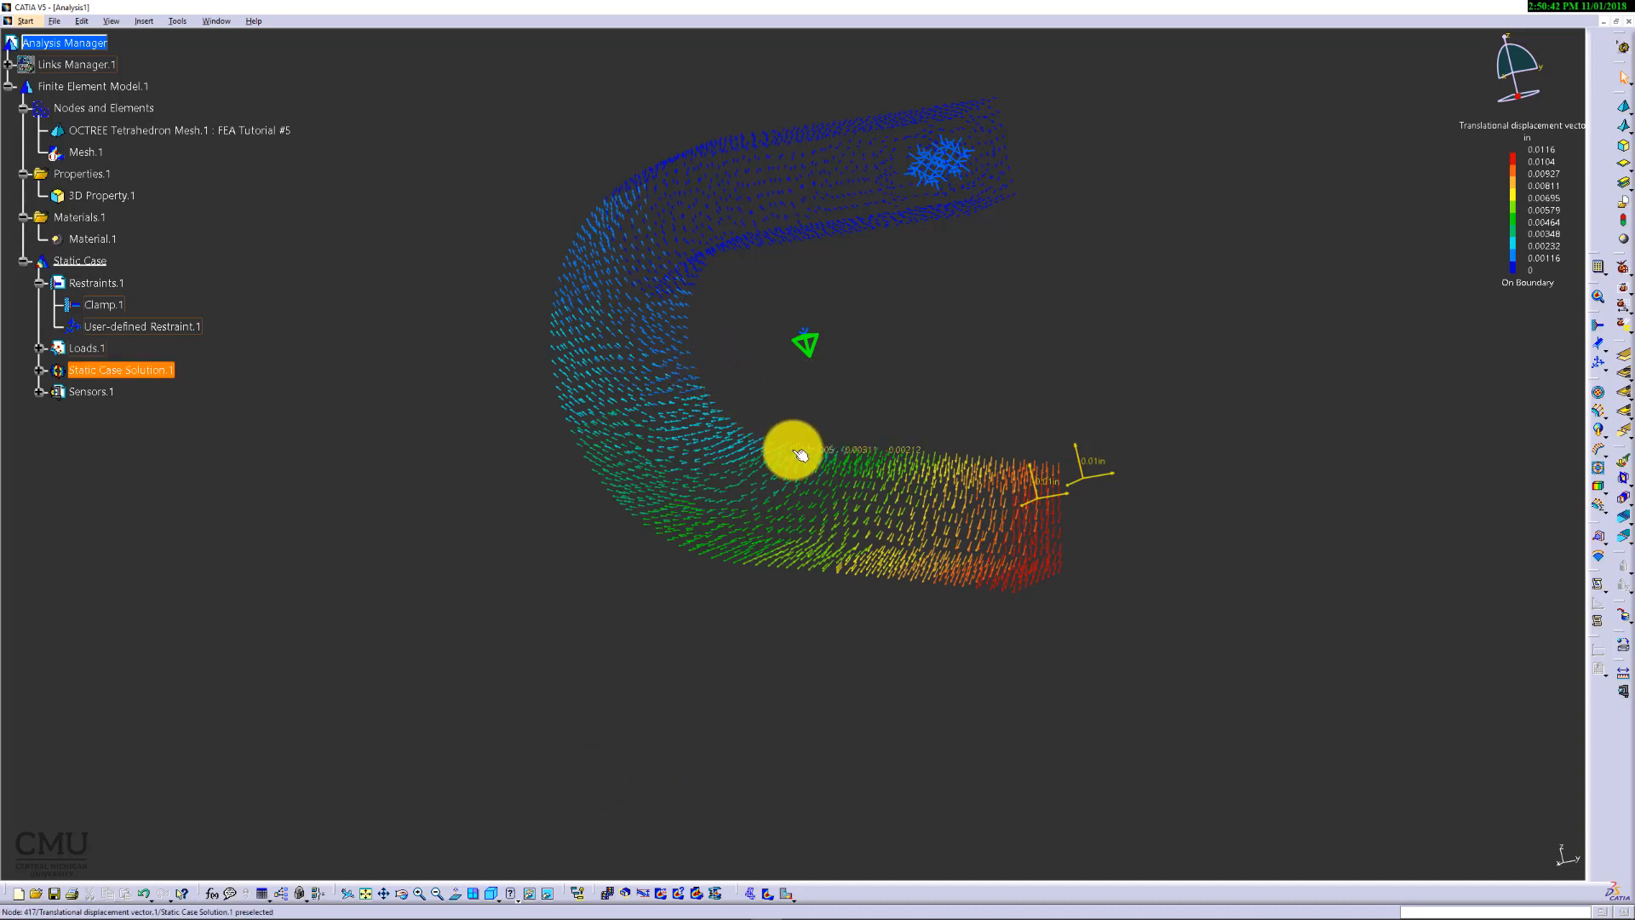
{"action": "mouse_move", "coordinate": [881, 467]}
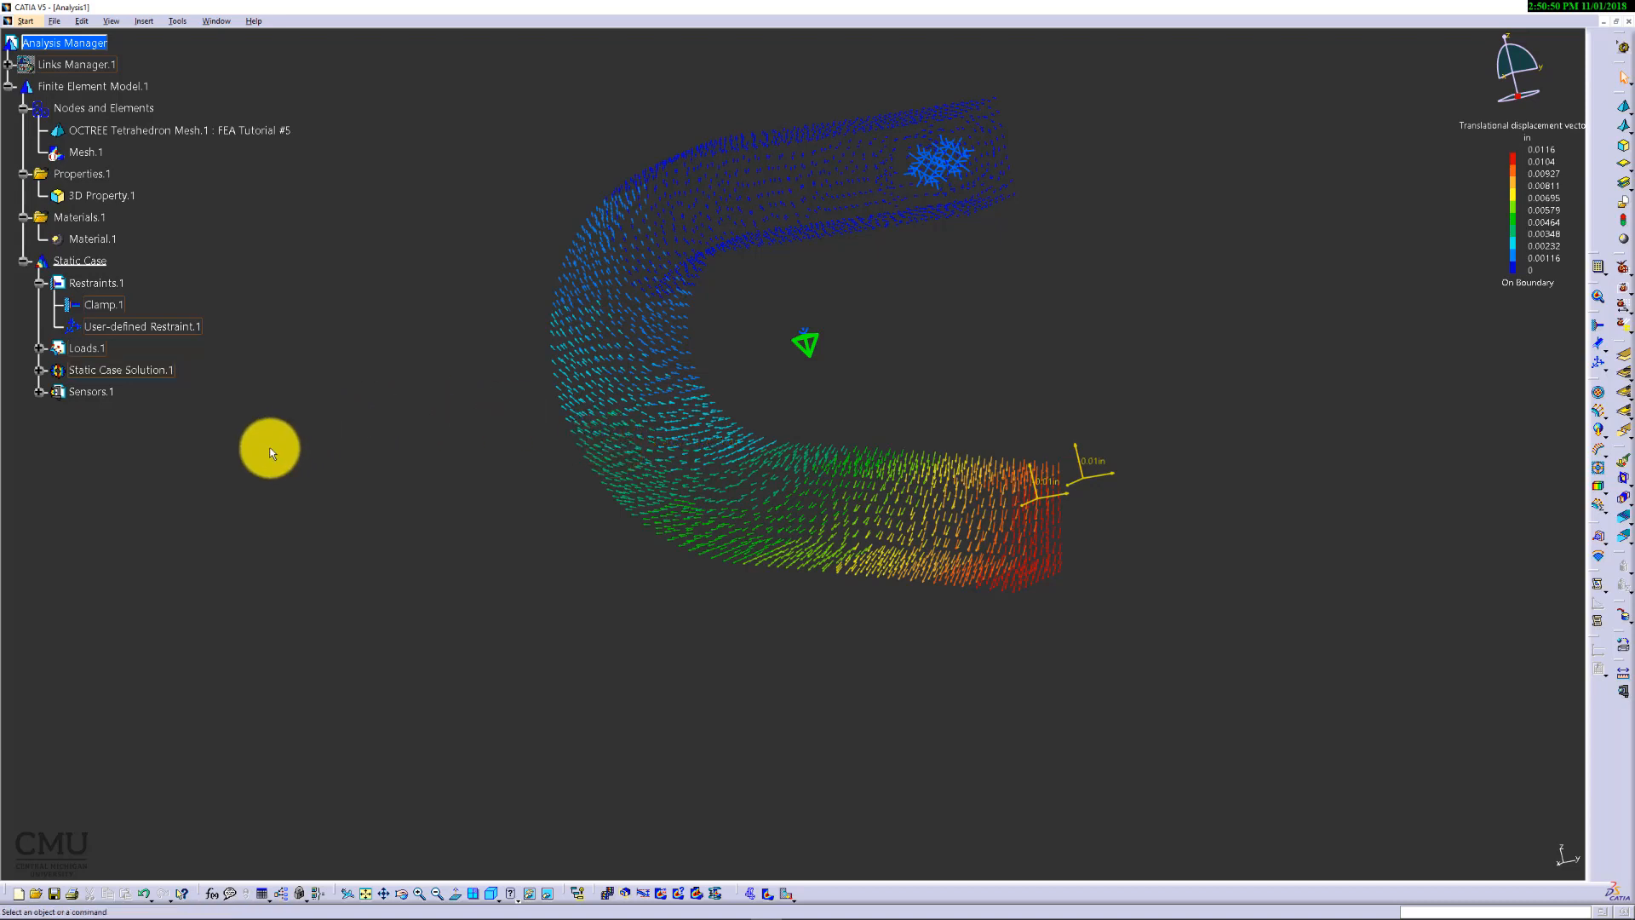
{"action": "mouse_move", "coordinate": [501, 744]}
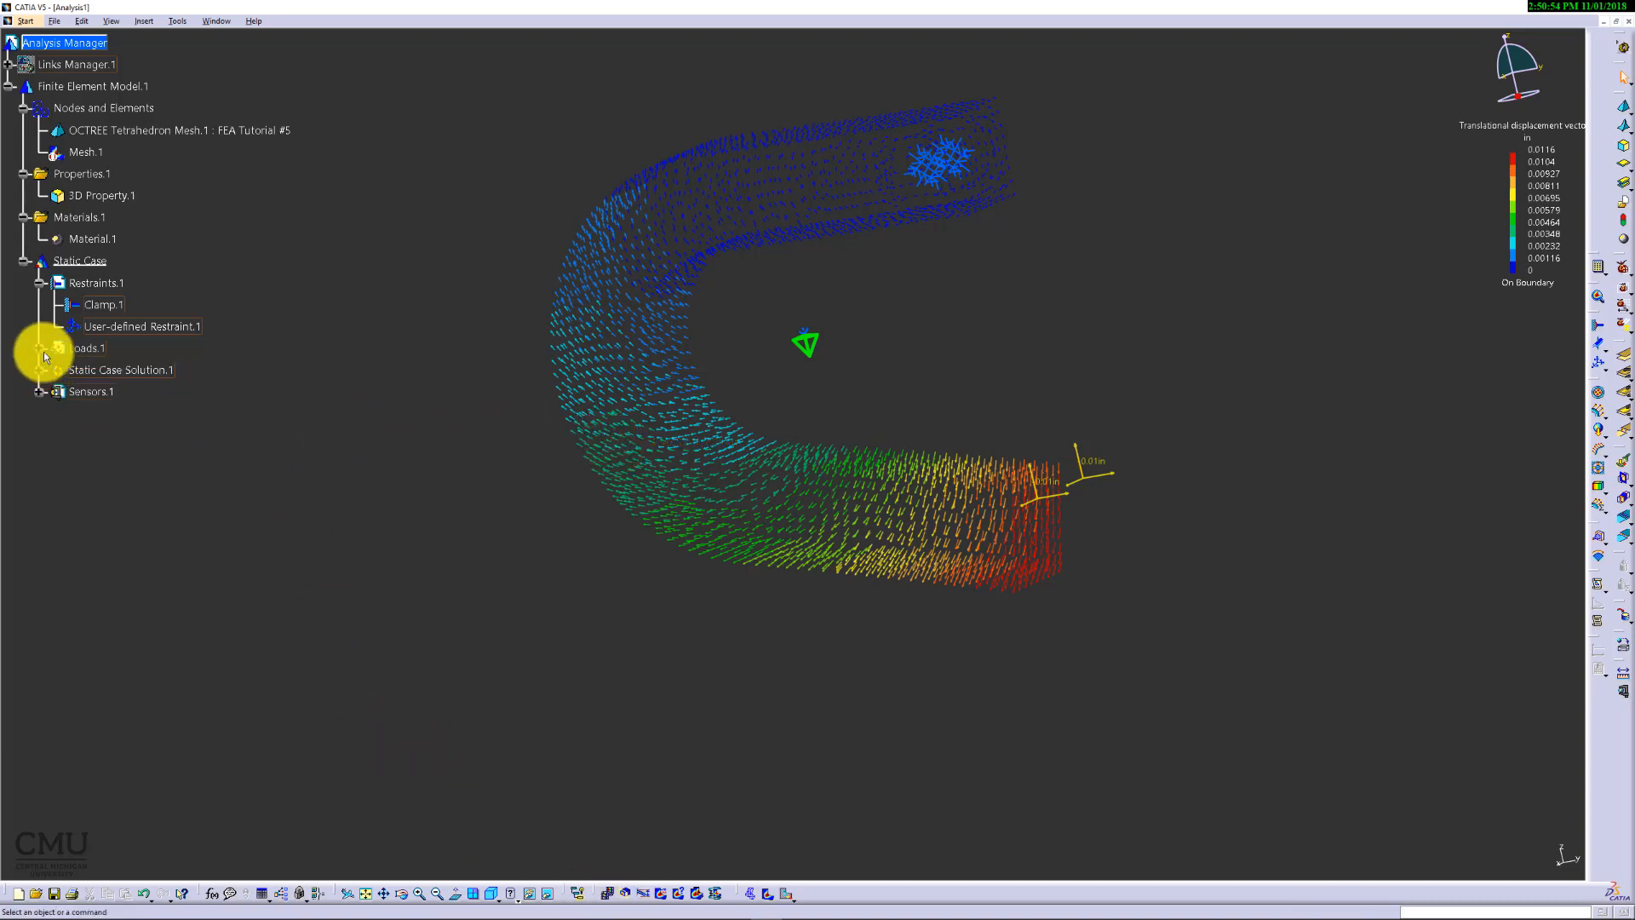
Step: Reactivate Von Mises stress (nodal values).1 and expand Sensors.1 to list the Energy and Global Error Rate sensors
{"action": "right_click", "coordinate": [117, 392]}
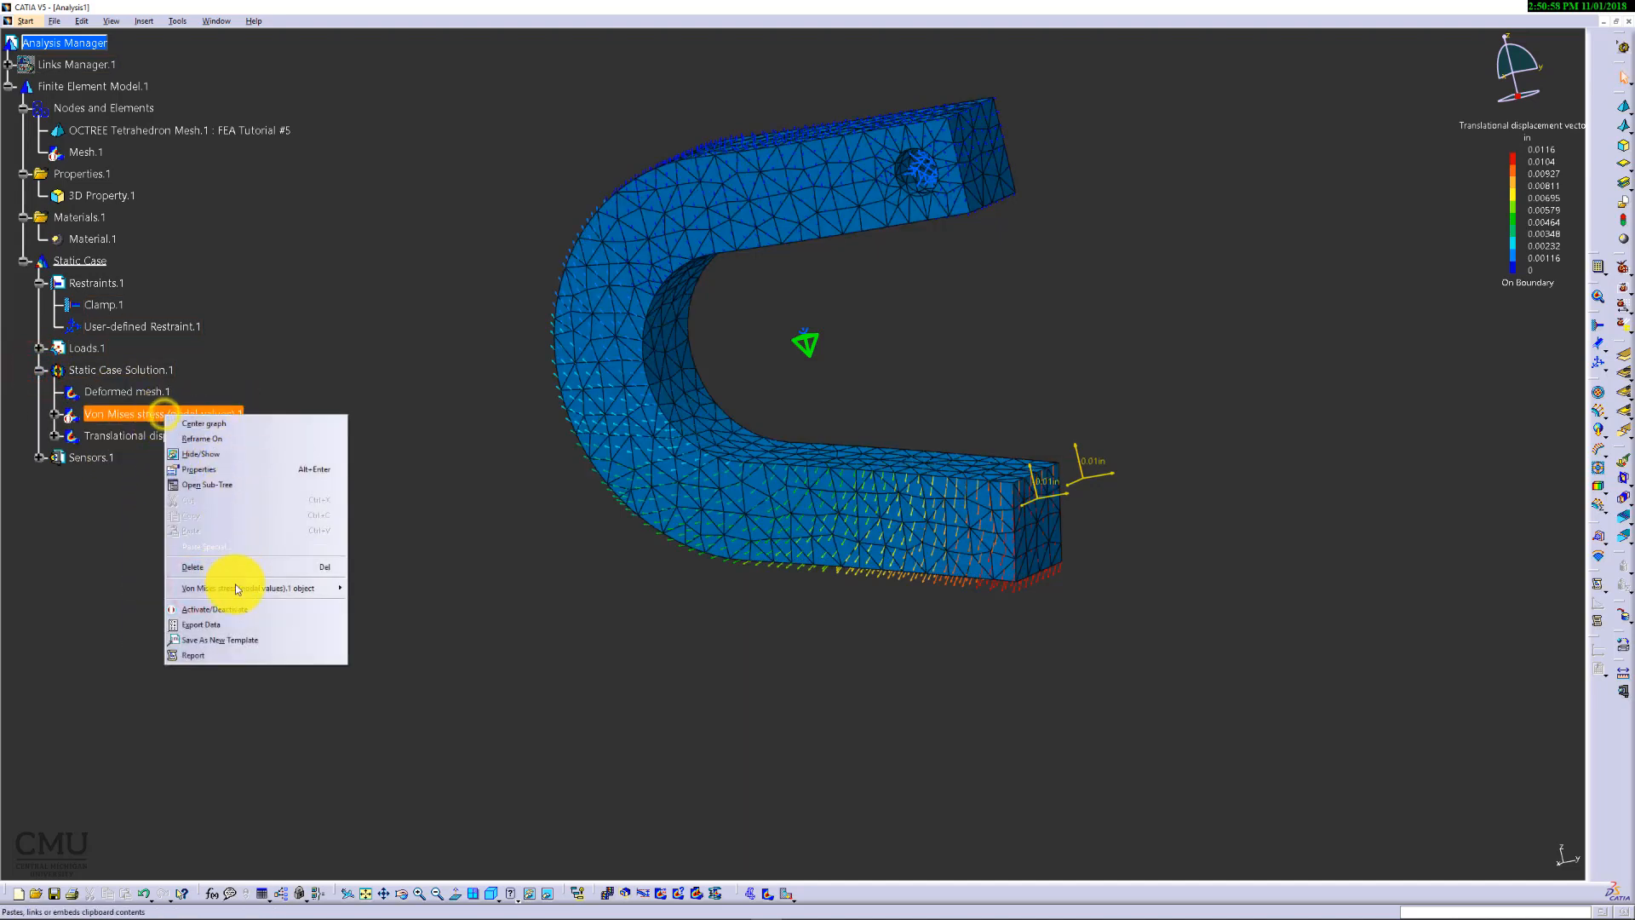
{"action": "left_click", "coordinate": [214, 610]}
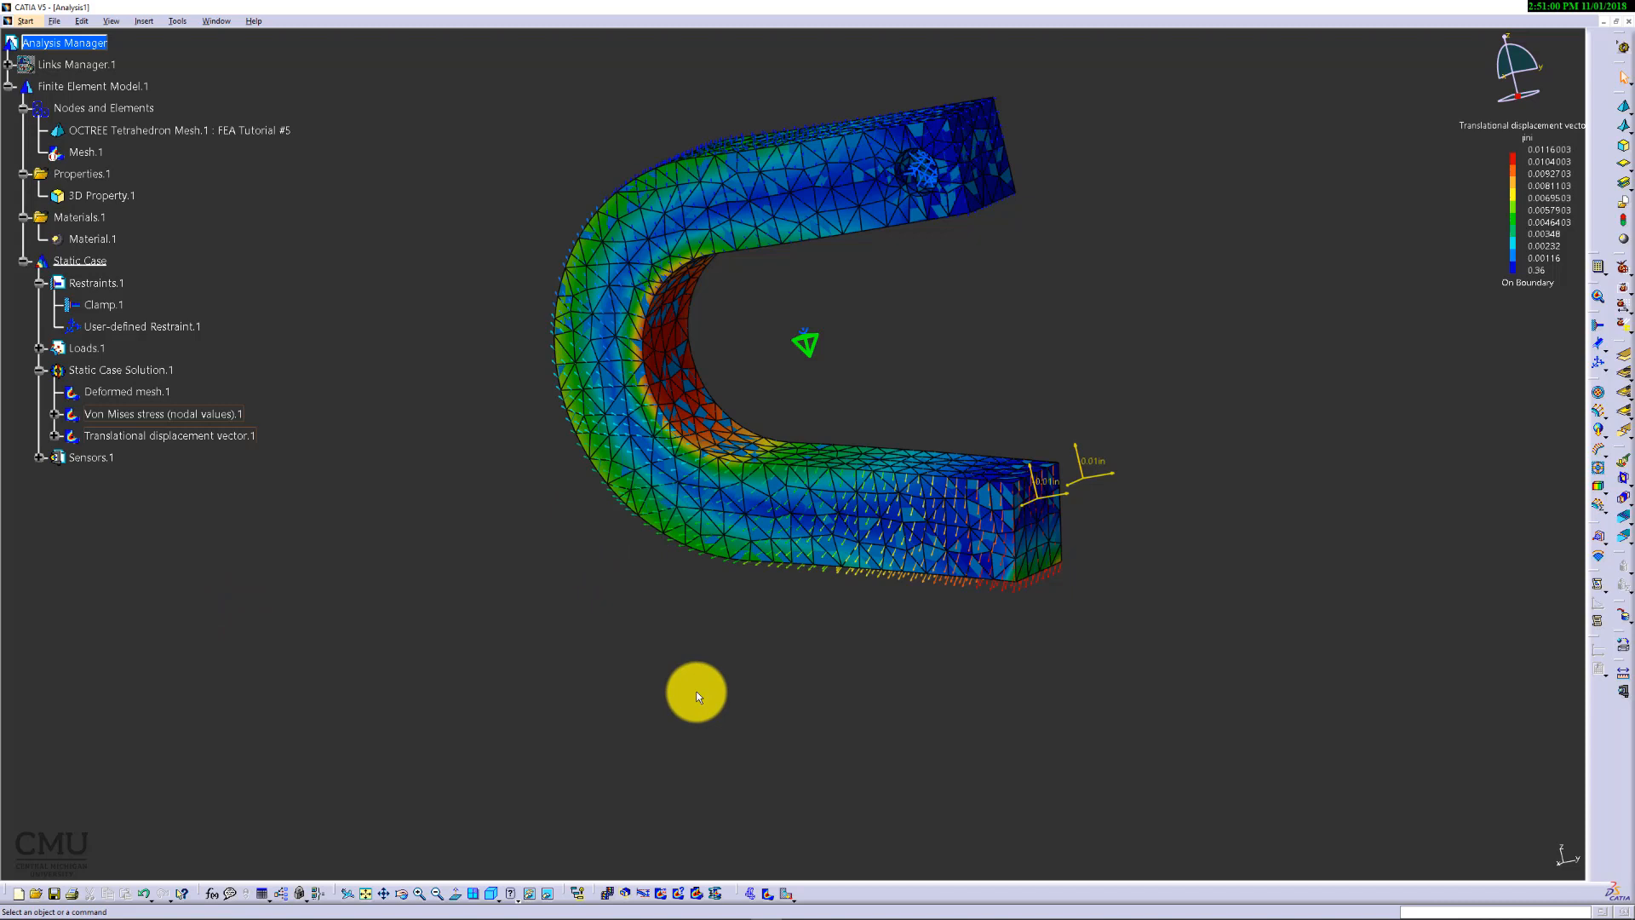
{"action": "mouse_move", "coordinate": [737, 620]}
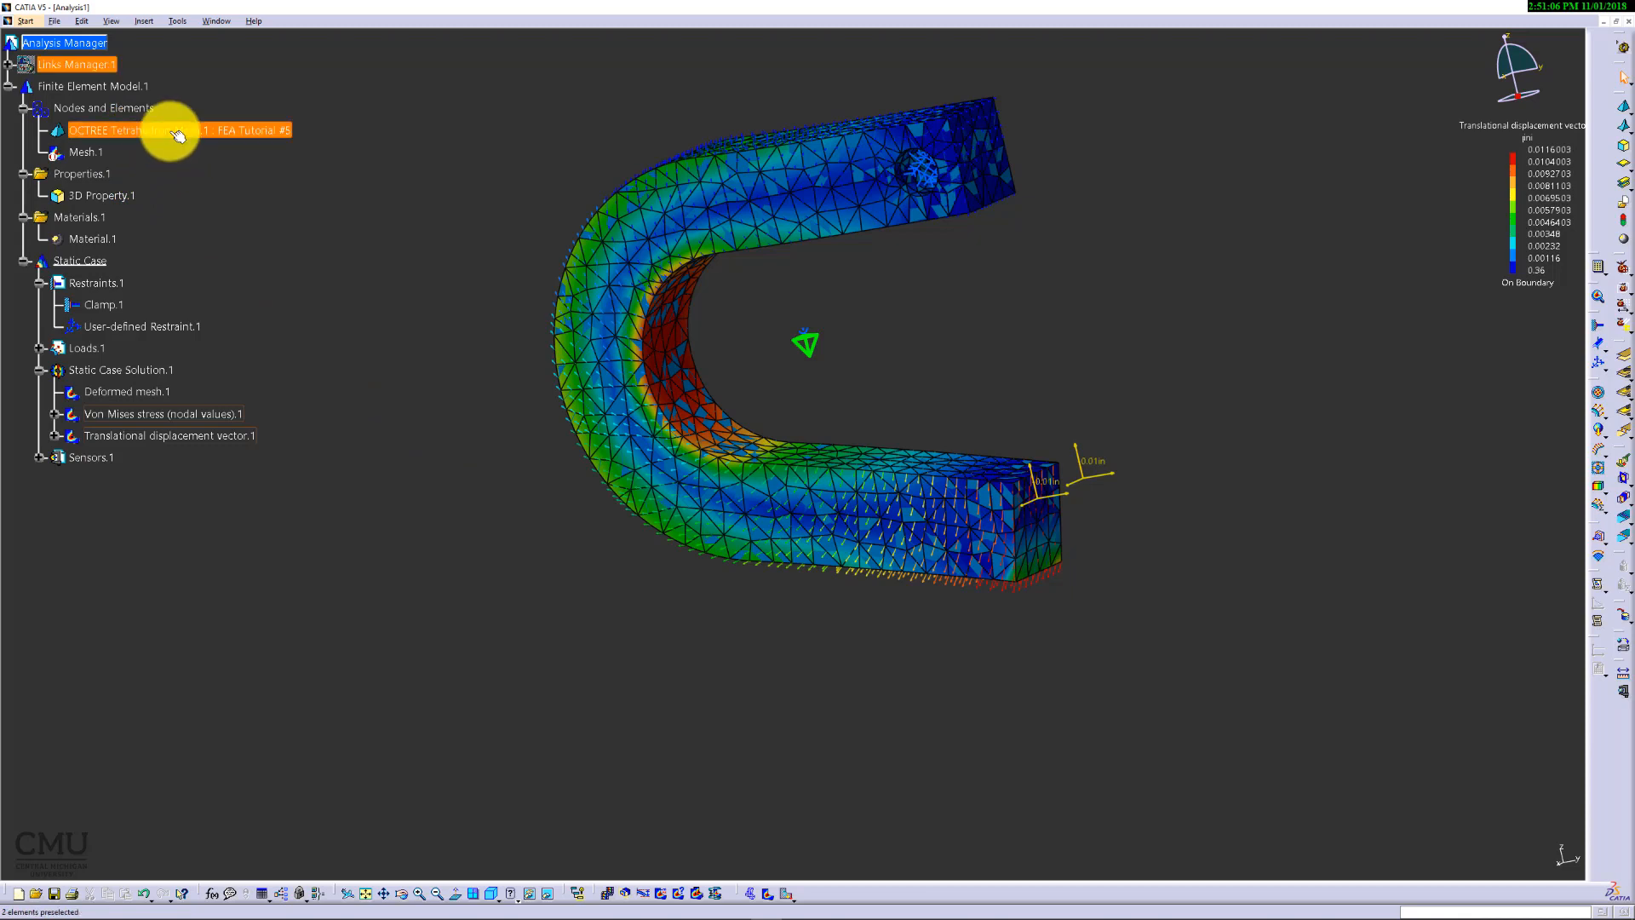
{"action": "mouse_move", "coordinate": [176, 129]}
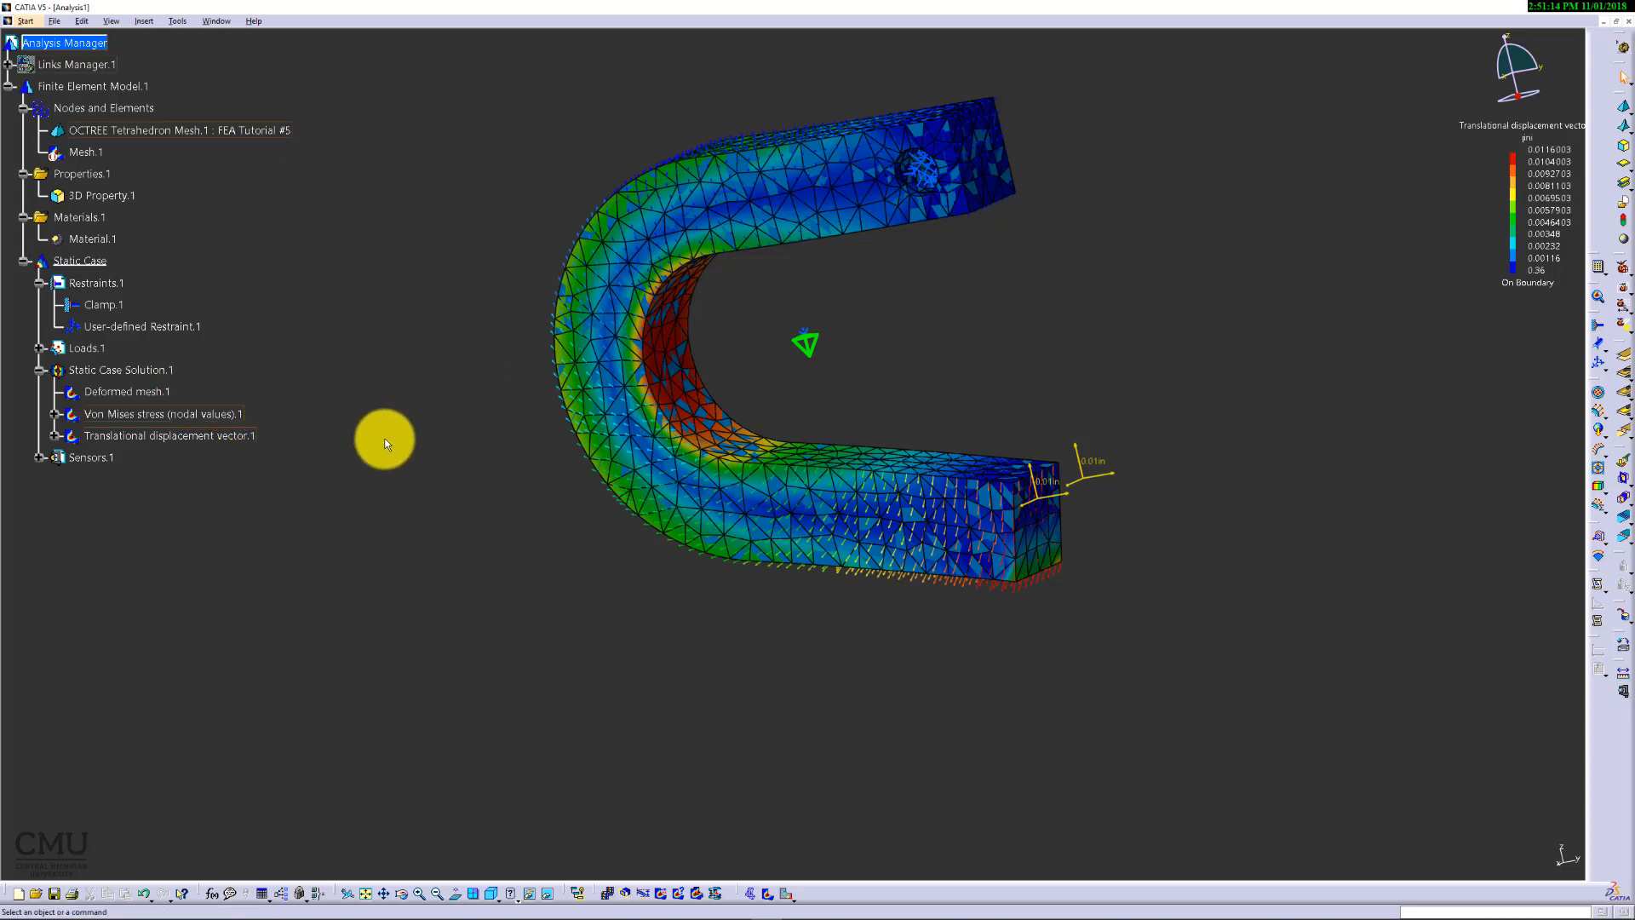
{"action": "mouse_move", "coordinate": [402, 446]}
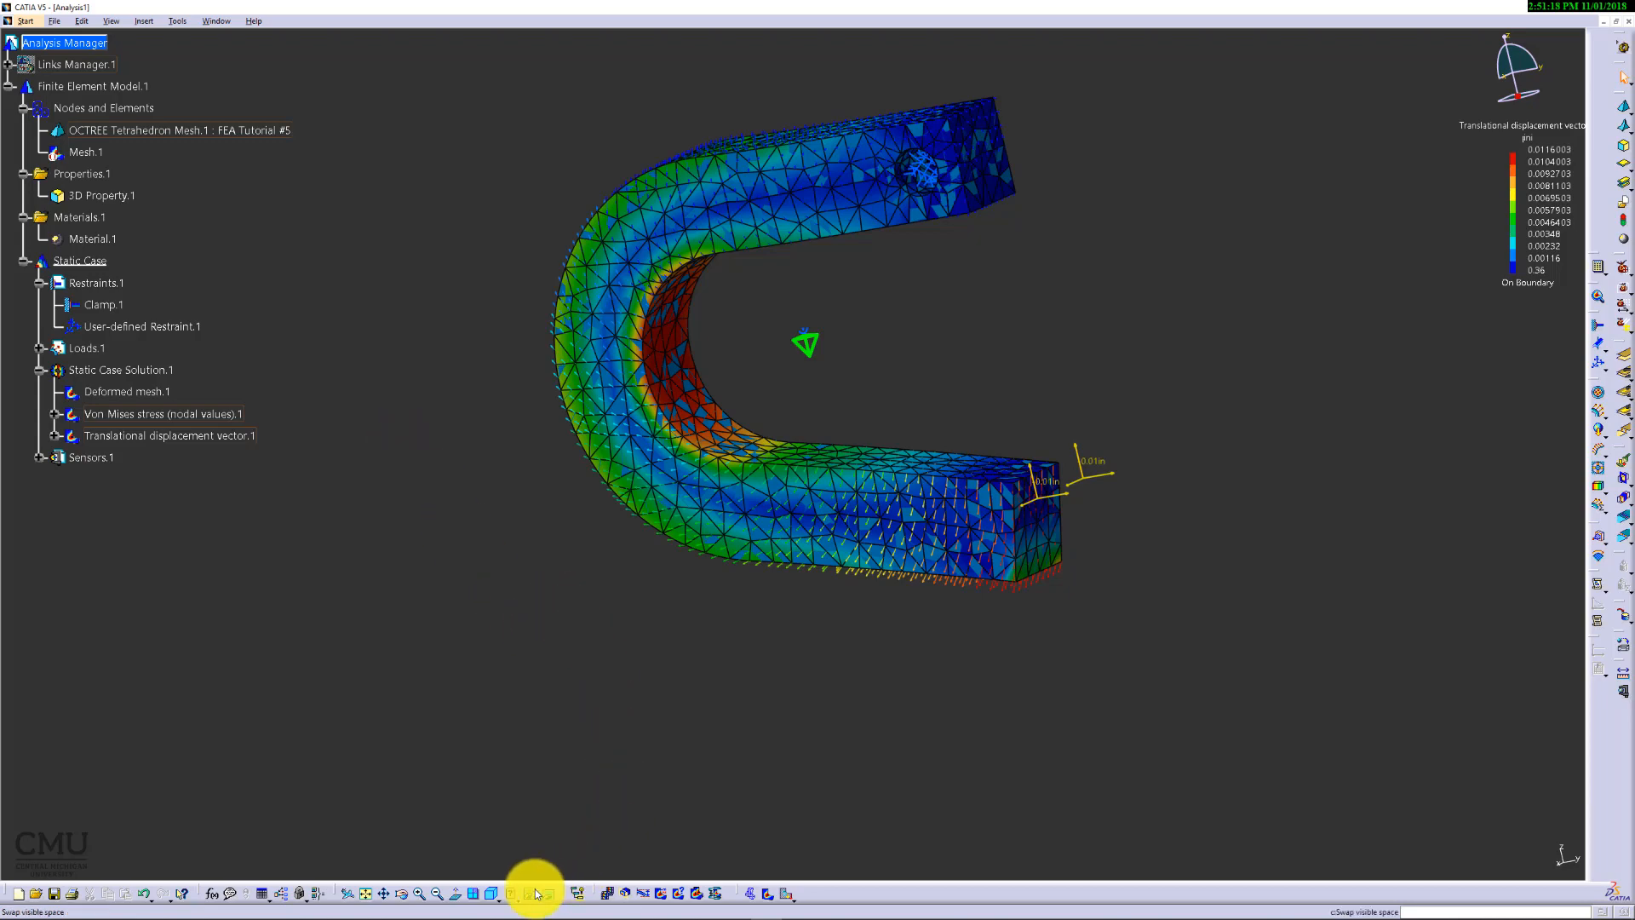
{"action": "left_click_drag", "start_coordinate": [537, 894], "coordinate": [698, 642]}
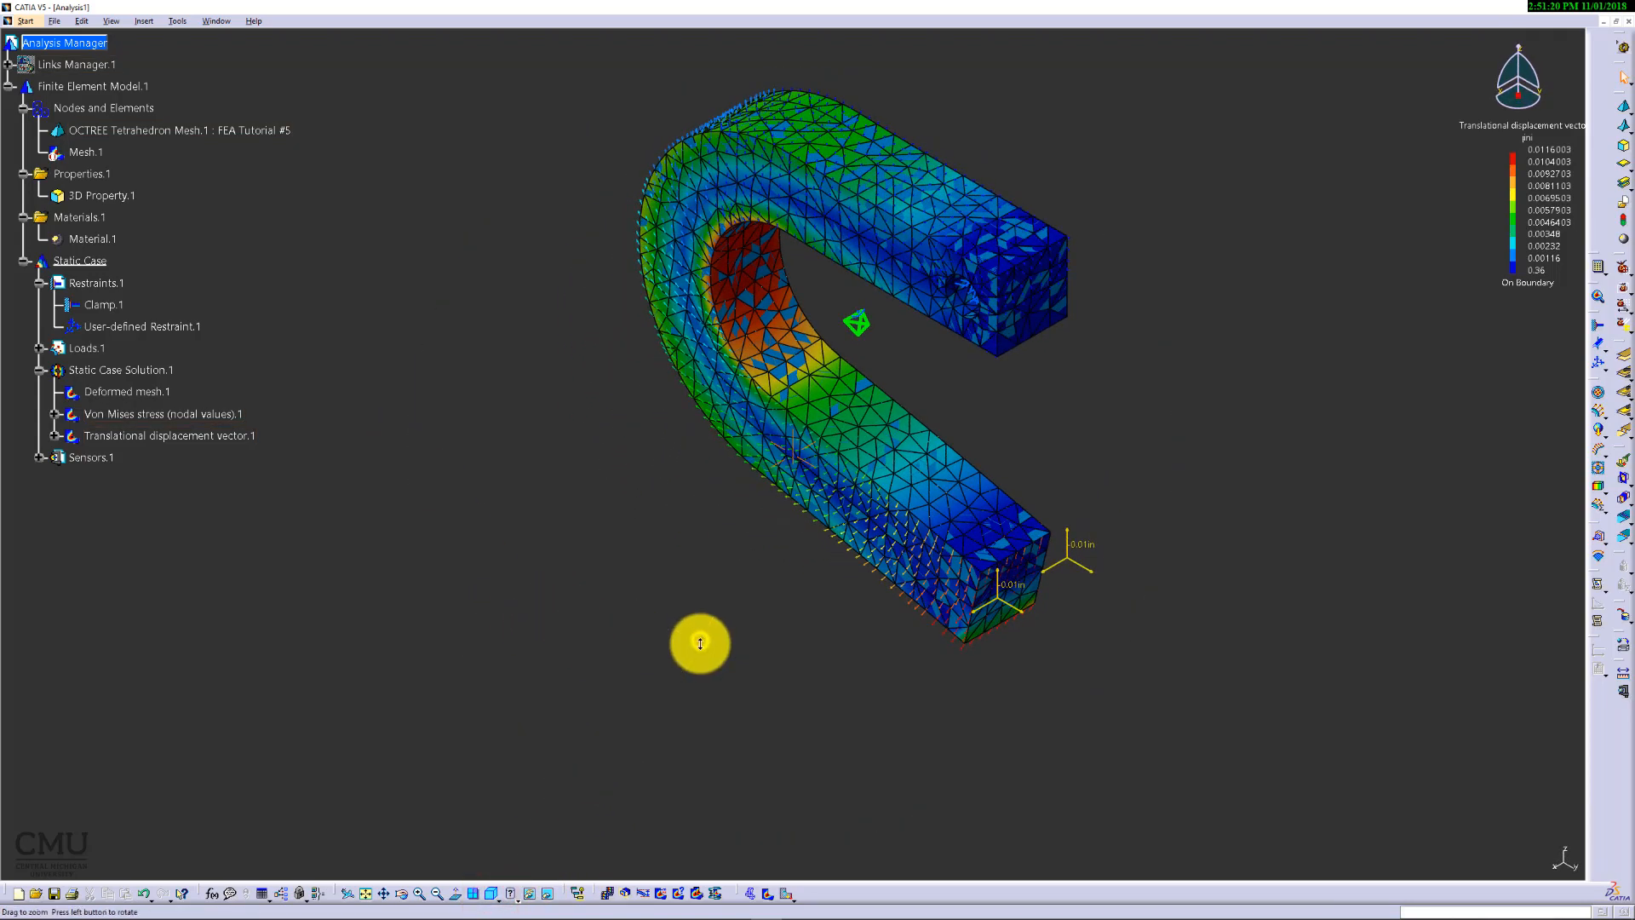
{"action": "left_click_drag", "start_coordinate": [700, 642], "coordinate": [1020, 594]}
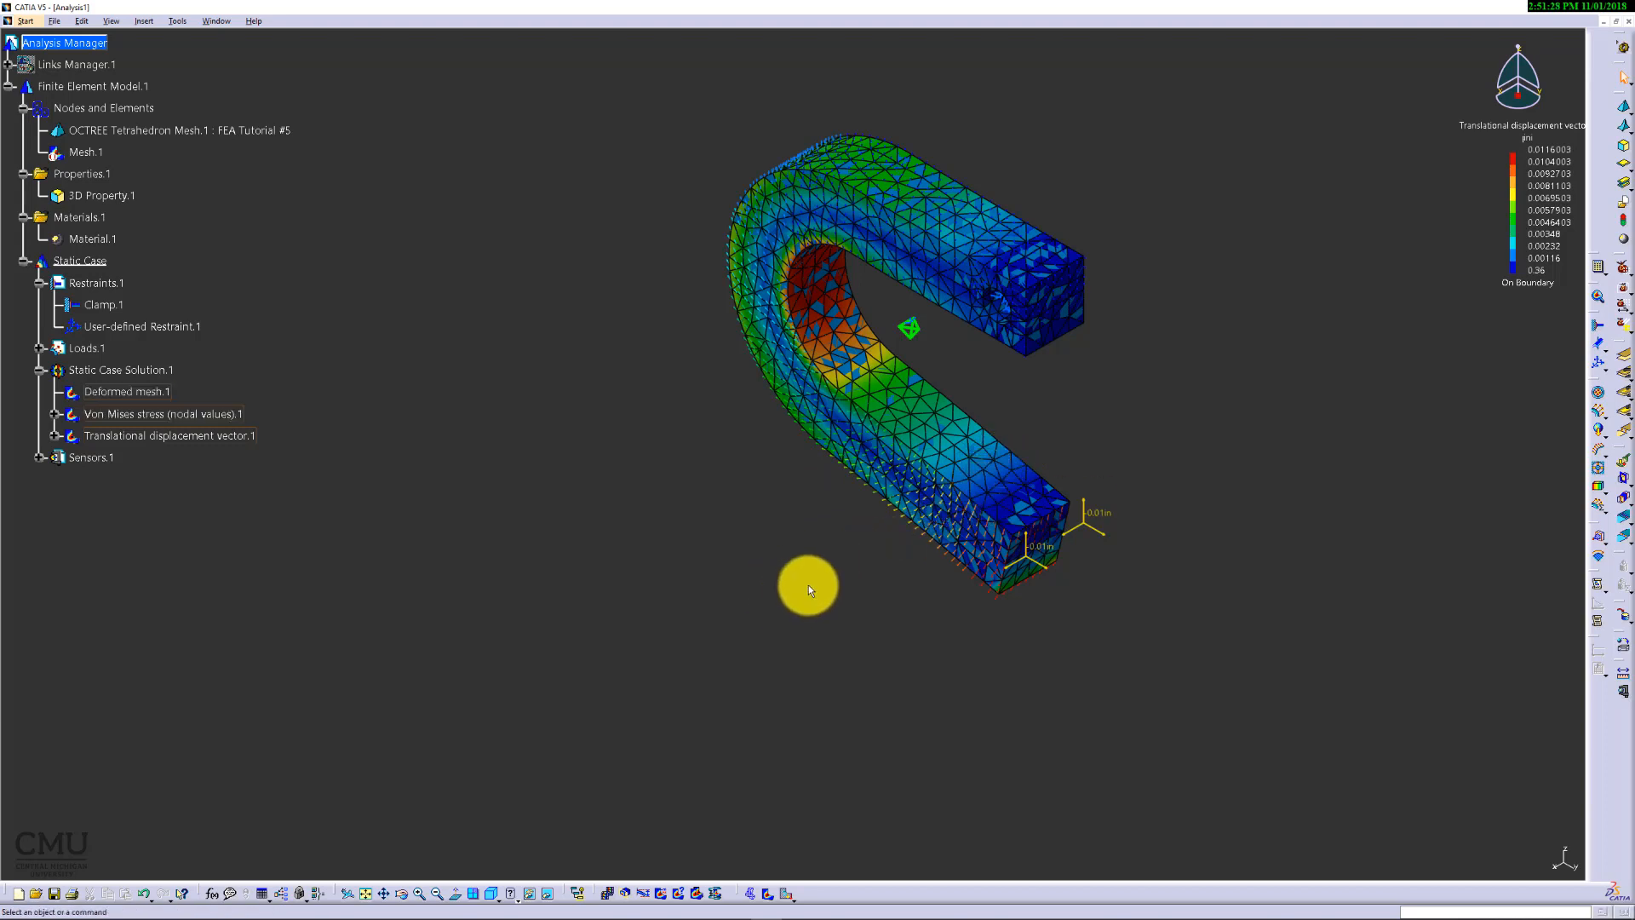
{"action": "left_click", "coordinate": [39, 457]}
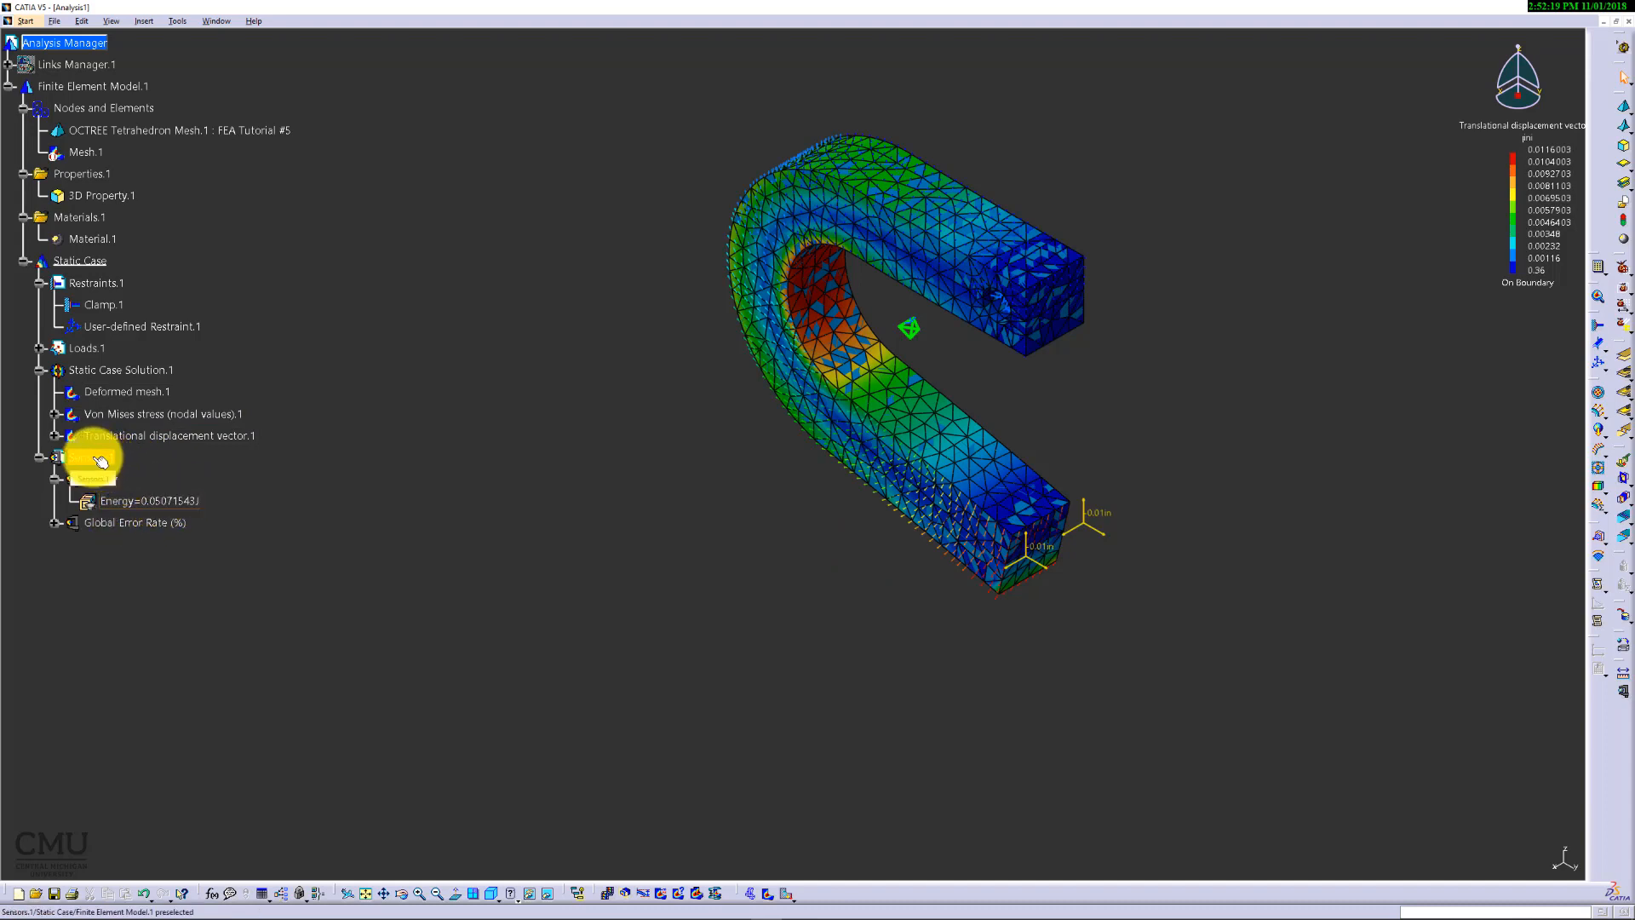
Step: Show the Create Resultant Sensor choices — Applied Load, Internal Load, Reaction Sensor — for Sensors.1
{"action": "right_click", "coordinate": [89, 476]}
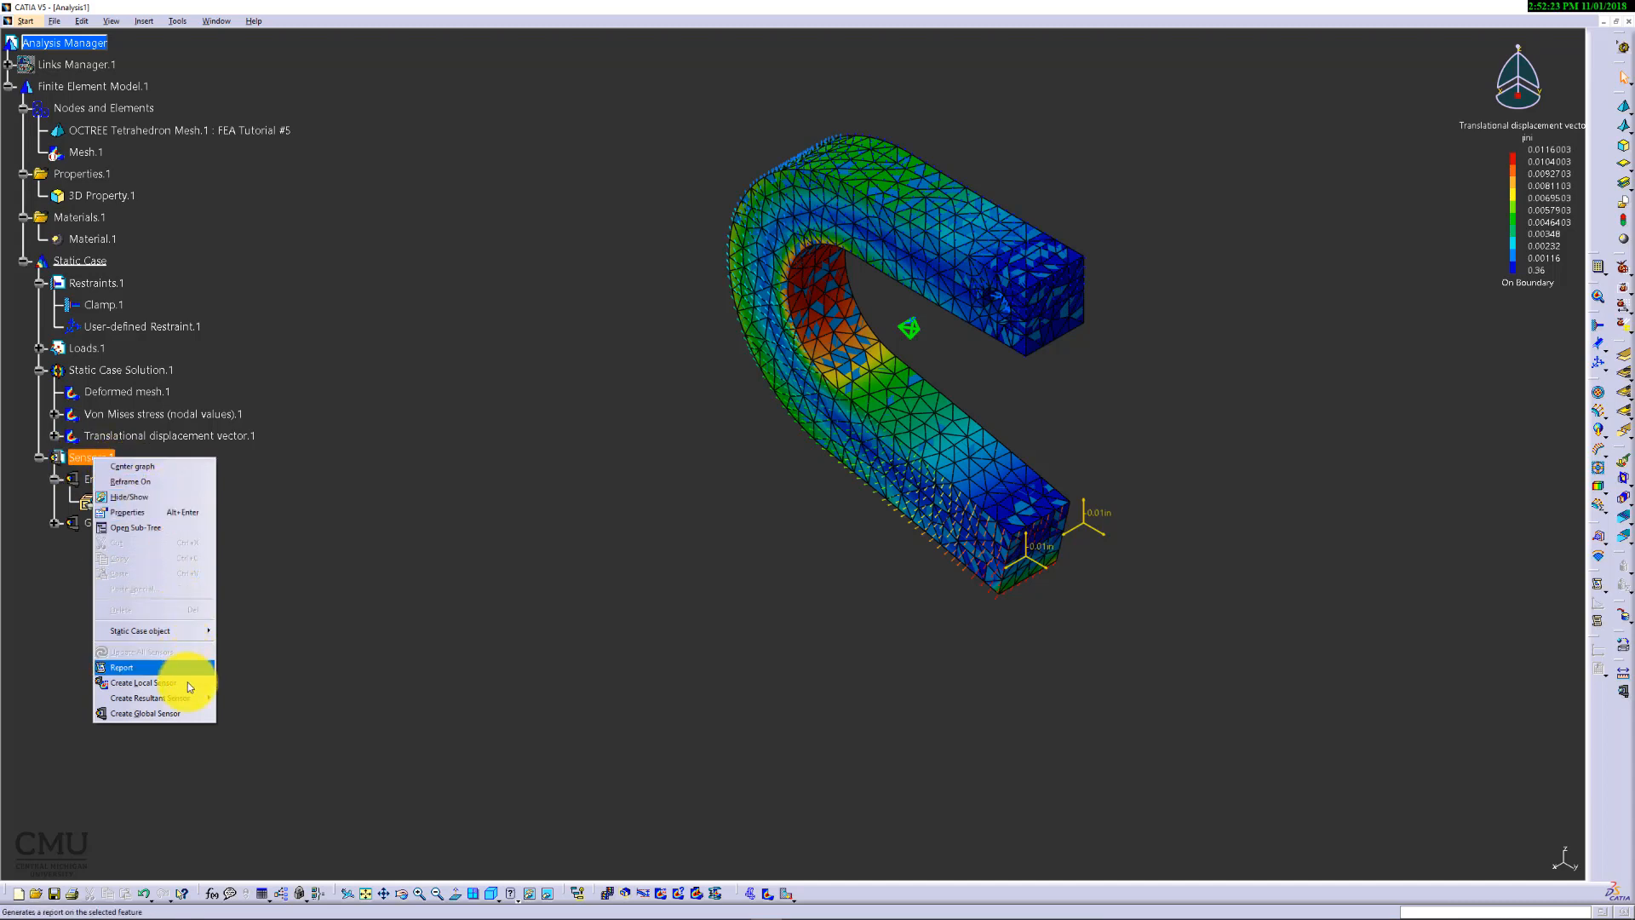
{"action": "mouse_move", "coordinate": [147, 699]}
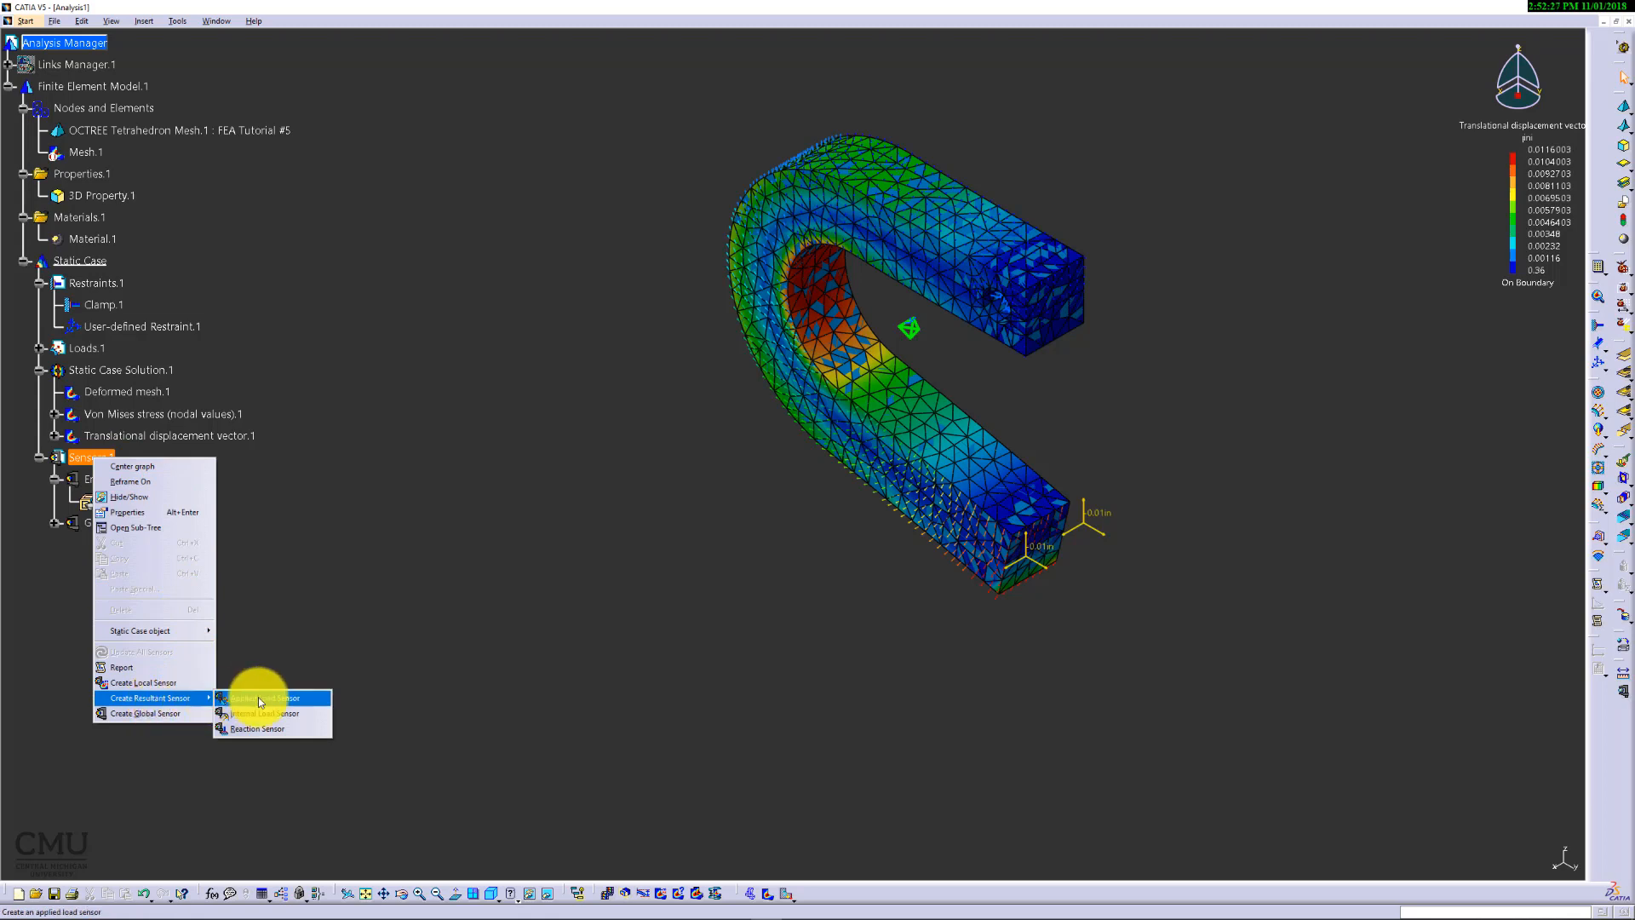
{"action": "mouse_move", "coordinate": [250, 727]}
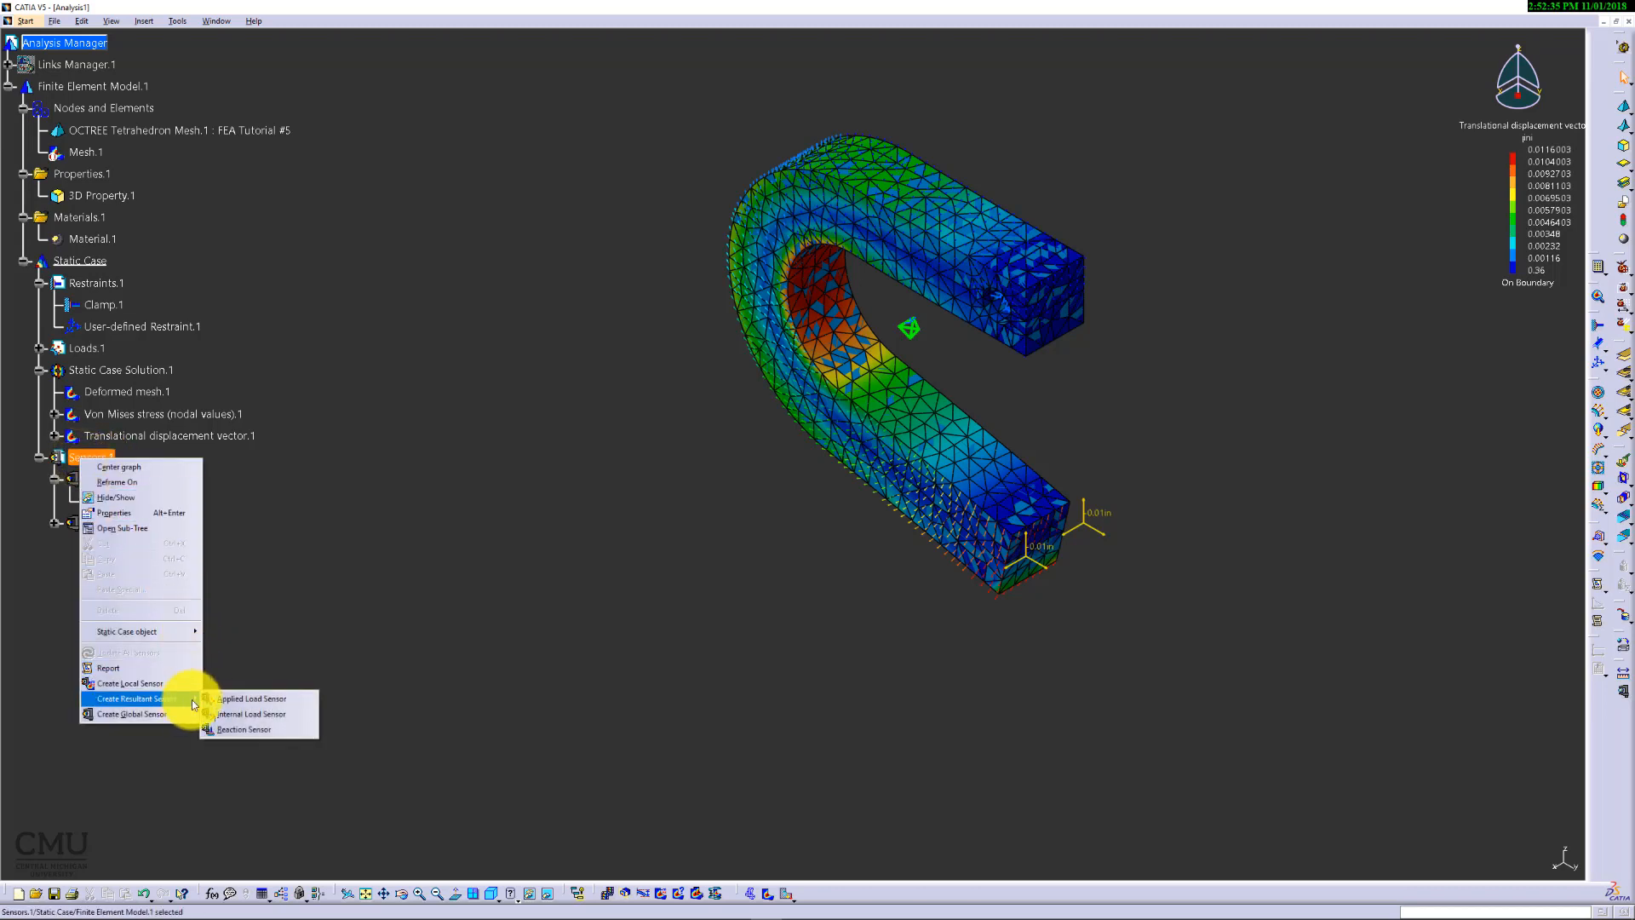
Step: Create Reaction Sensor.1 under Sensors.1 with its definition dialog awaiting an entity
{"action": "left_click", "coordinate": [242, 729]}
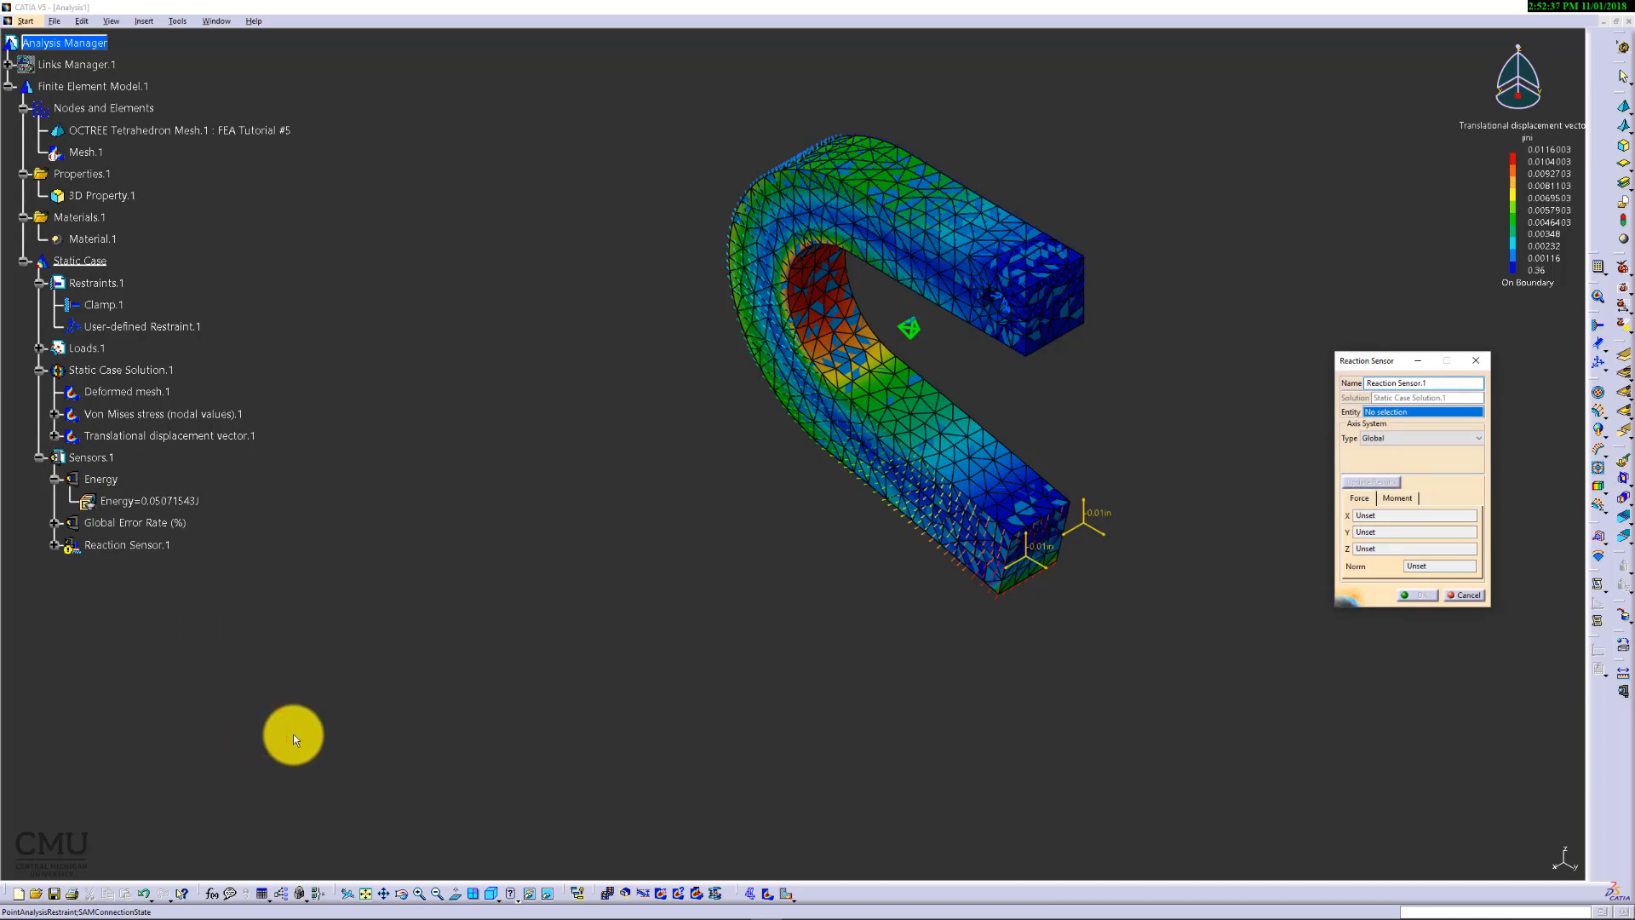
{"action": "mouse_move", "coordinate": [759, 604]}
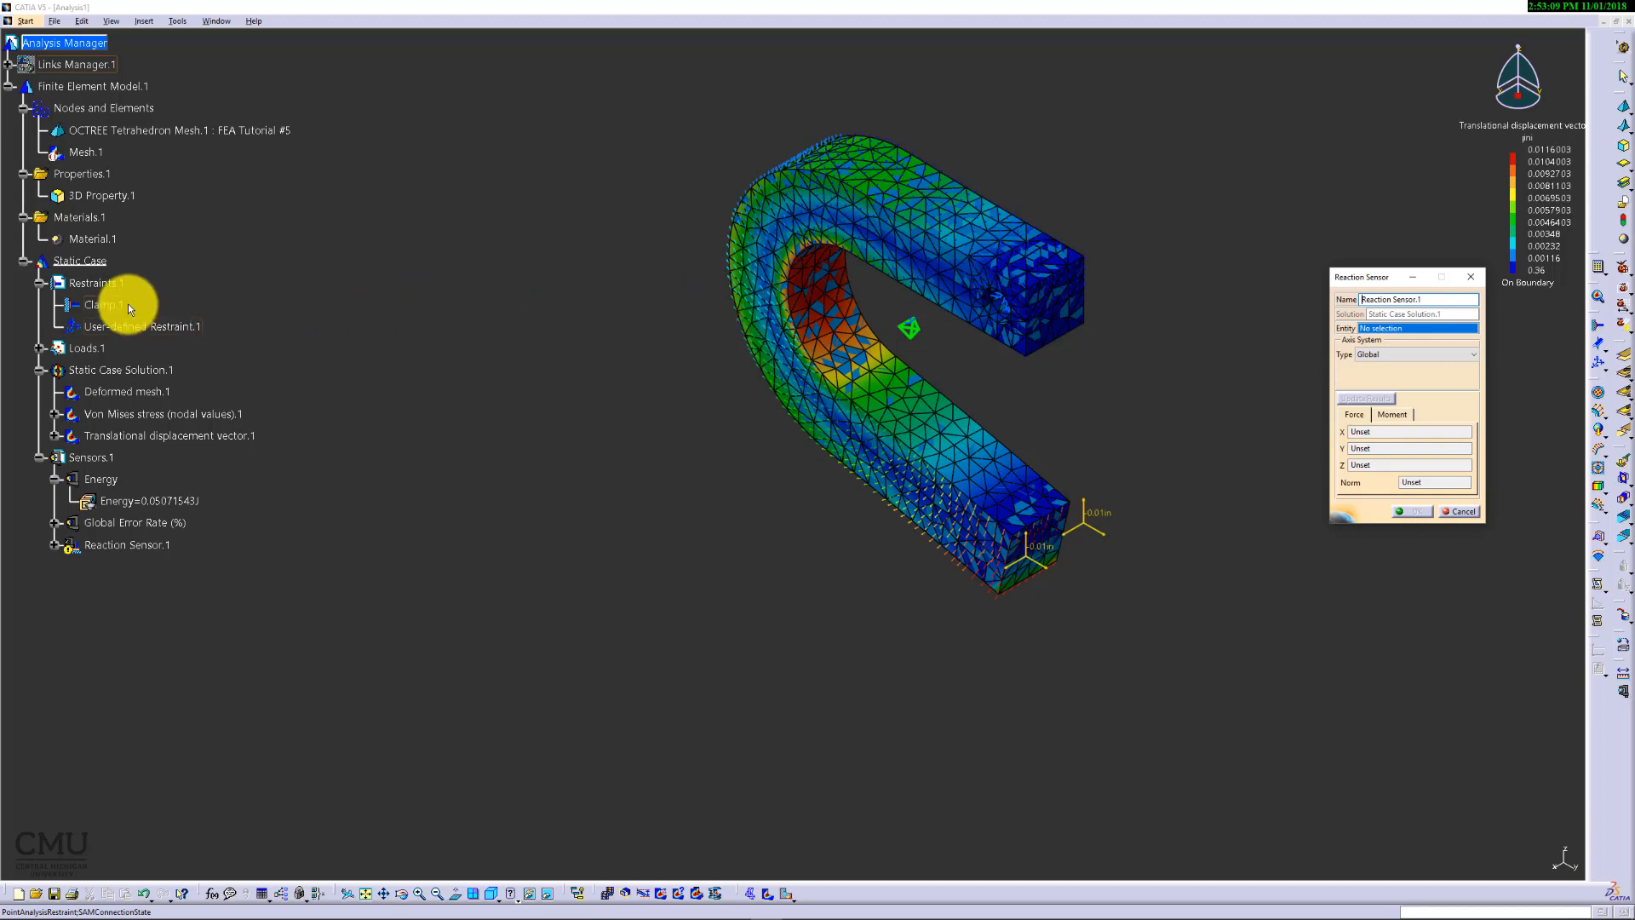
Step: Target the reaction sensor at Clamp.1 and update results, giving about 89.77 lbf along Z
{"action": "left_click", "coordinate": [99, 303]}
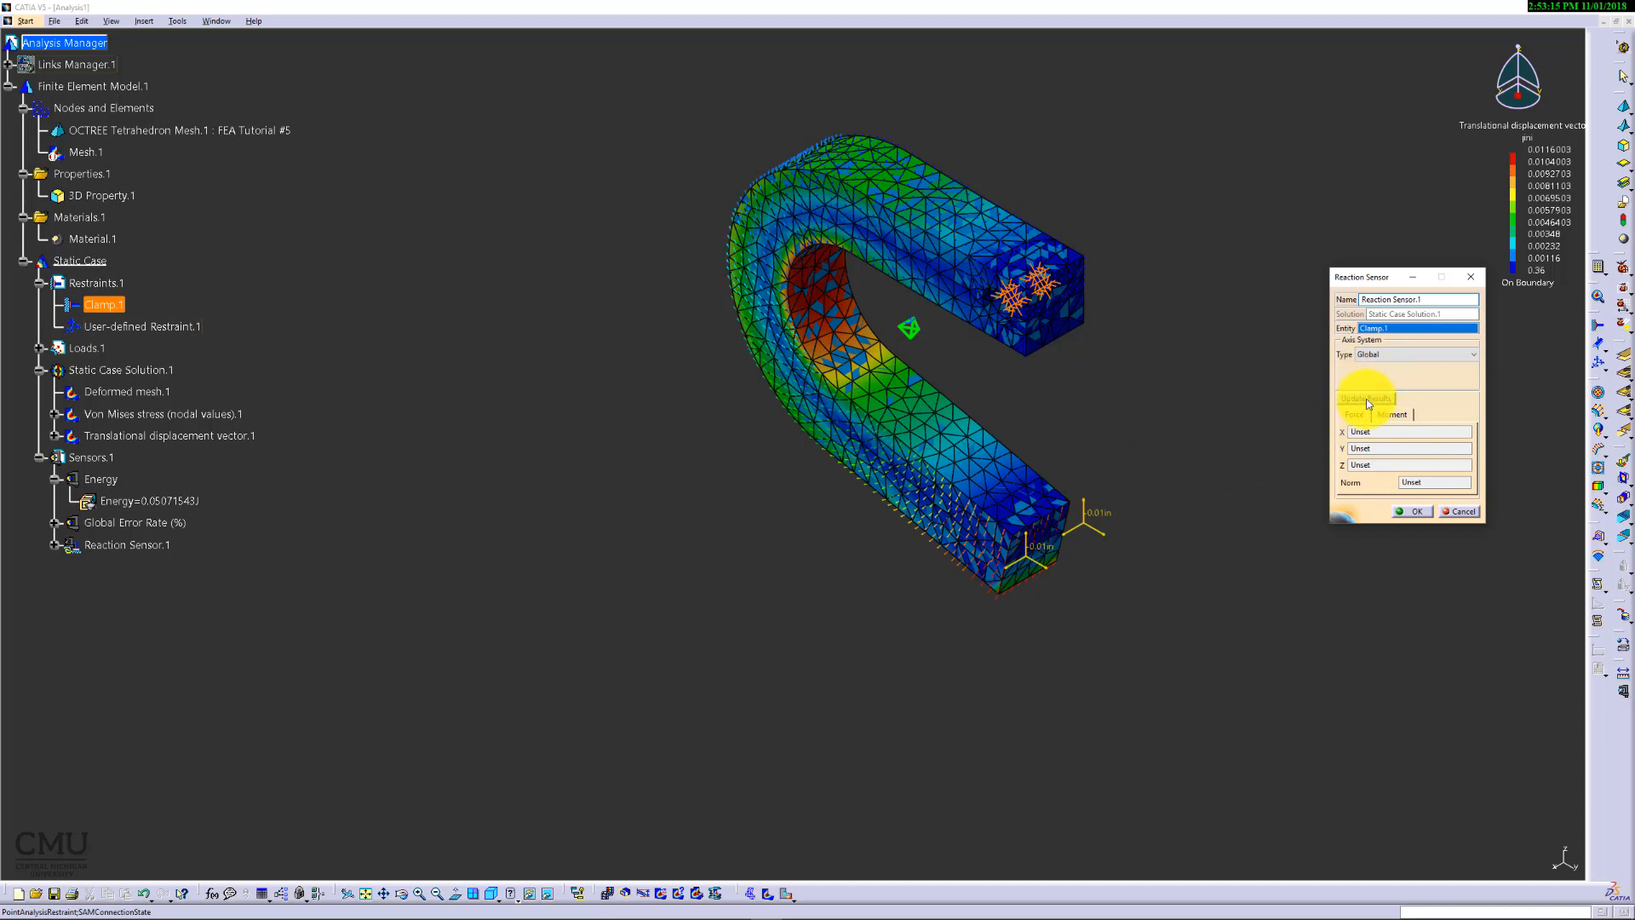
{"action": "left_click", "coordinate": [1364, 399]}
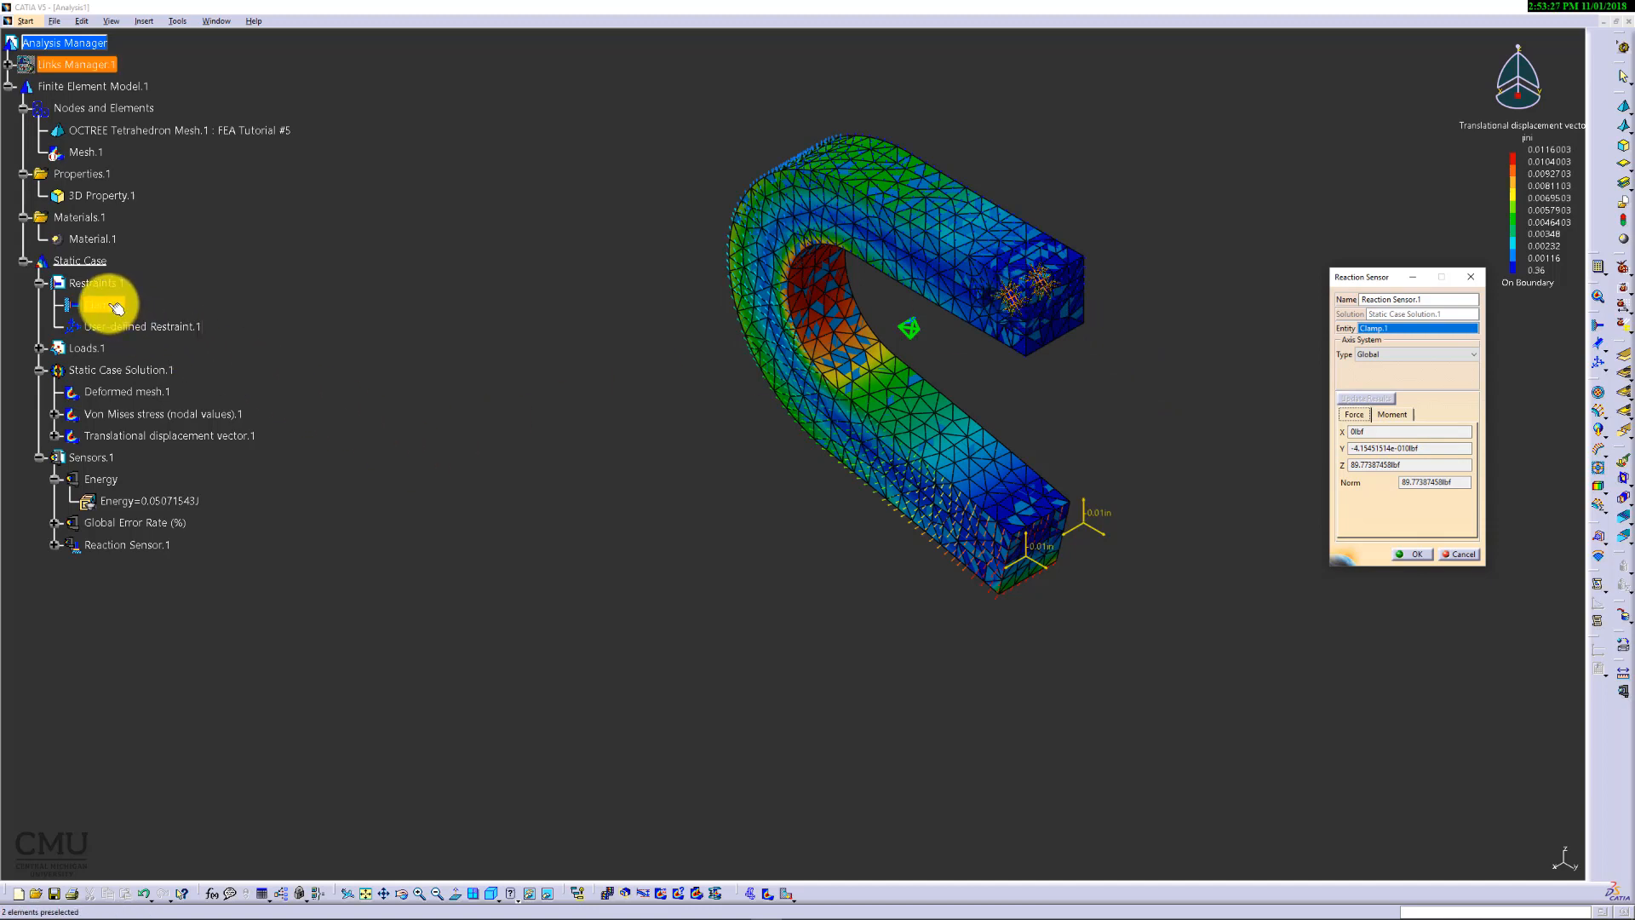
Step: Highlight Clamp.1 and review the reaction components: X zero, Y negligible, Z matching the 89.77 lbf norm
{"action": "left_click", "coordinate": [104, 303]}
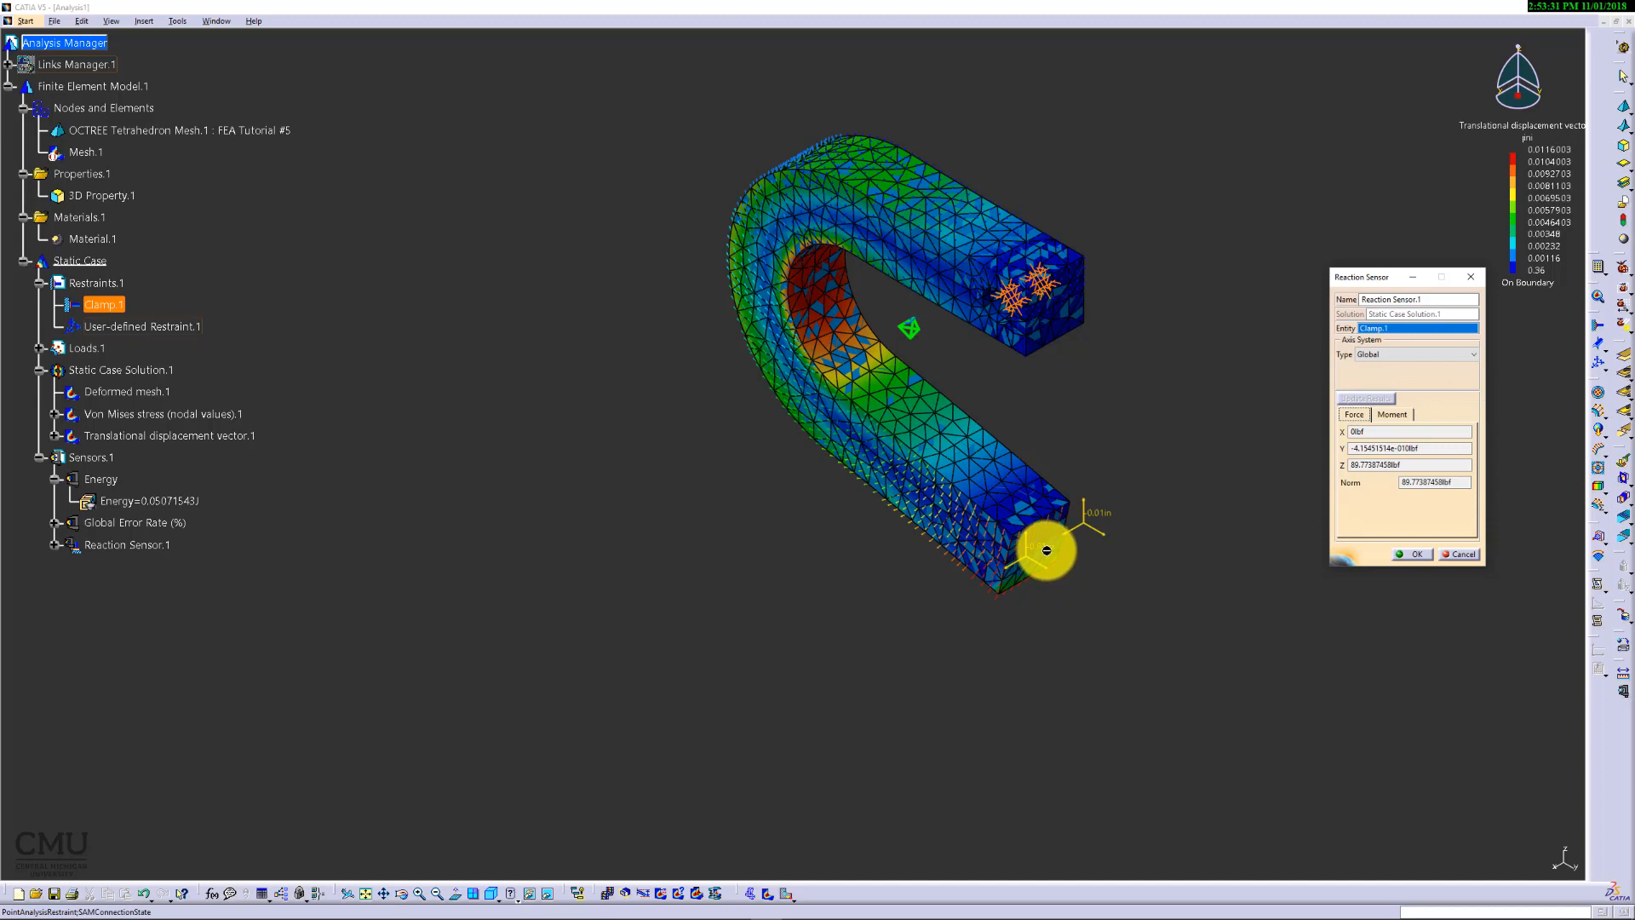
{"action": "left_click", "coordinate": [1404, 431]}
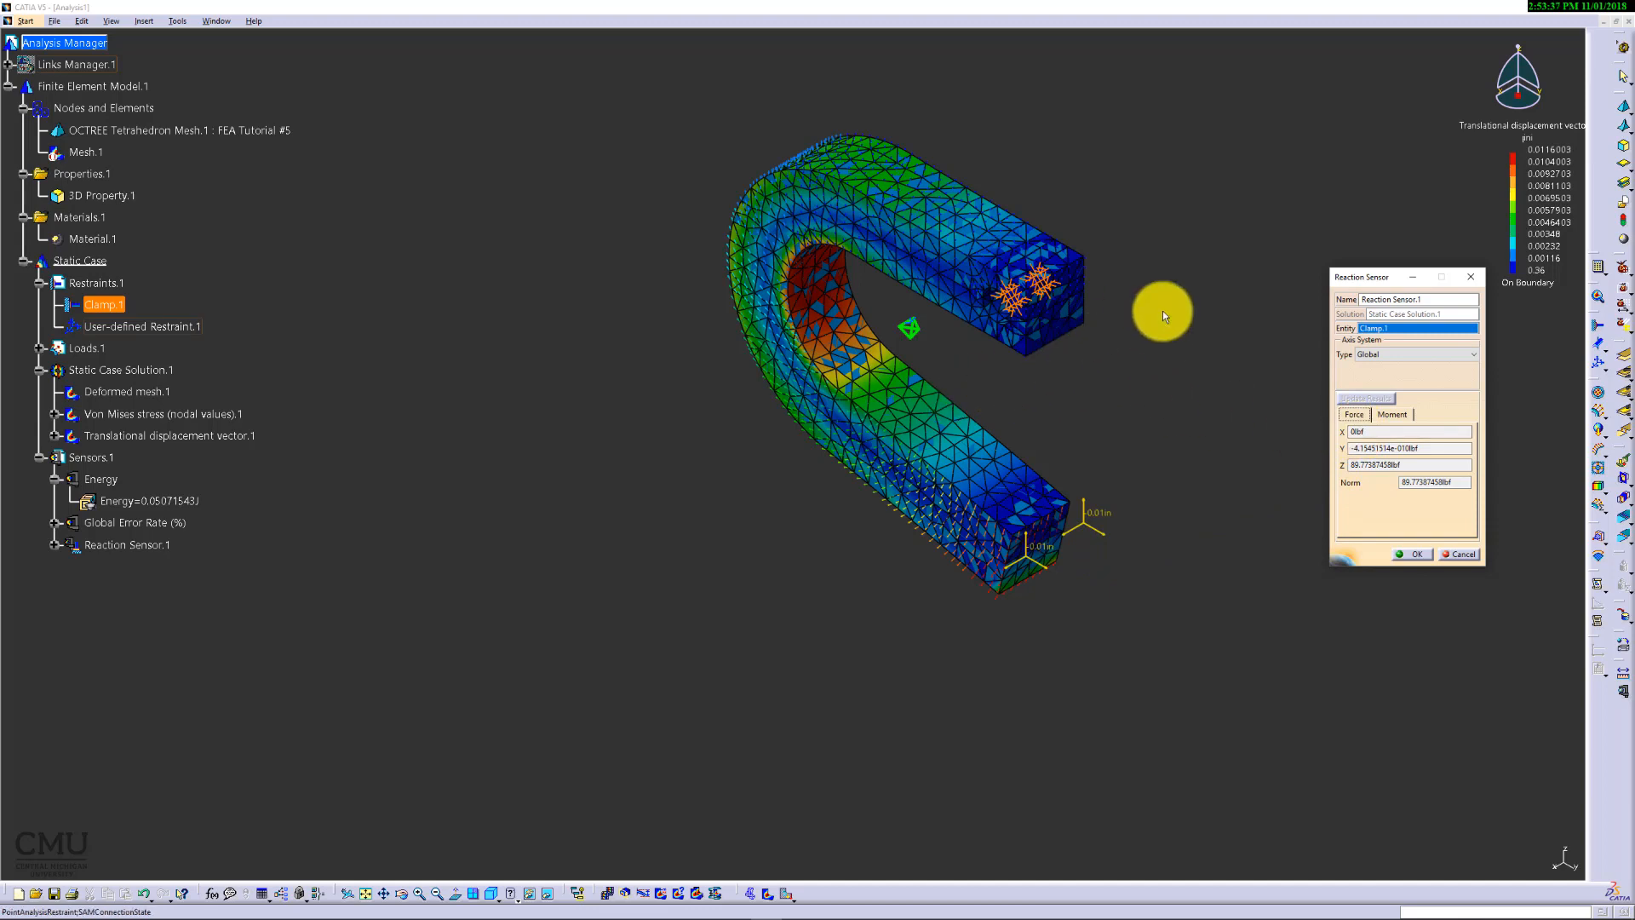
{"action": "left_click", "coordinate": [1401, 431]}
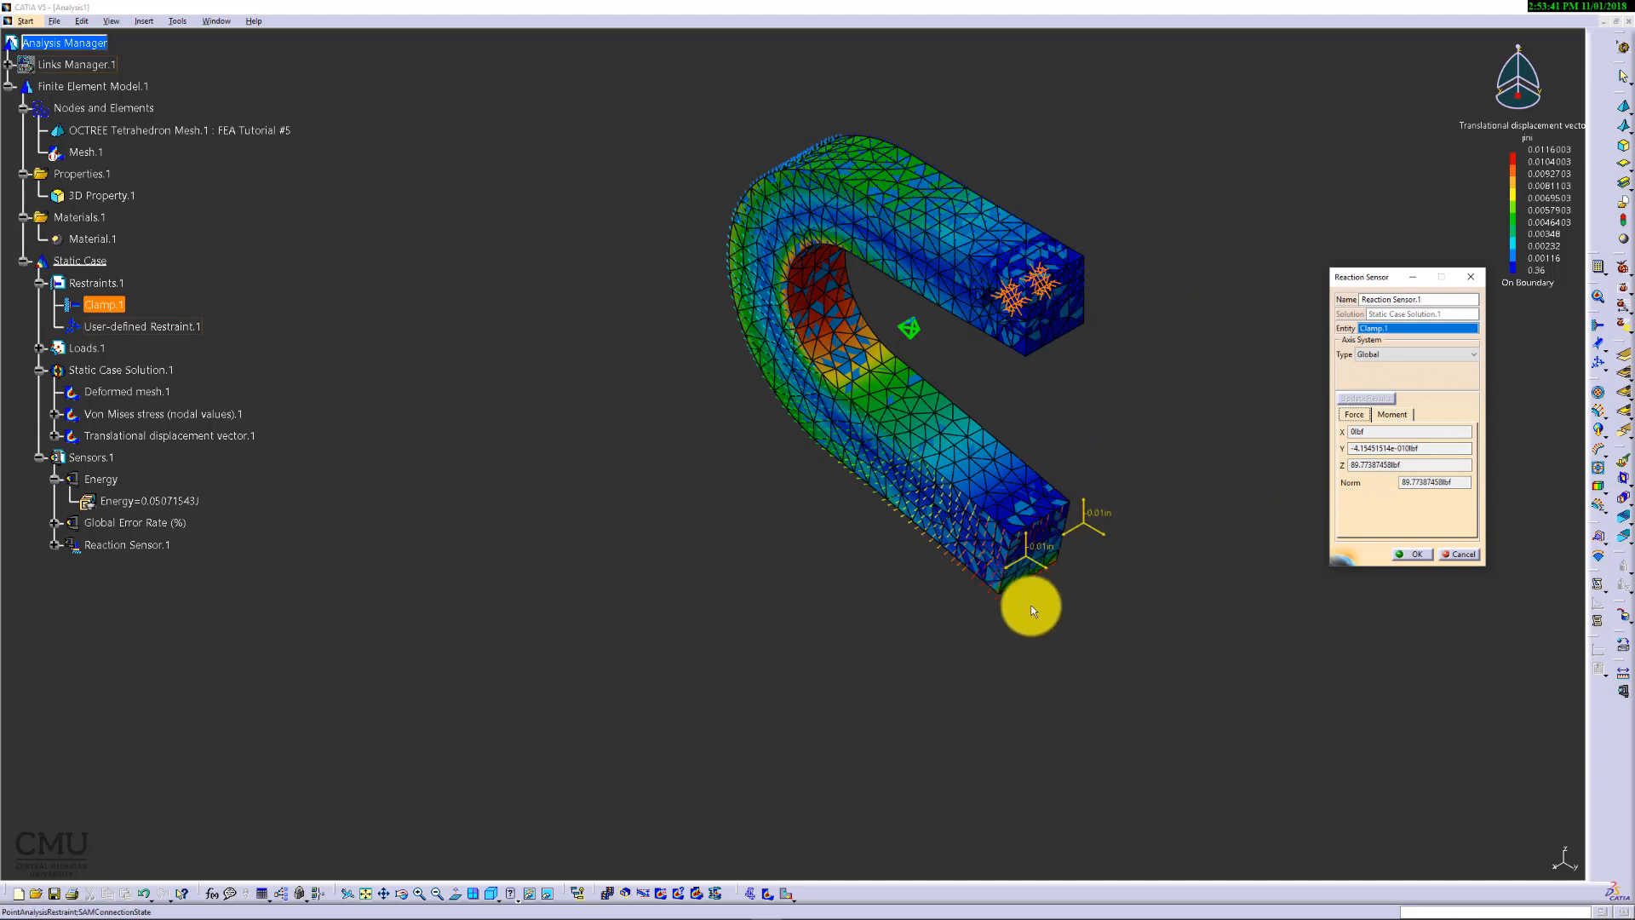
{"action": "mouse_move", "coordinate": [1061, 511]}
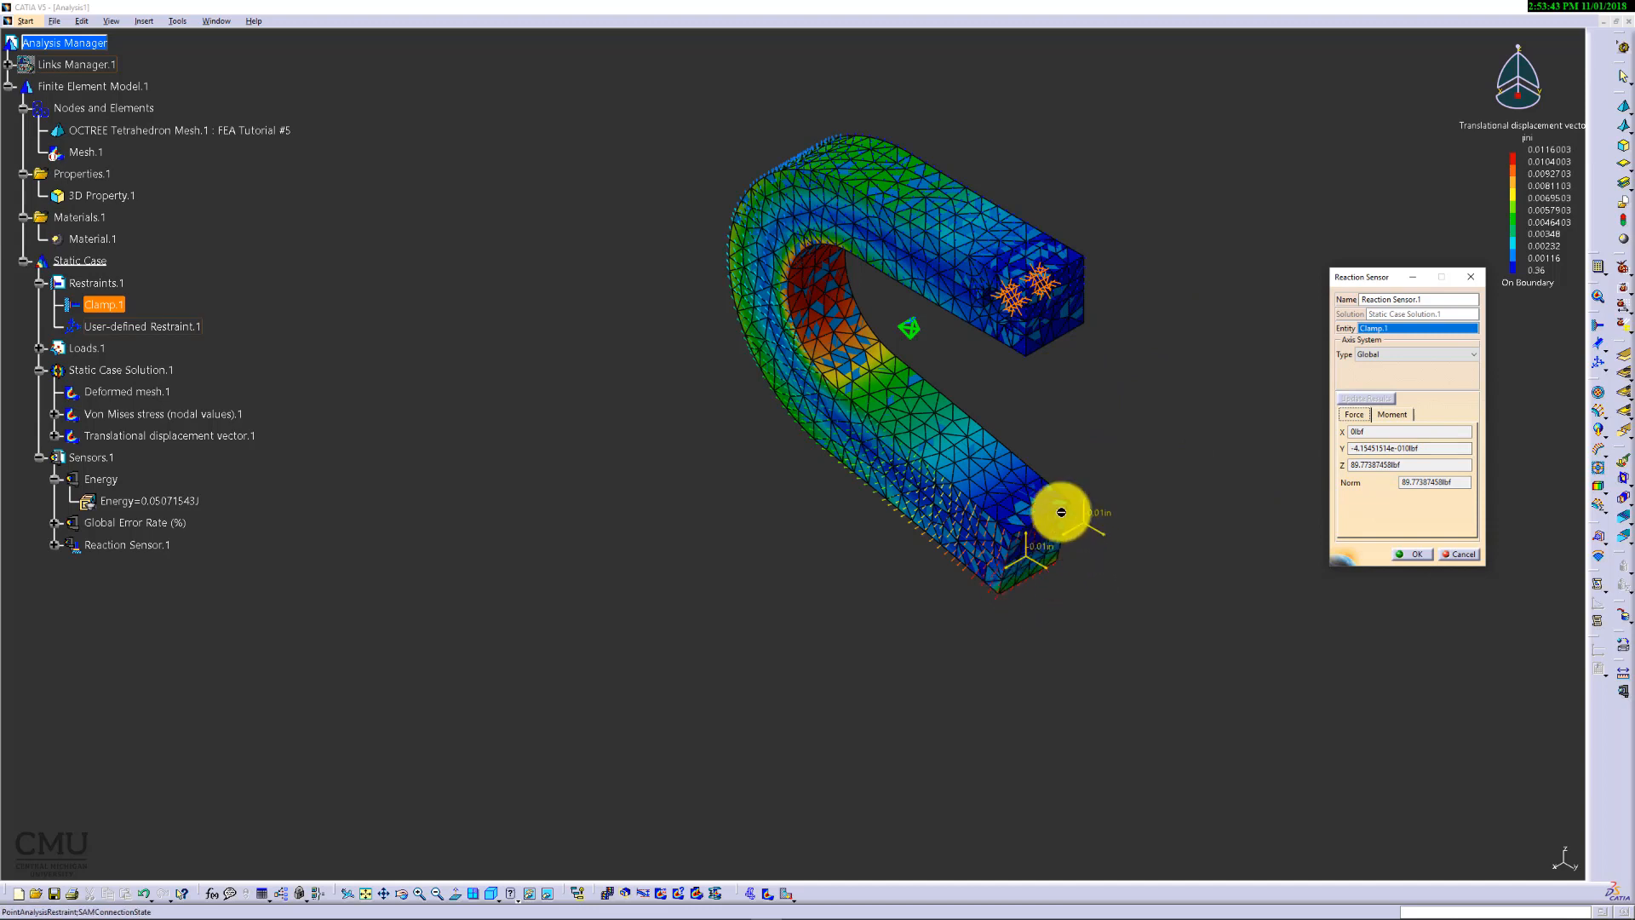
{"action": "left_click_drag", "start_coordinate": [1061, 511], "coordinate": [1050, 552]}
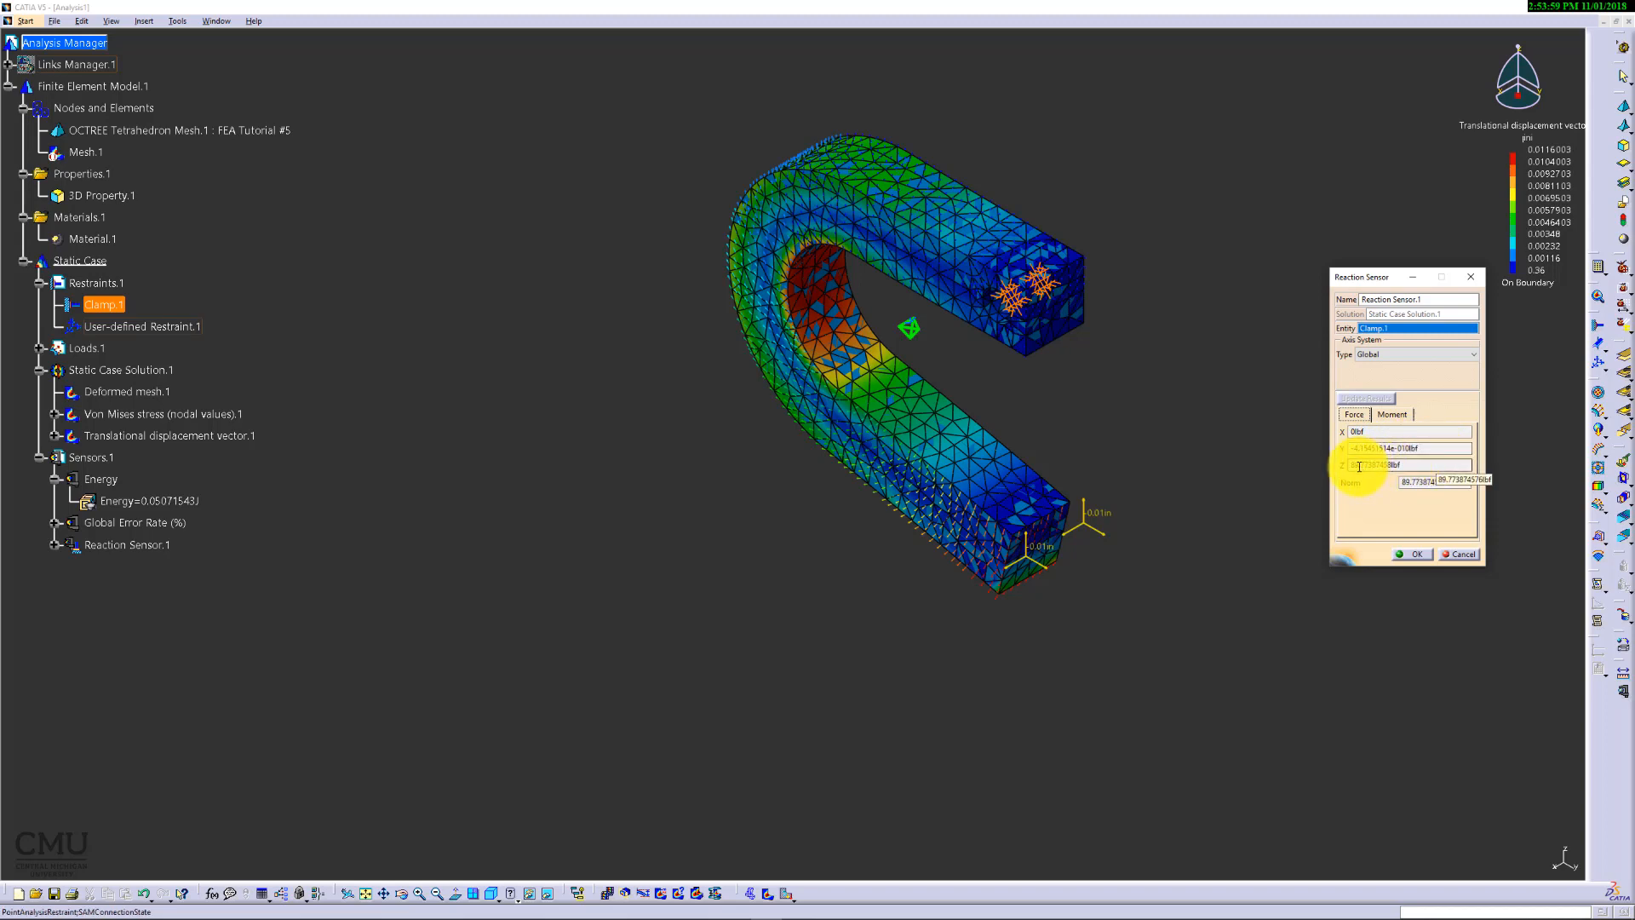
{"action": "left_click", "coordinate": [1402, 463]}
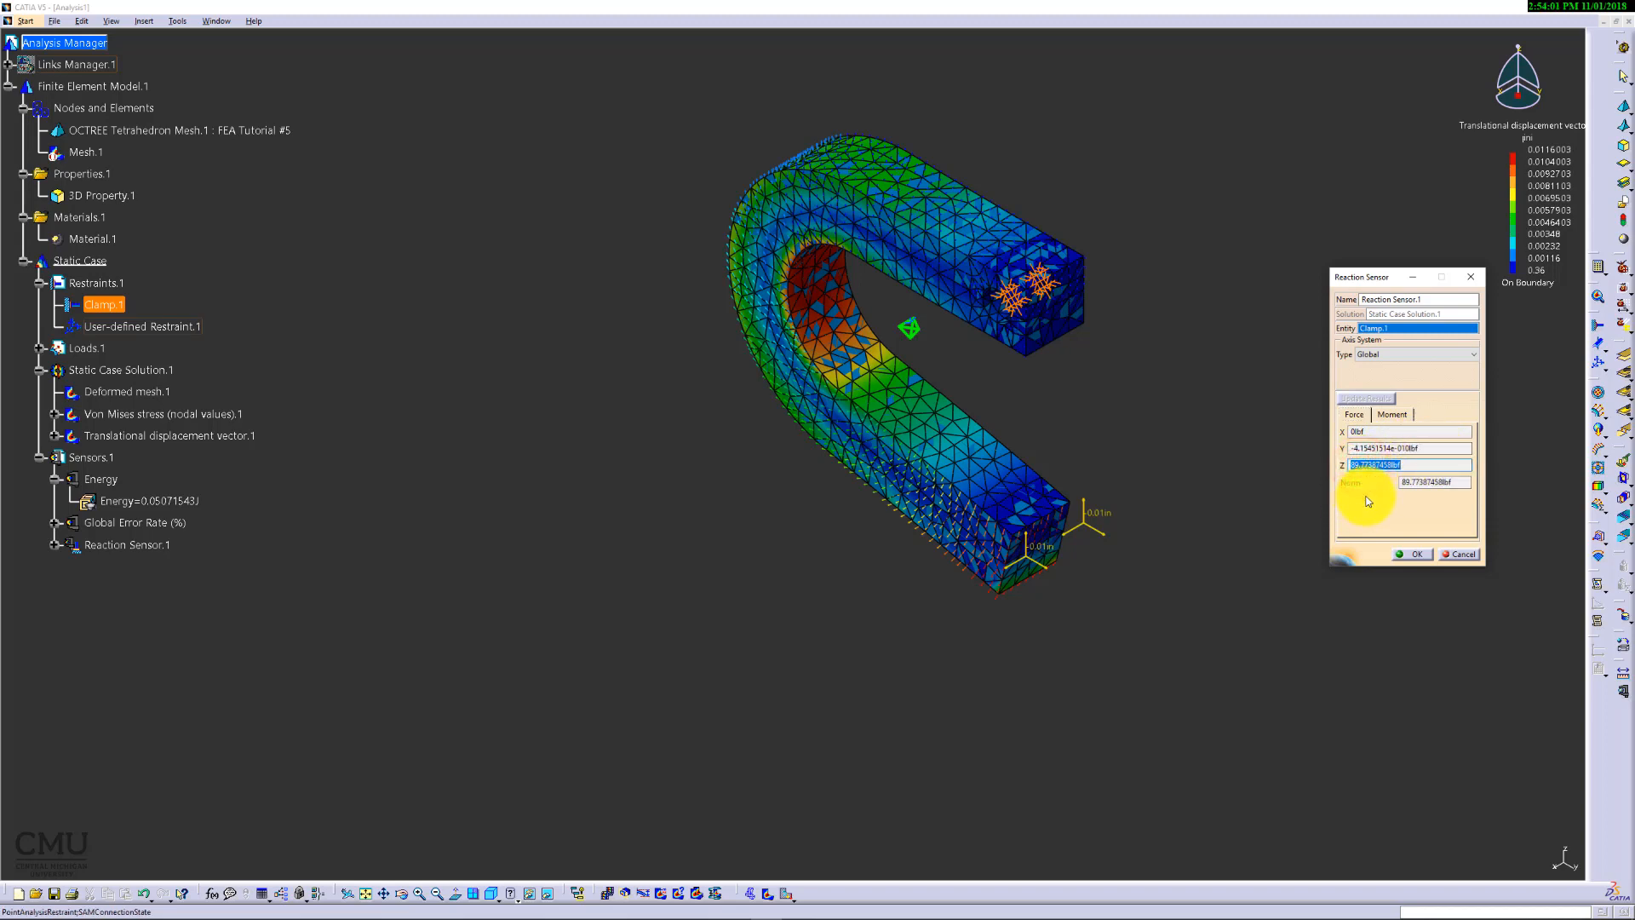
{"action": "mouse_move", "coordinate": [1219, 527]}
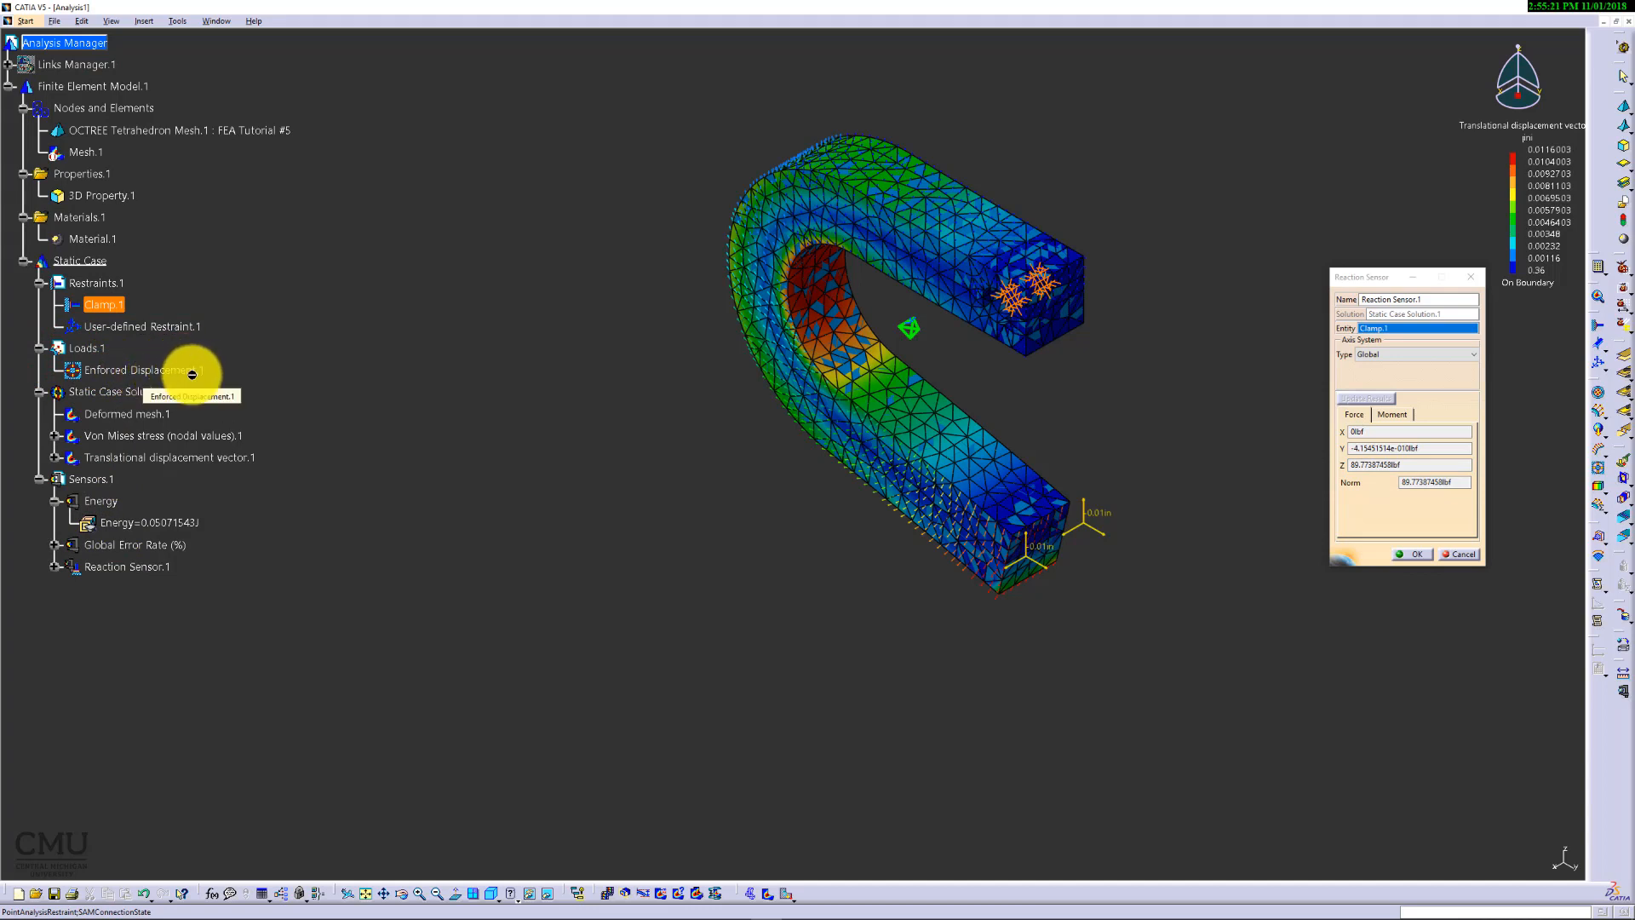
{"action": "mouse_move", "coordinate": [174, 313]}
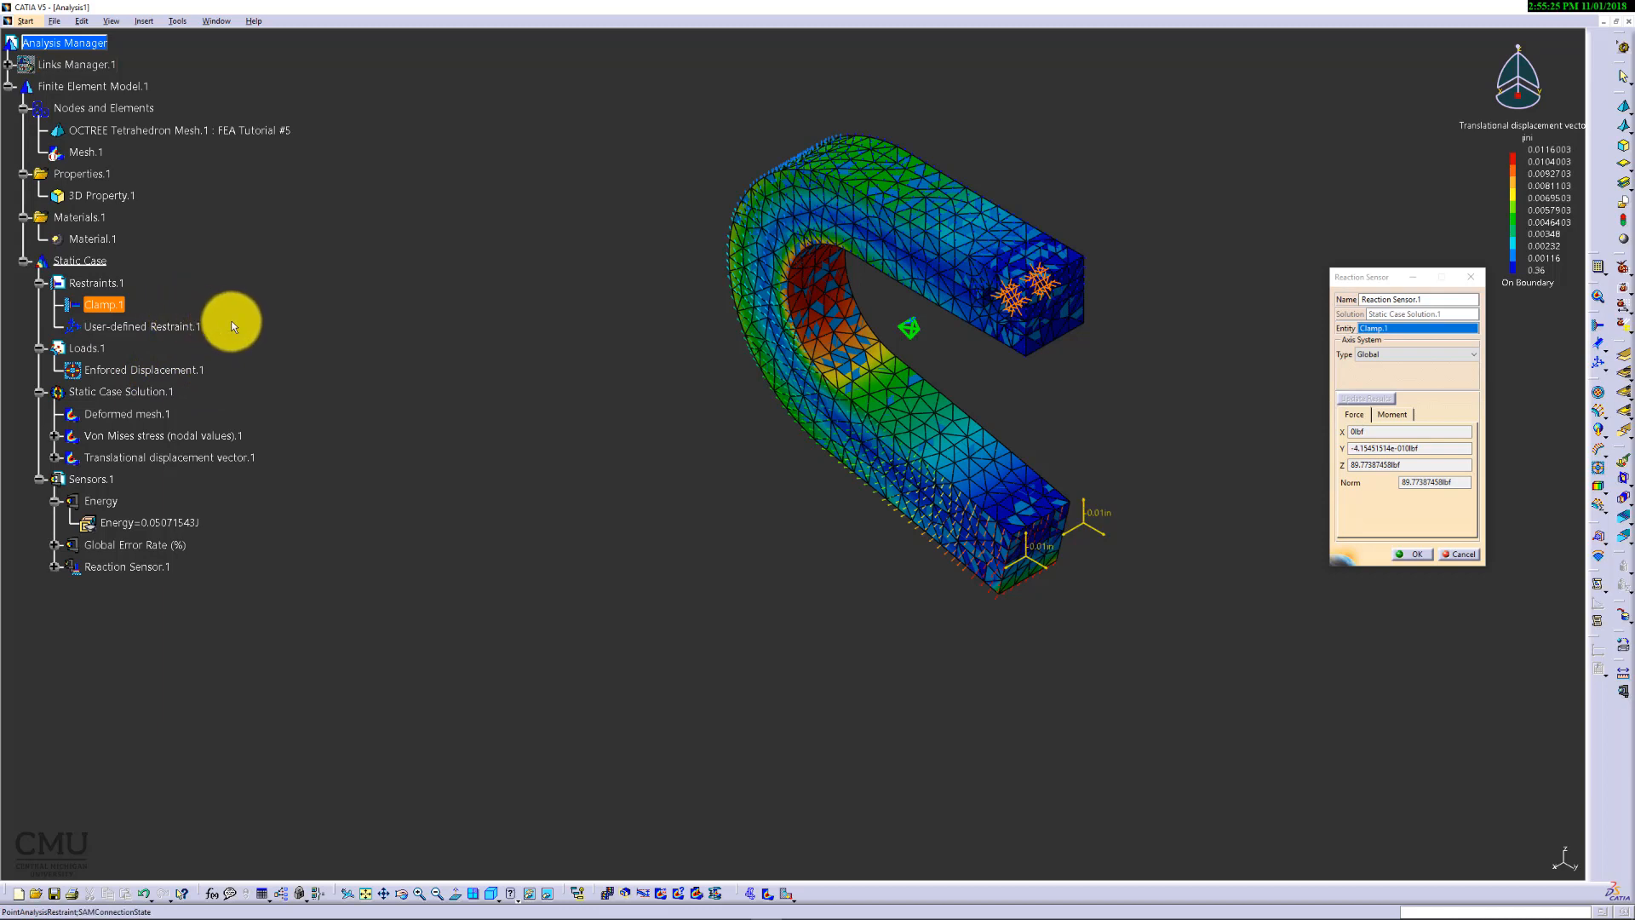
{"action": "mouse_move", "coordinate": [281, 384]}
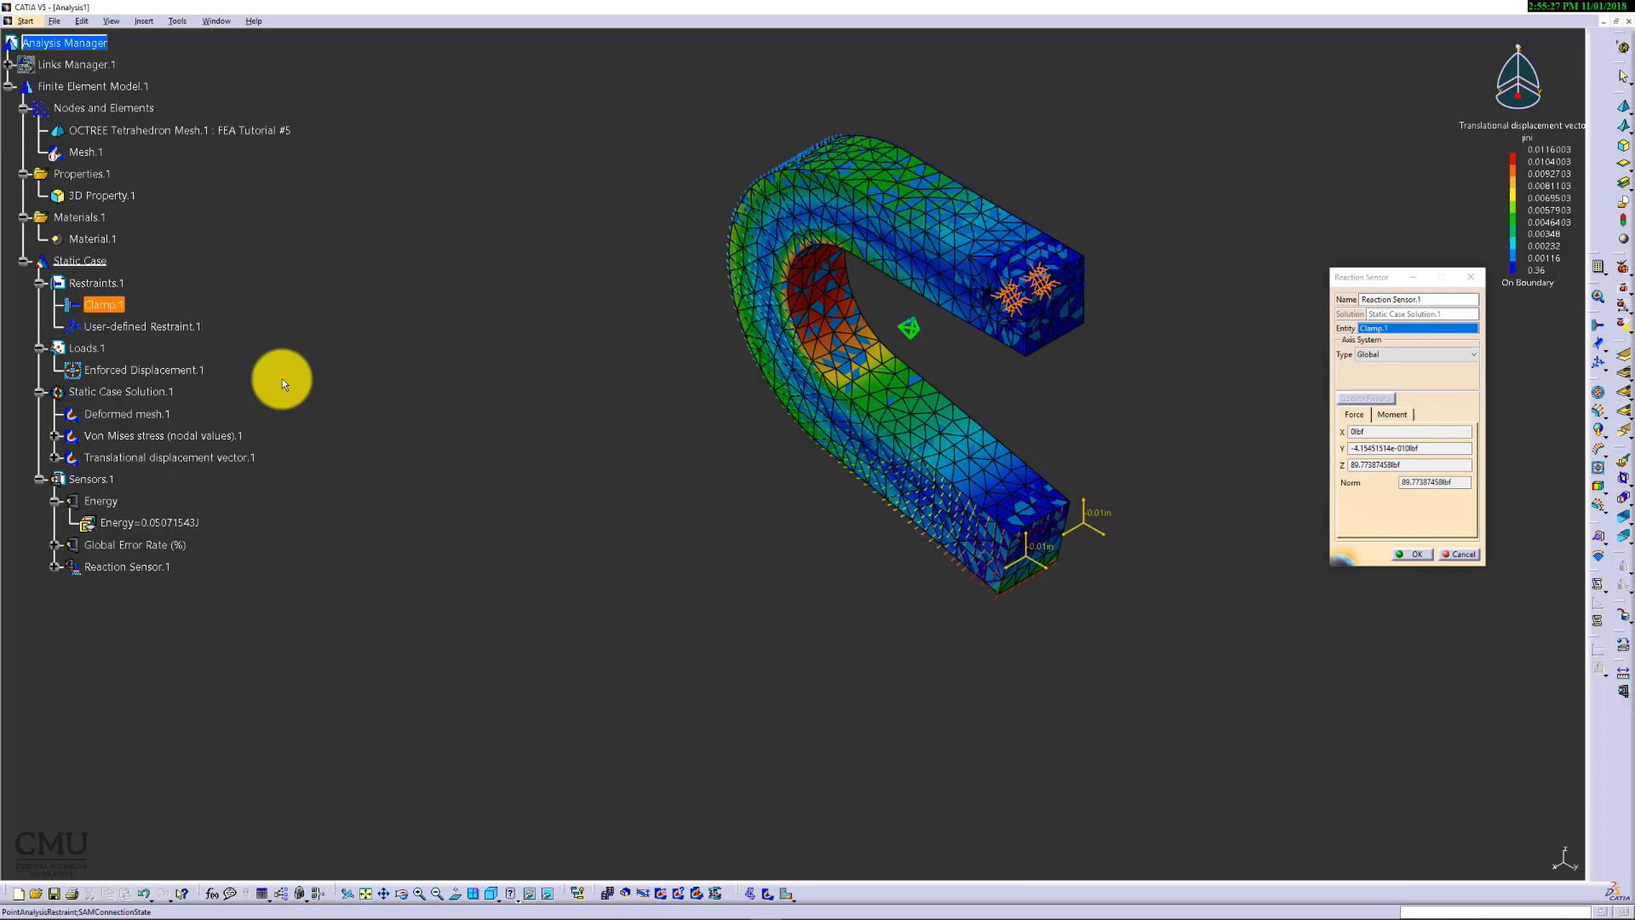
{"action": "mouse_move", "coordinate": [235, 365]}
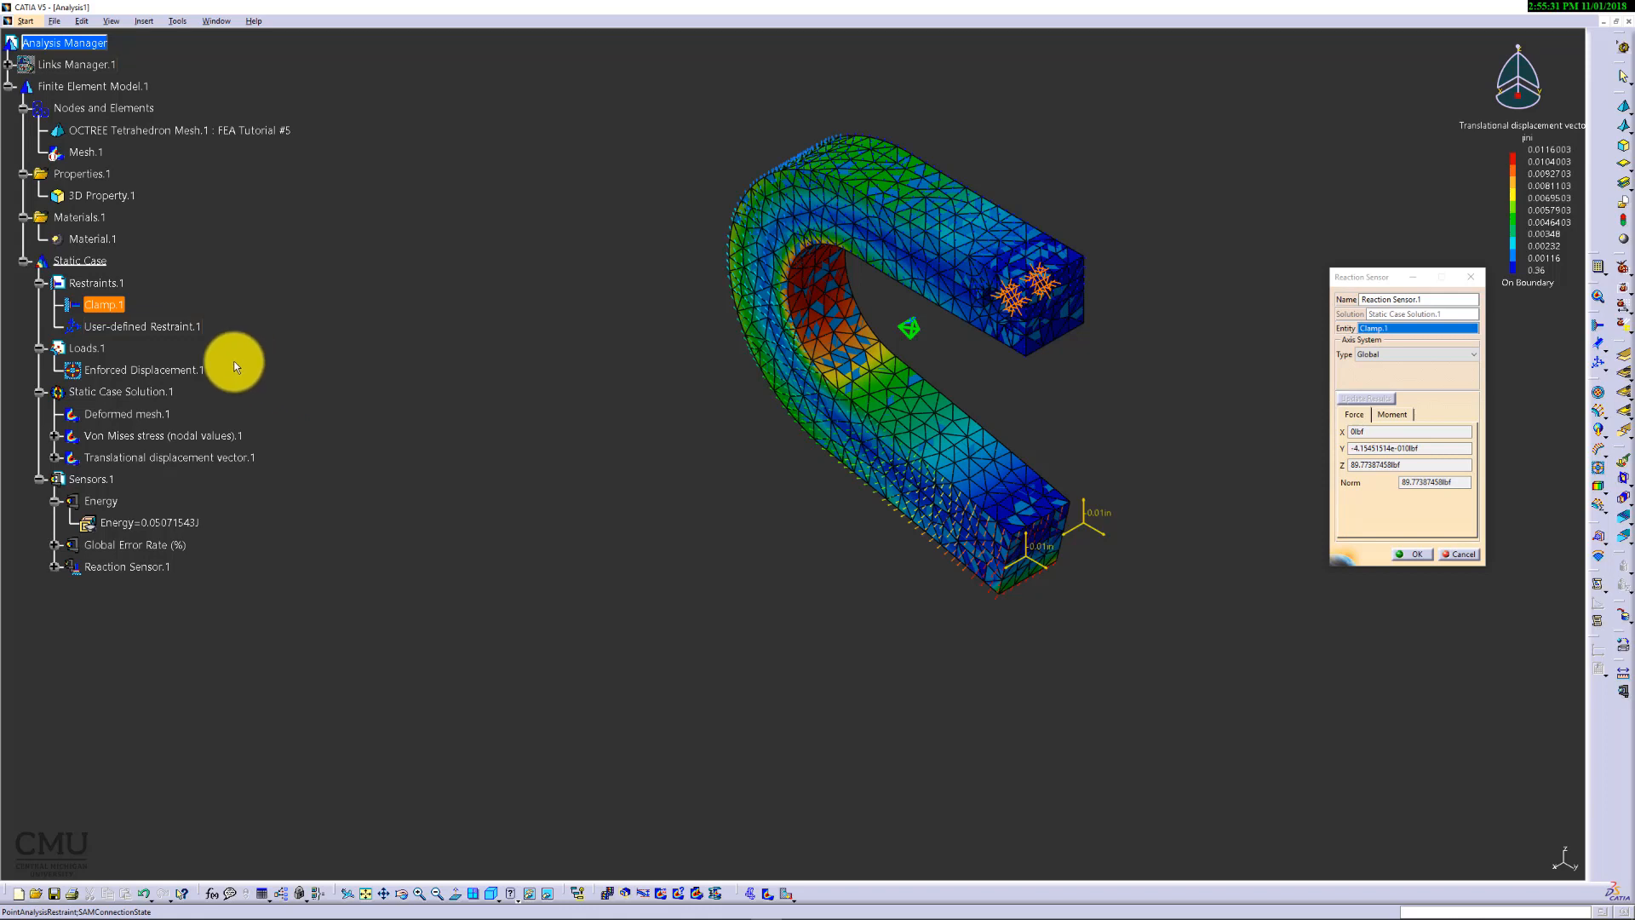
{"action": "mouse_move", "coordinate": [206, 405]}
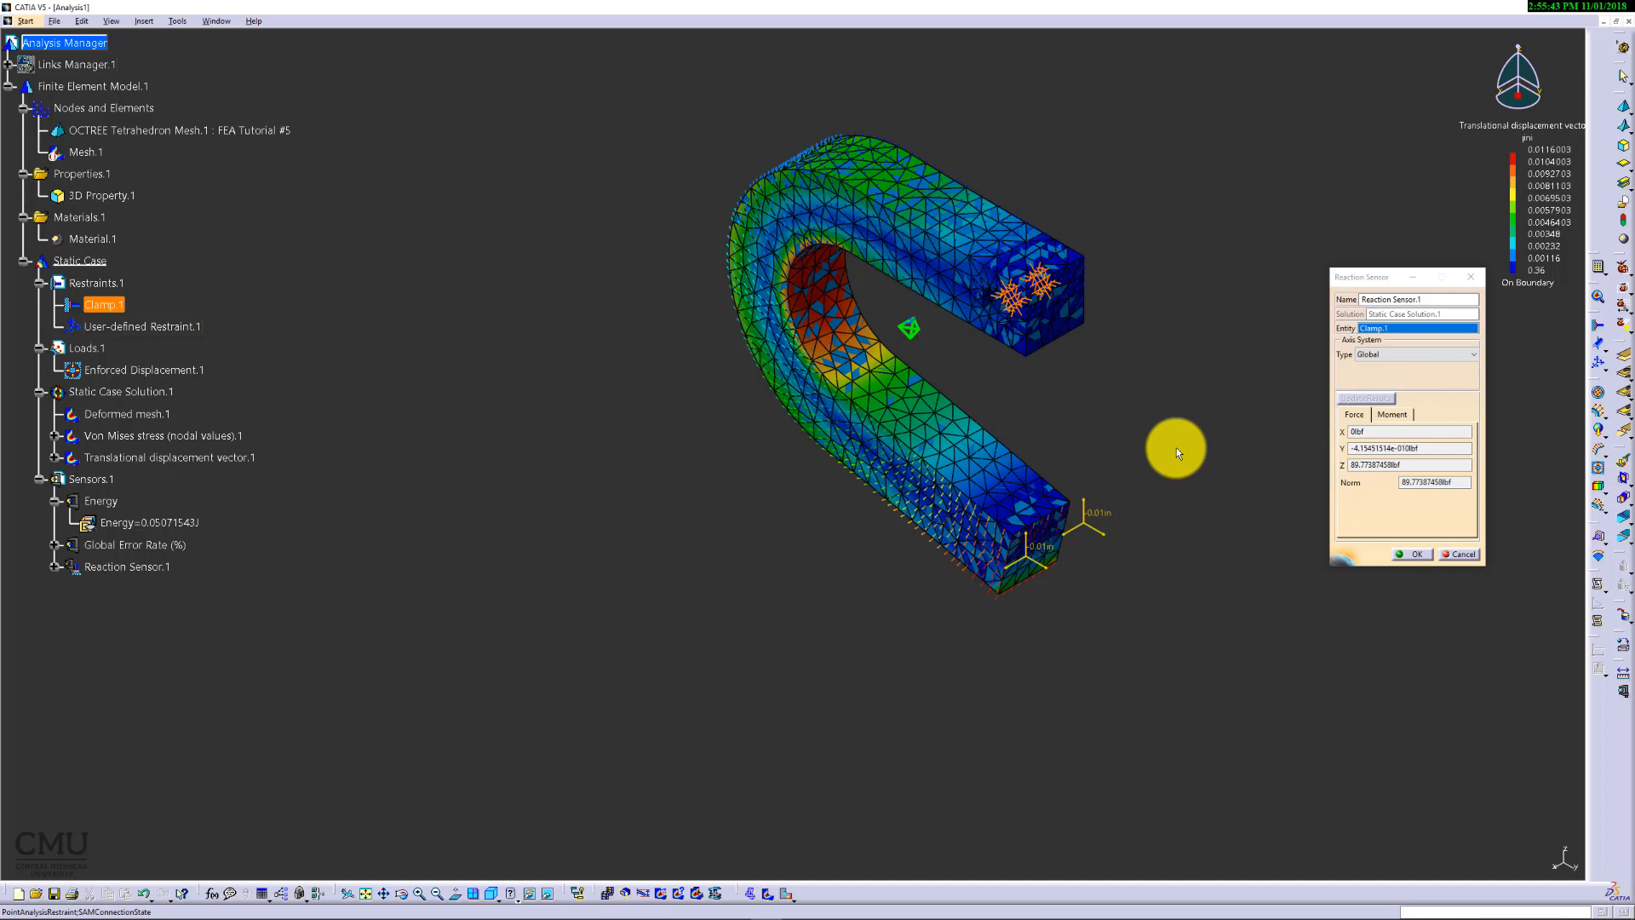
{"action": "mouse_move", "coordinate": [1216, 487]}
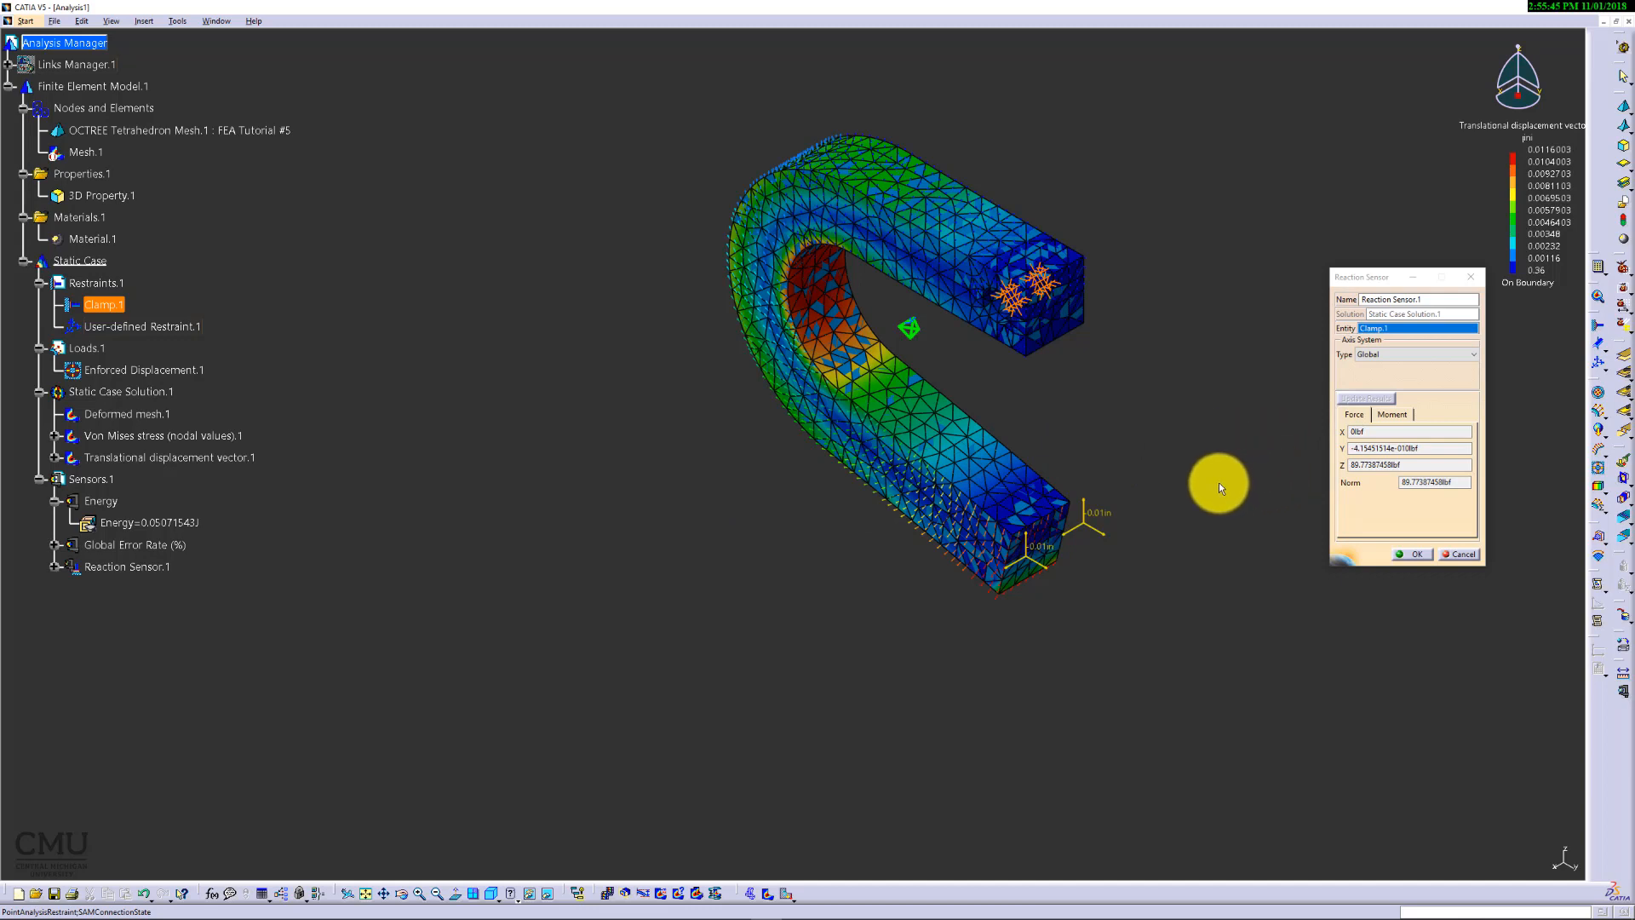
{"action": "mouse_move", "coordinate": [624, 628]}
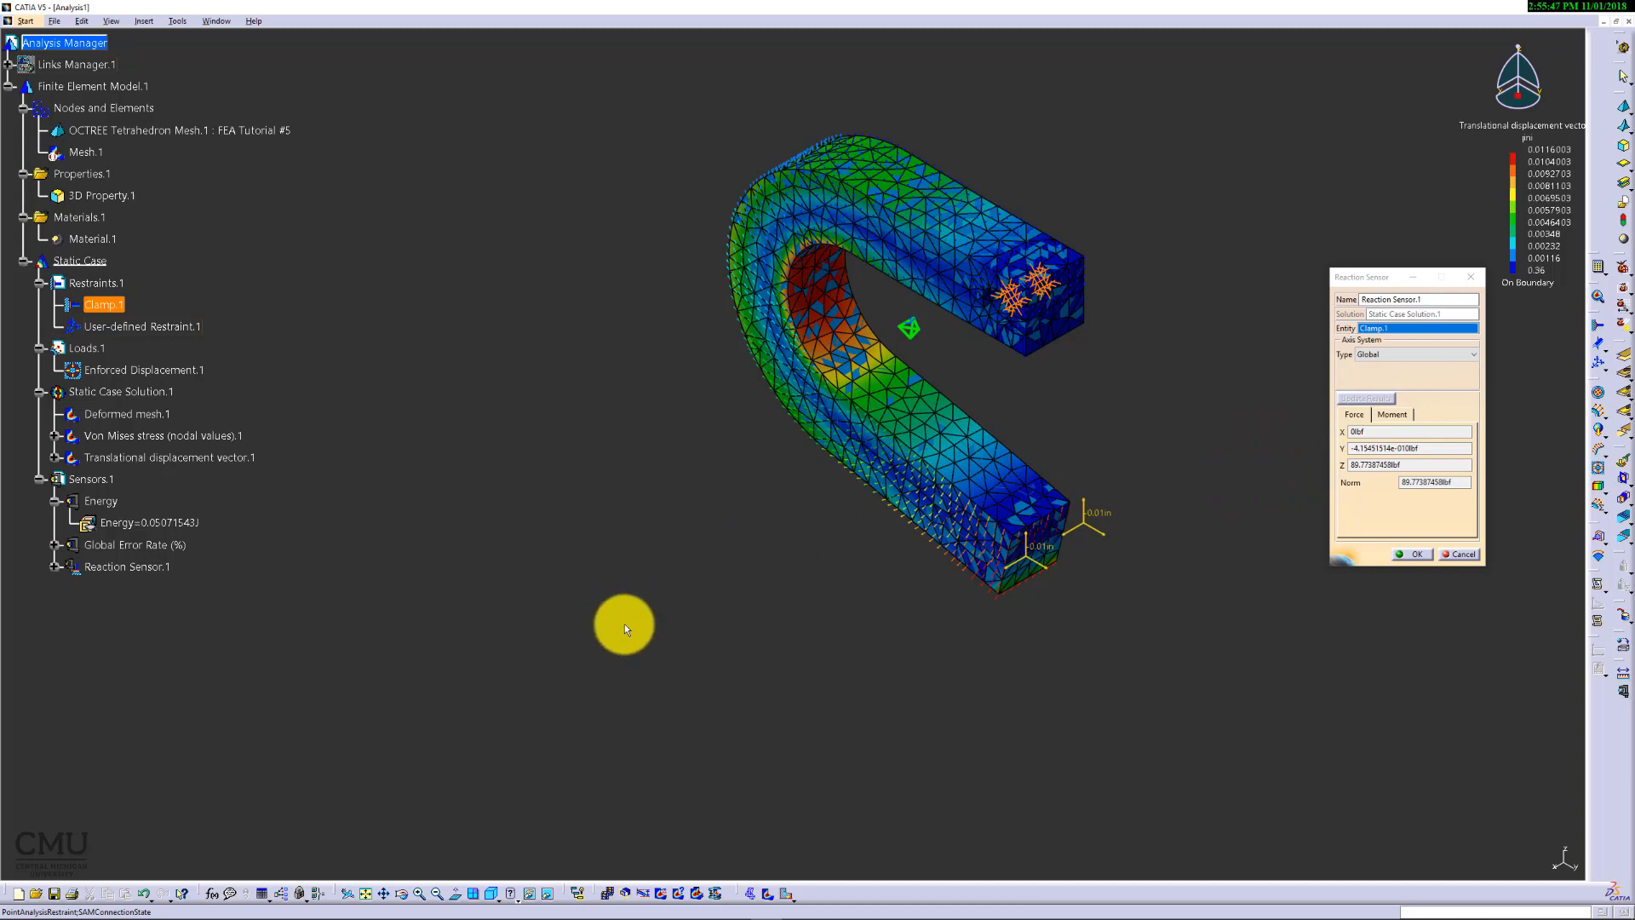